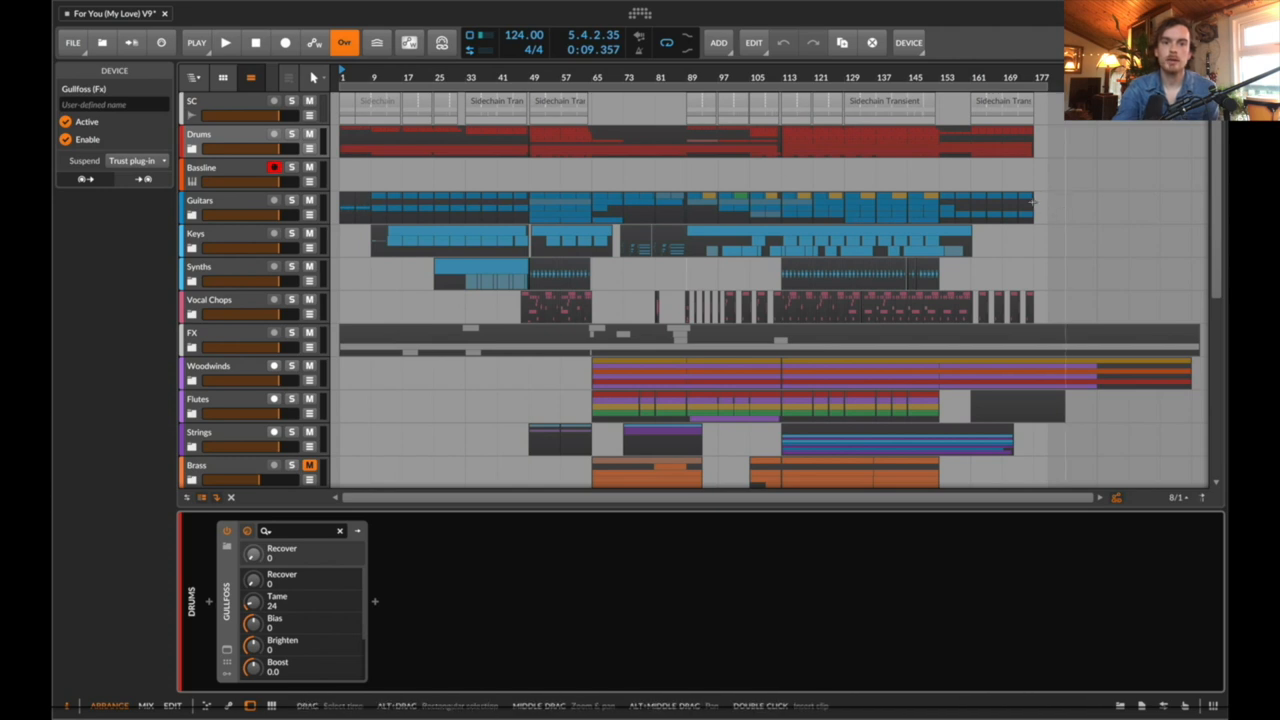
mouse_move(892, 206)
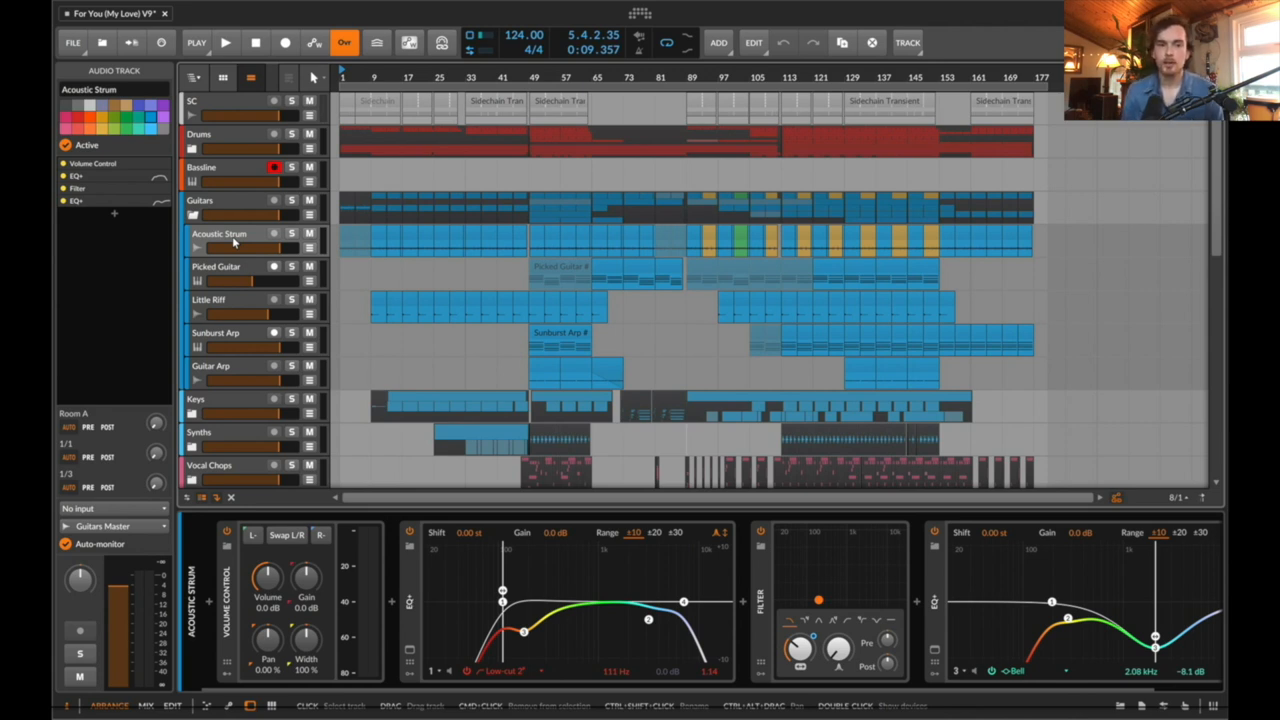
Select an Acoustic Strum clip and play the Bmin/Cmaj7 strum section around bar 15
click(292, 232)
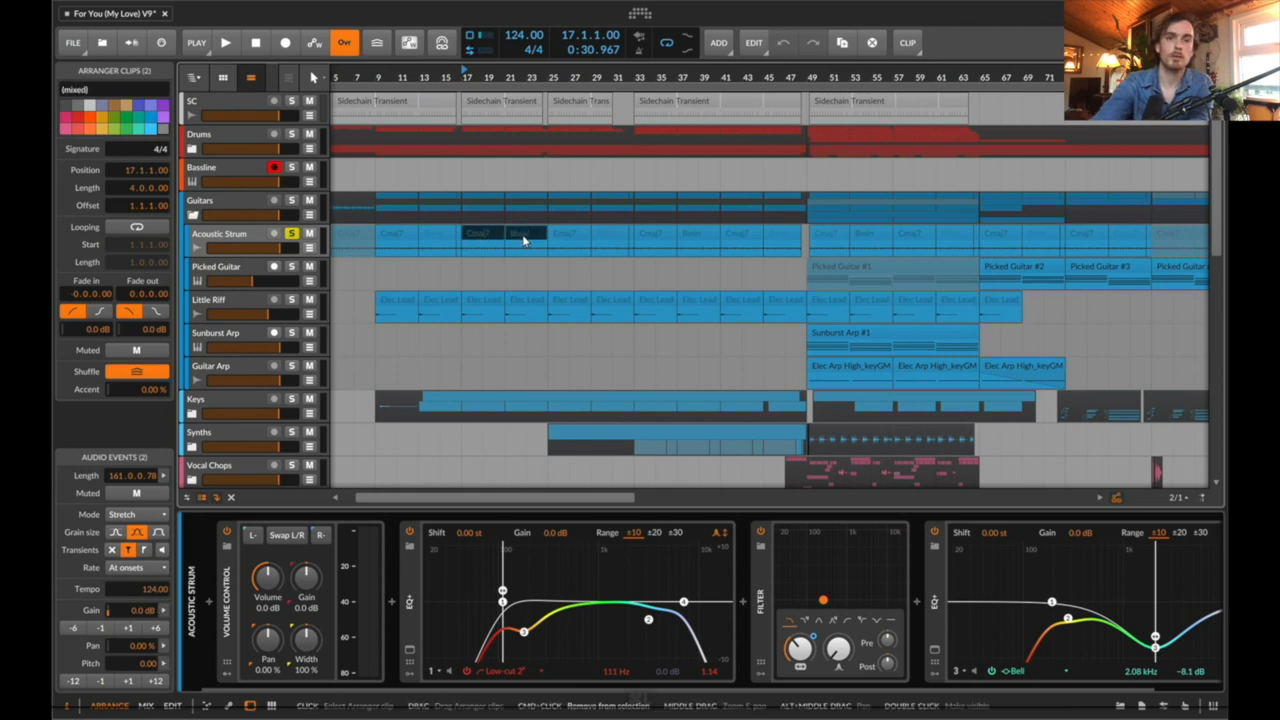
click(226, 42)
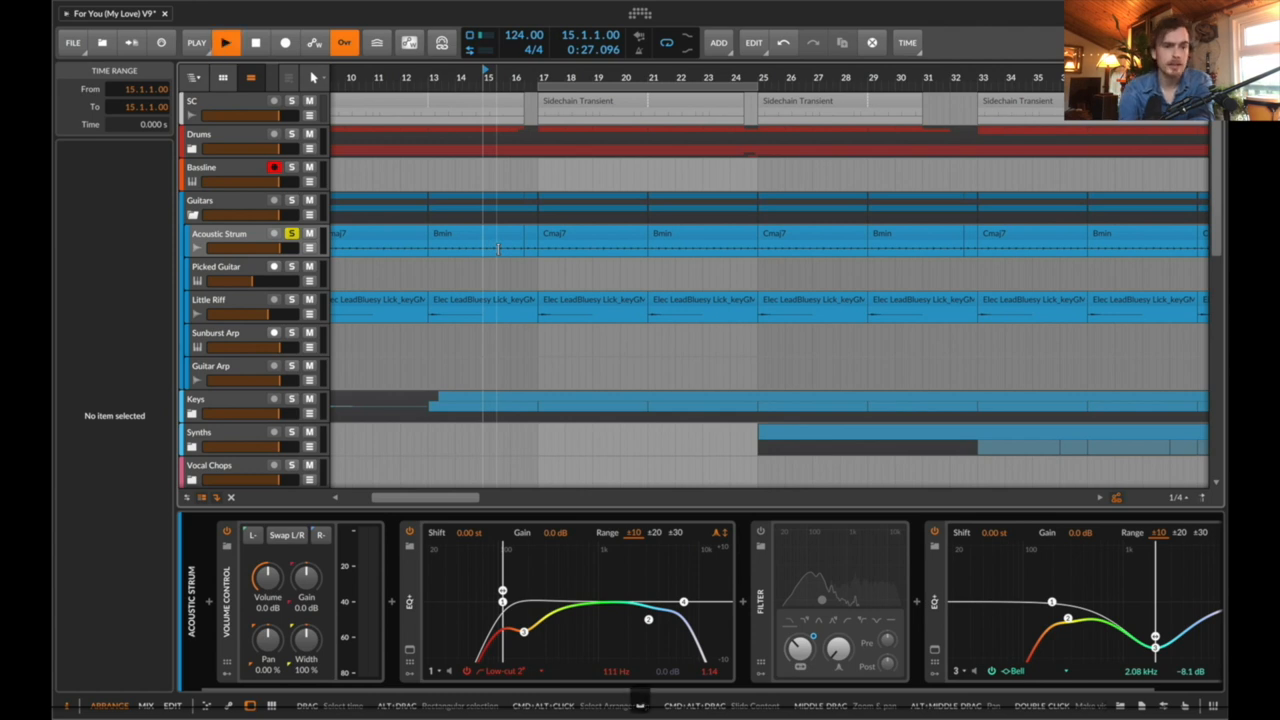
Stop playback and expand the Drums group to reveal its kick, conga, clap, tom and hat tracks
click(226, 42)
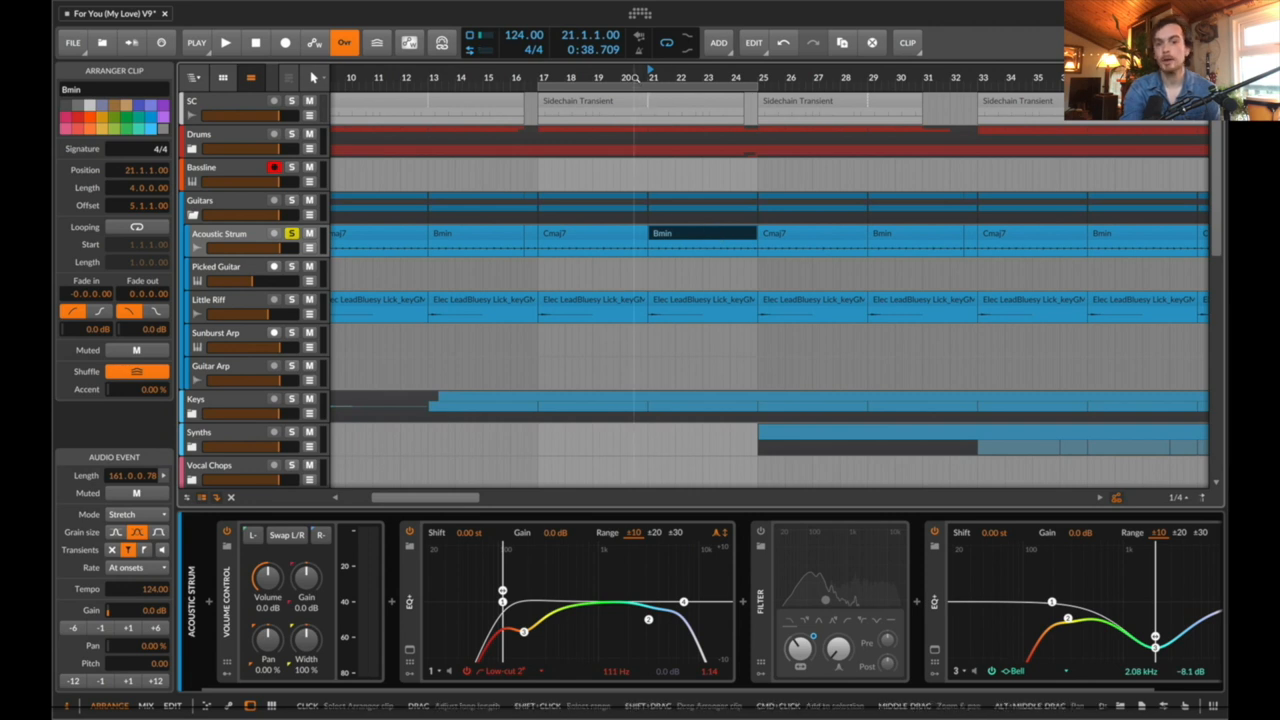
click(700, 232)
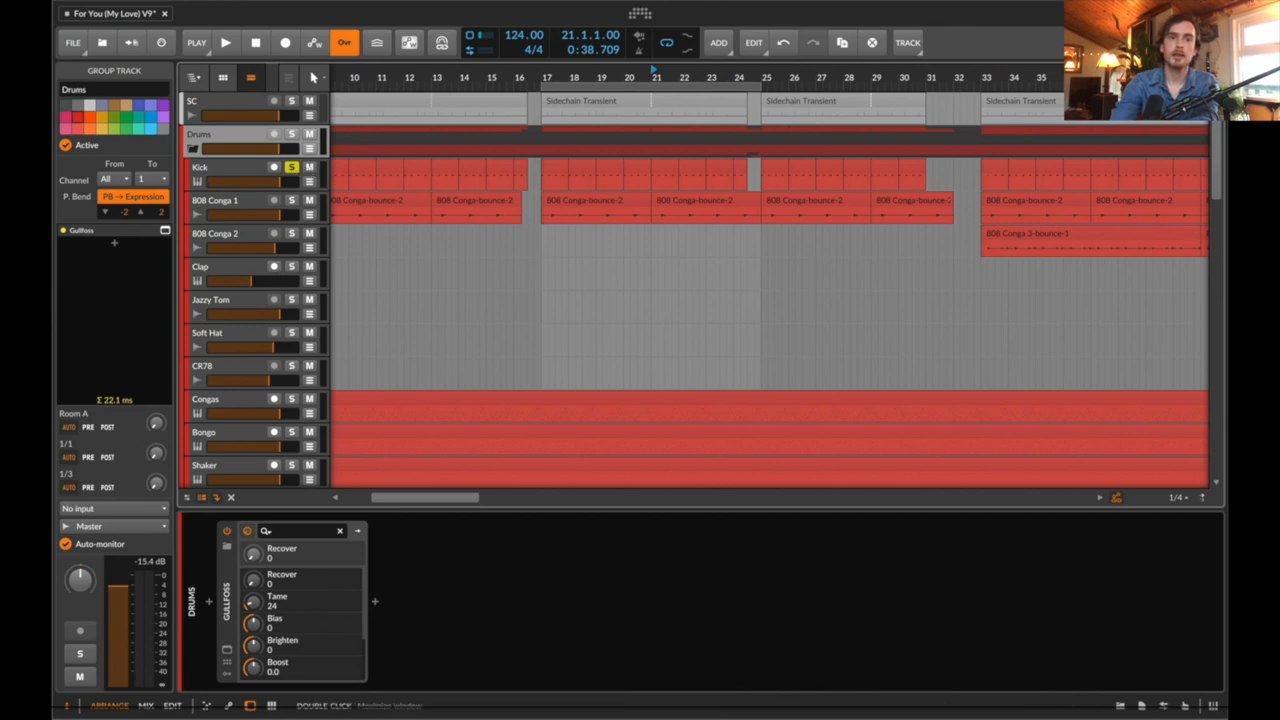
Bring up the EZbass instrument window for the Bassline track
click(196, 42)
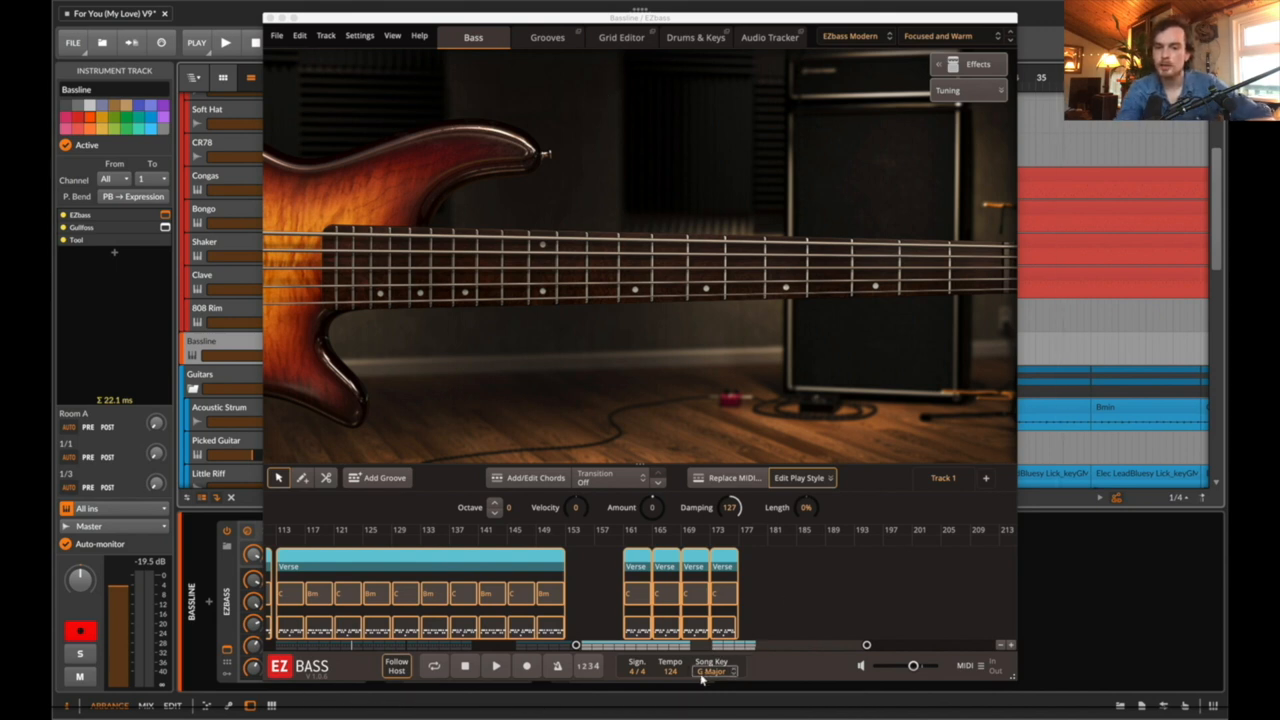
Show the EZbass Grooves browser filtered to the User MIDI folder with the Simple Latin groove
click(712, 672)
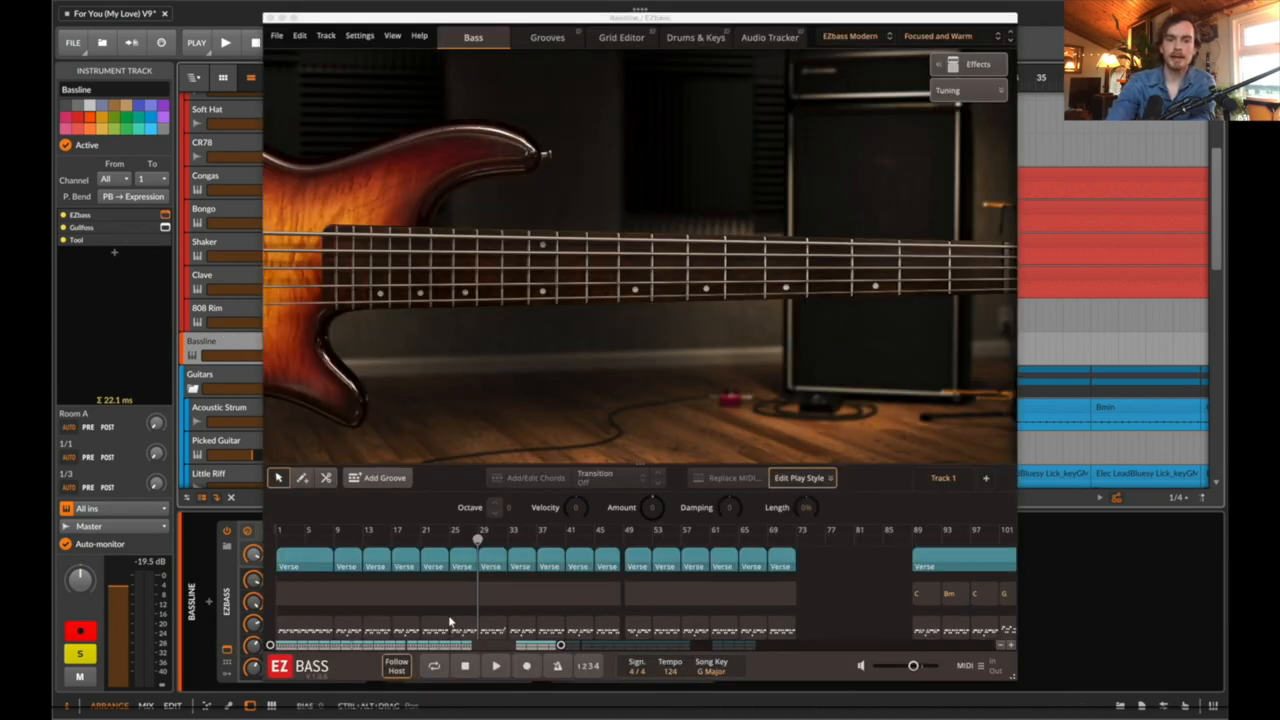
click(548, 36)
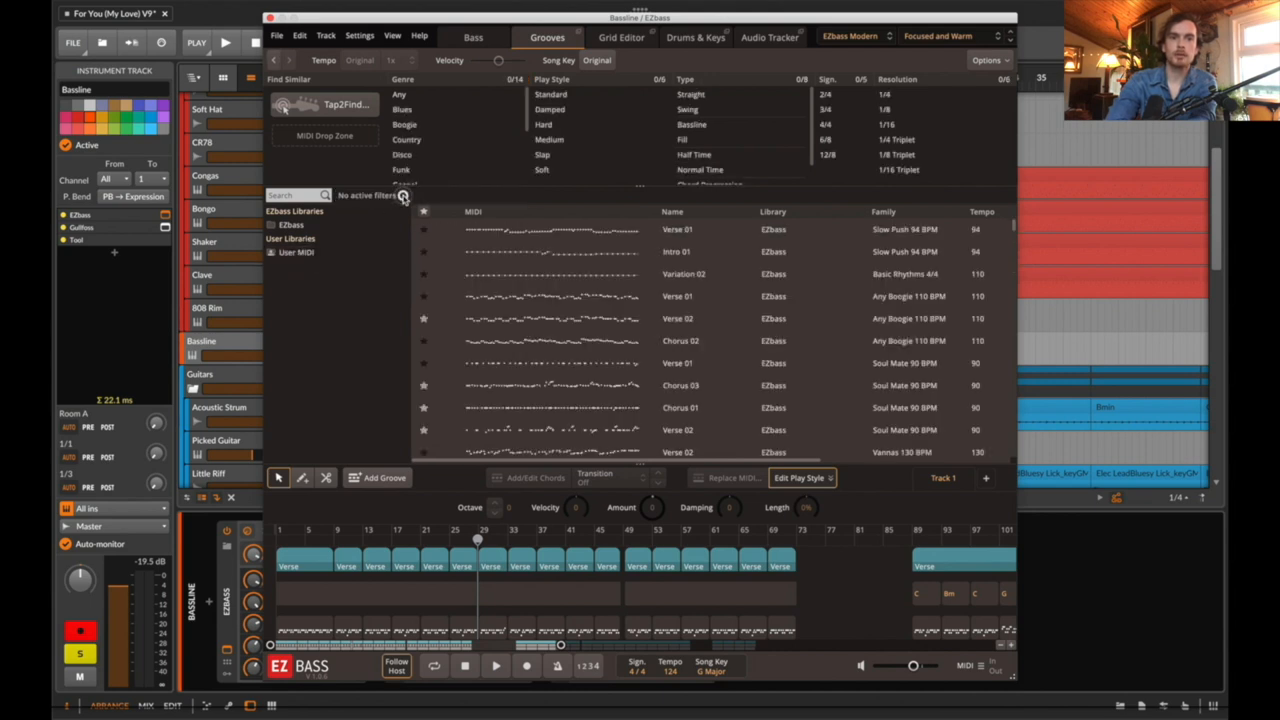
click(296, 252)
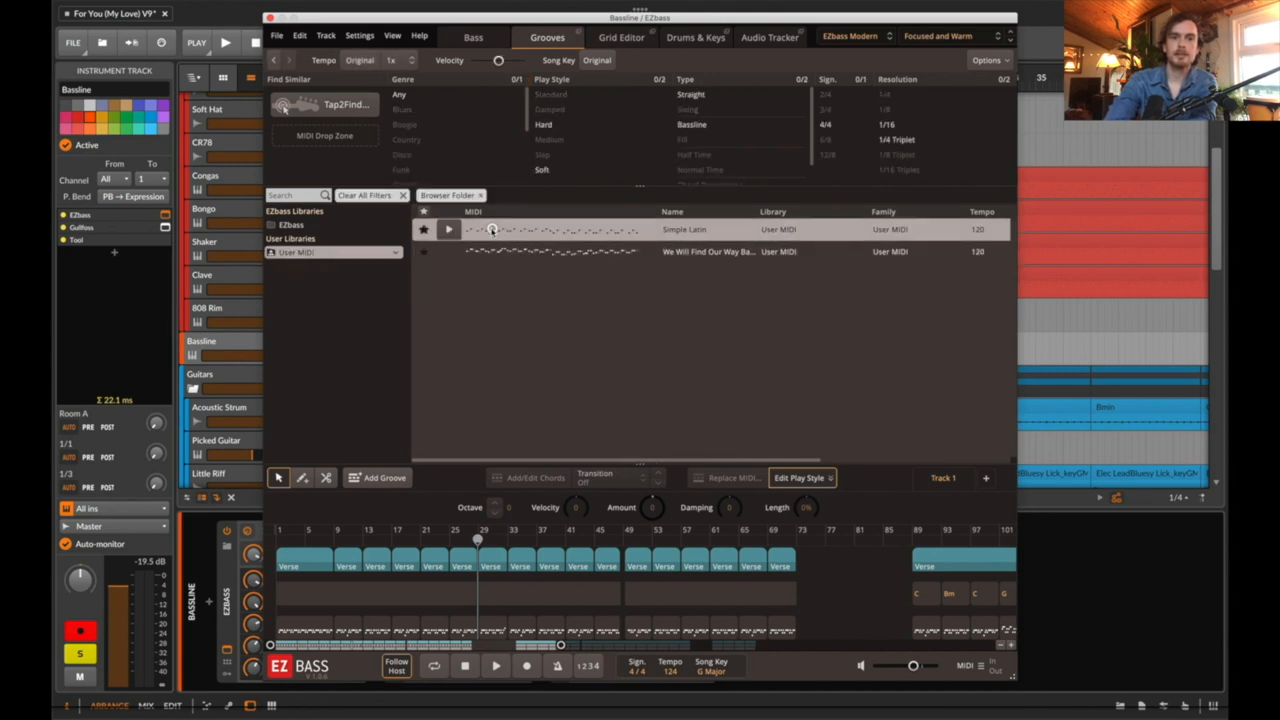
click(448, 228)
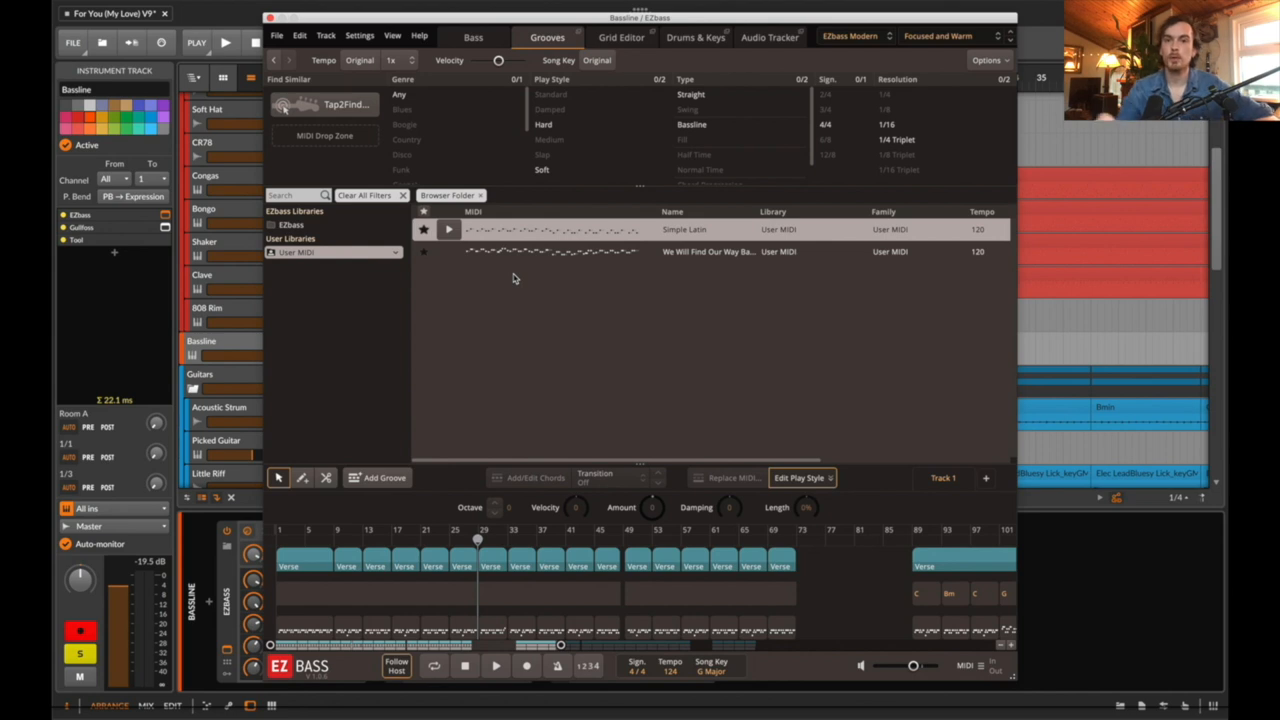
Glance at the Audio Tracker page, then return to the Grooves browser beside the arrangement
click(768, 36)
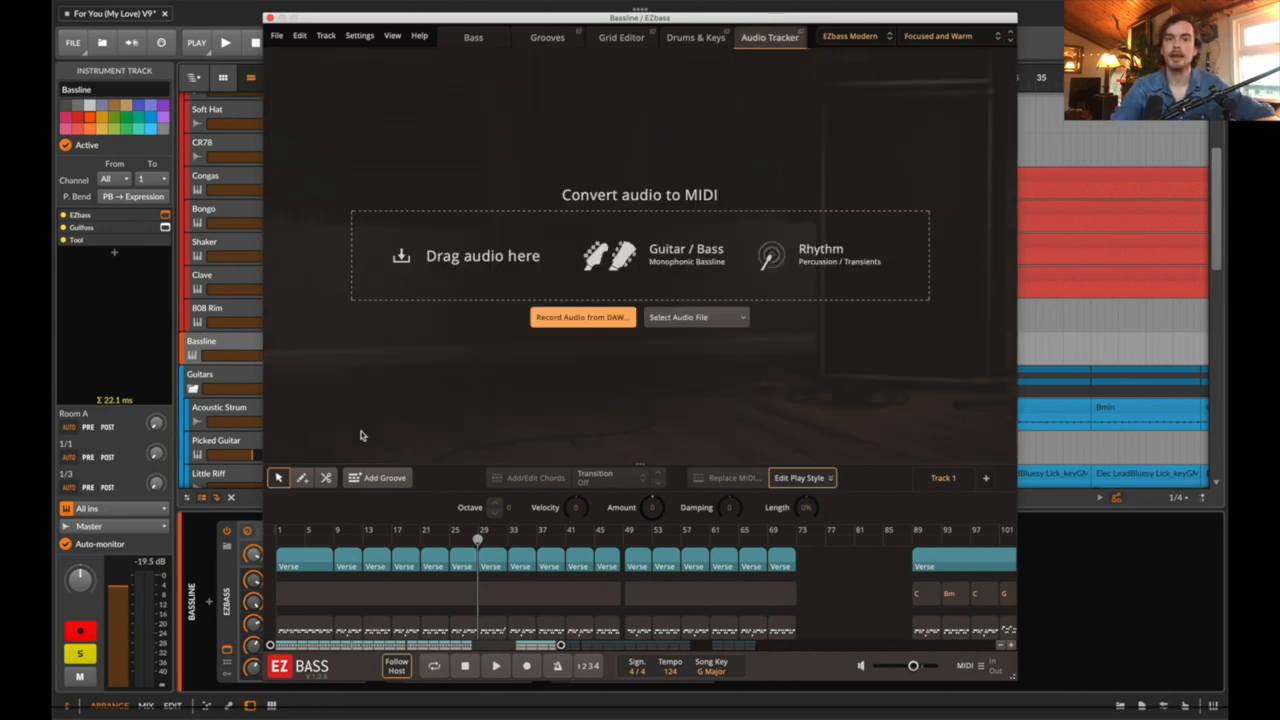
mouse_move(616, 288)
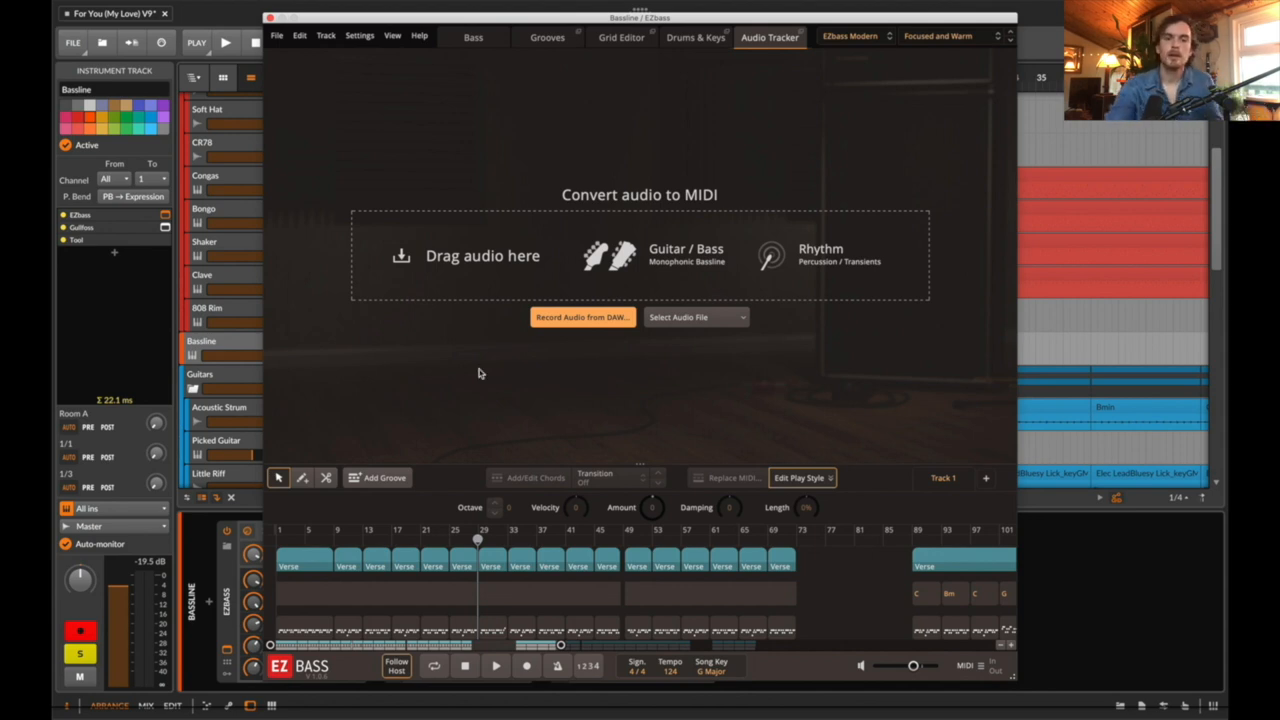
click(548, 36)
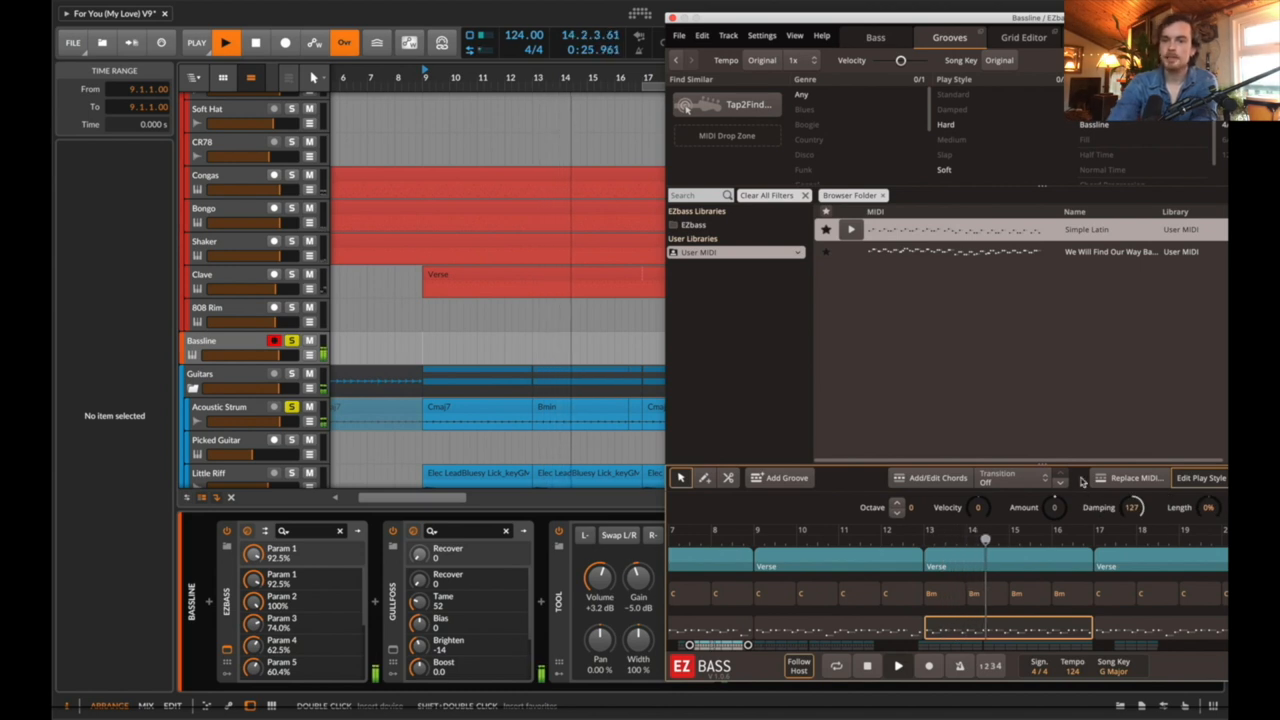
Close the EZbass window, leaving the arrangement stopped near the end of the song
click(944, 592)
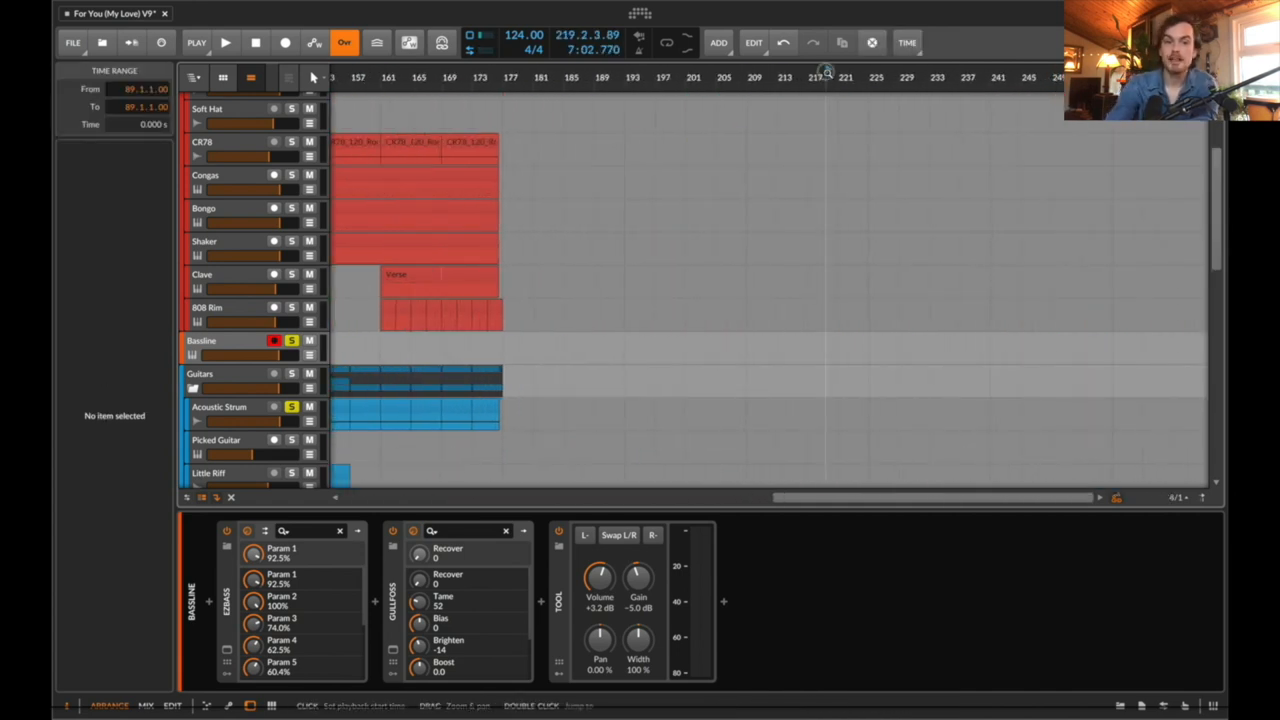
Play the song from bar 97 for a few bars and stop around bar 104
click(224, 42)
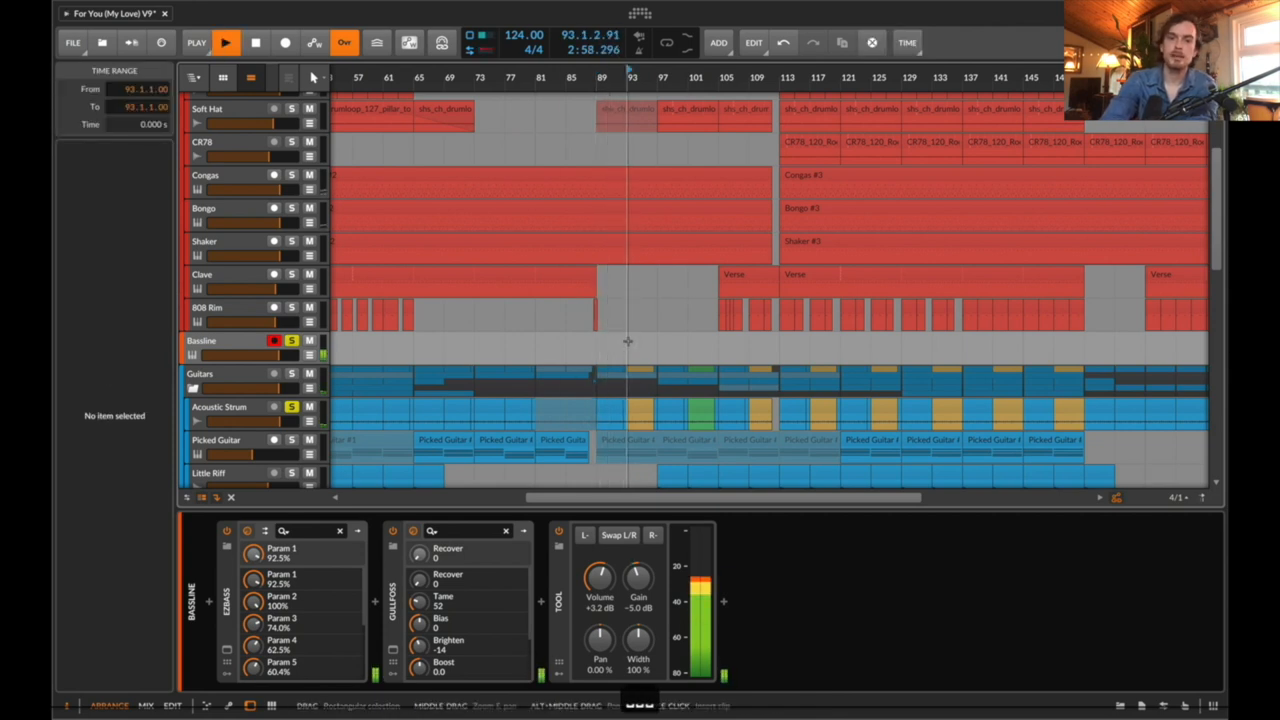
click(256, 42)
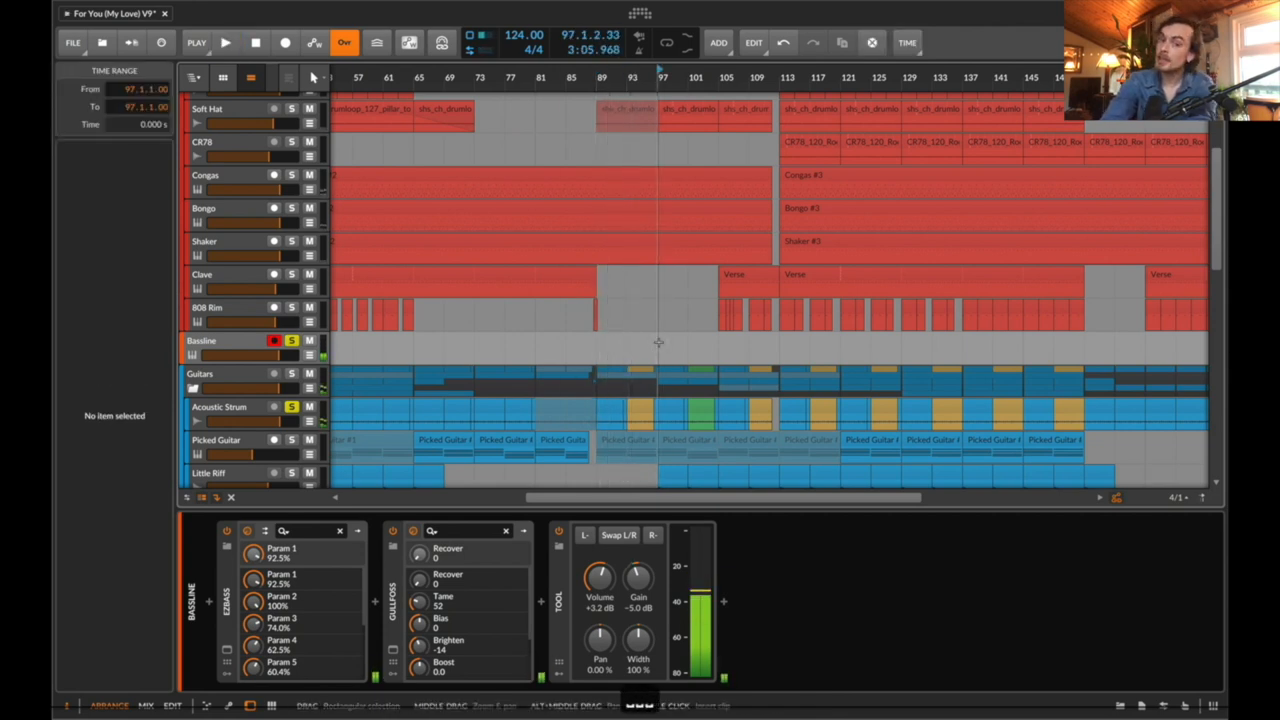
click(224, 42)
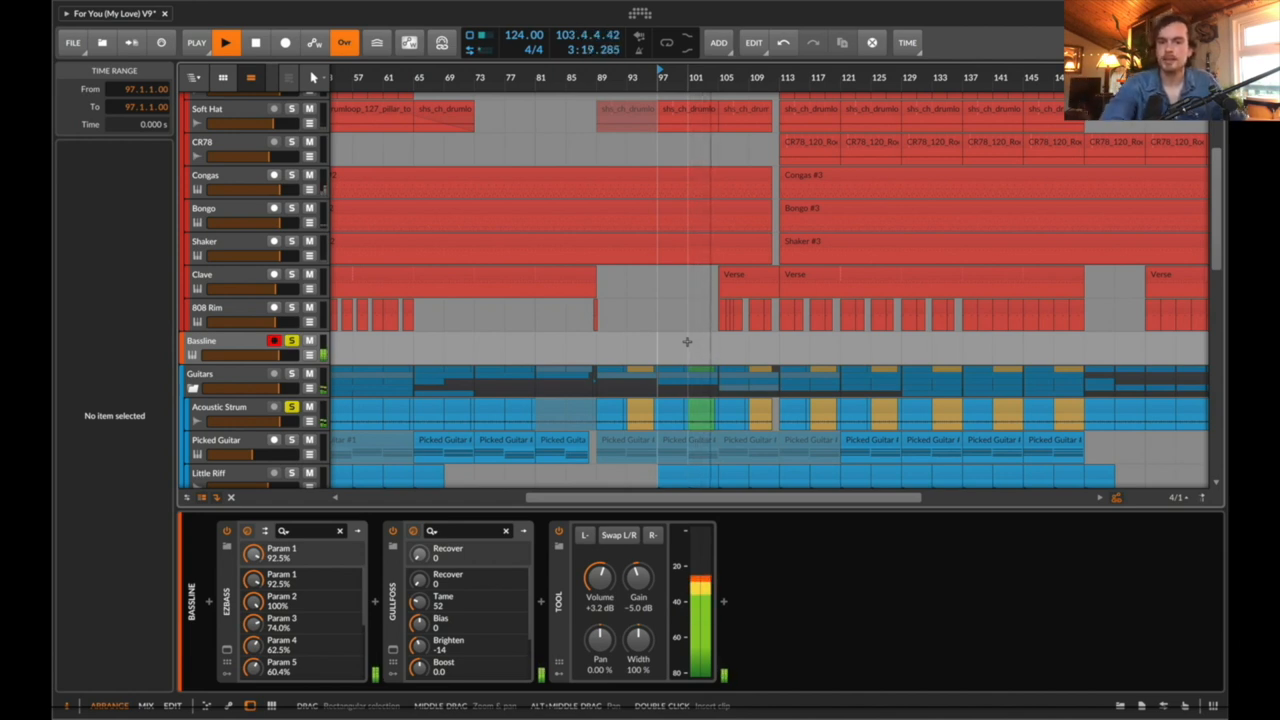
click(256, 42)
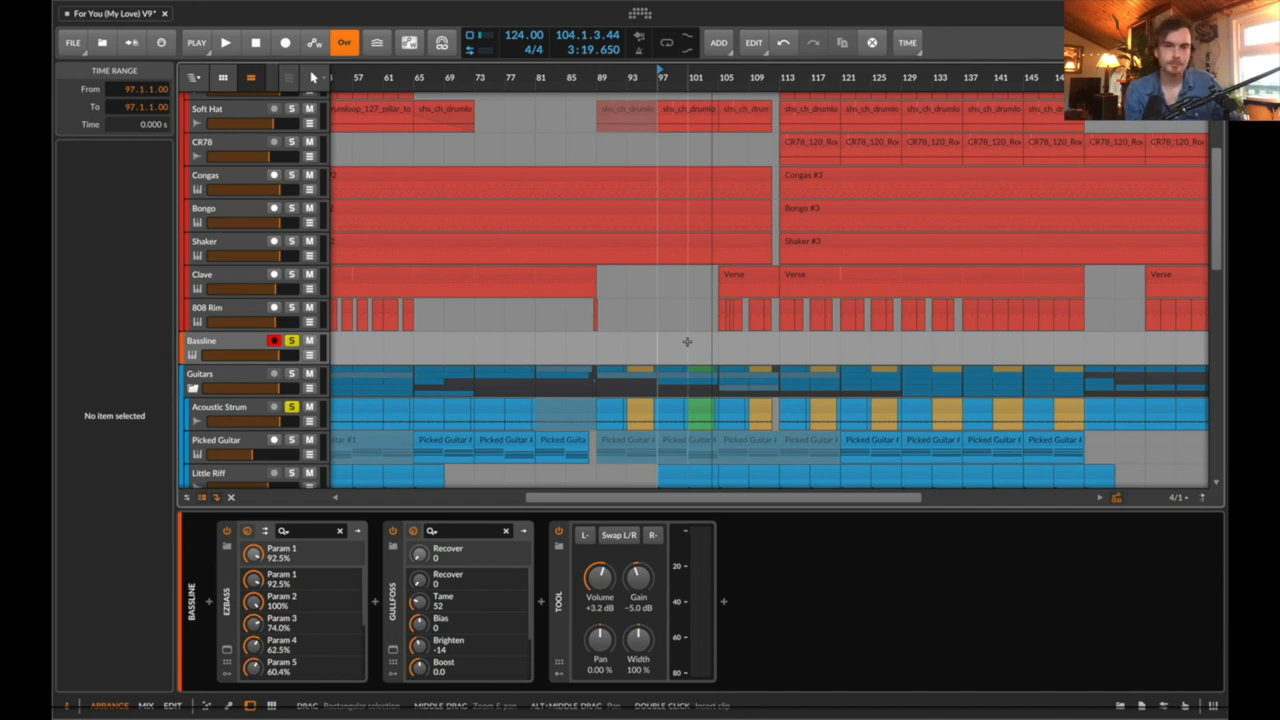
Review the conga pattern in Superior Drummer 3's Grid Editor and return to Edit Play Style
click(226, 42)
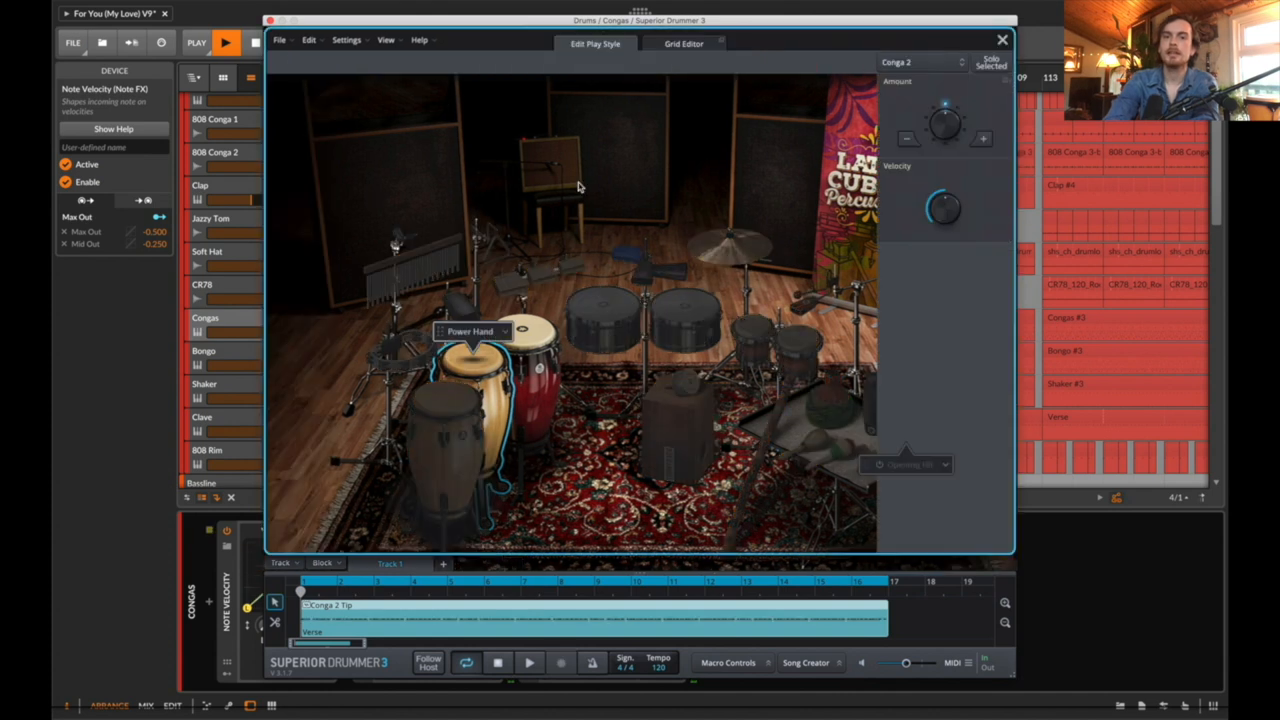
click(684, 44)
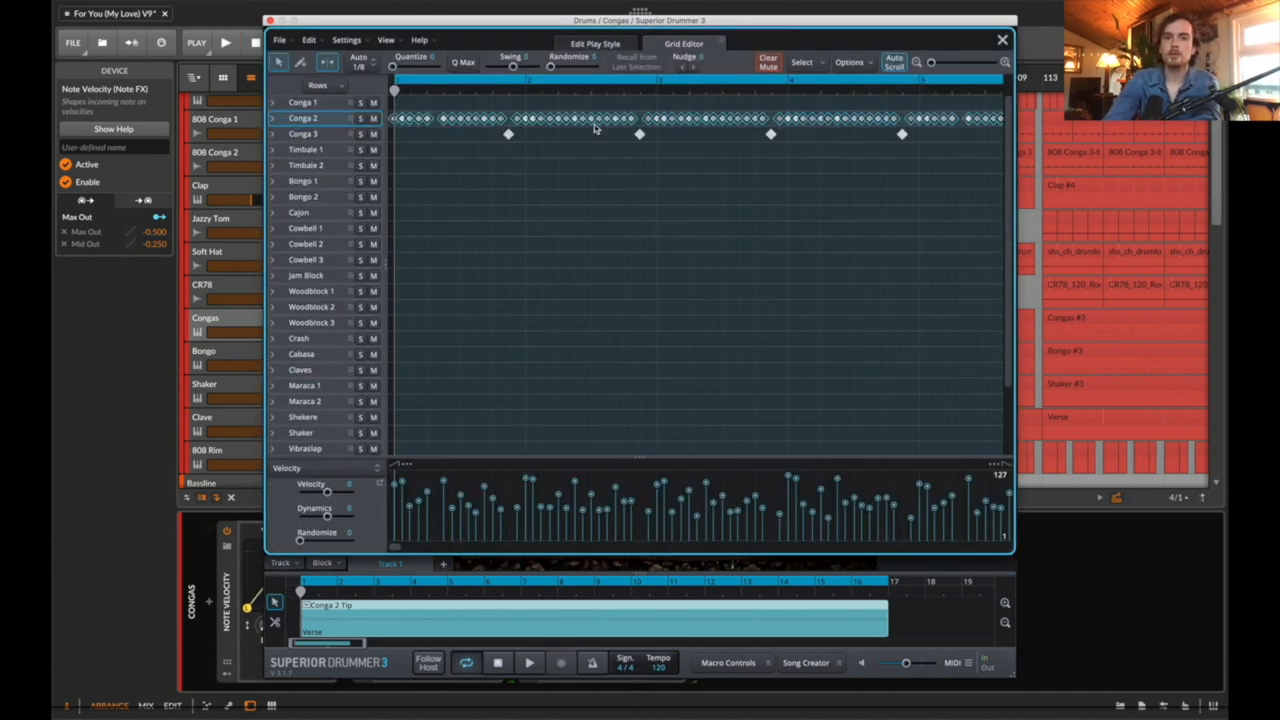
click(596, 44)
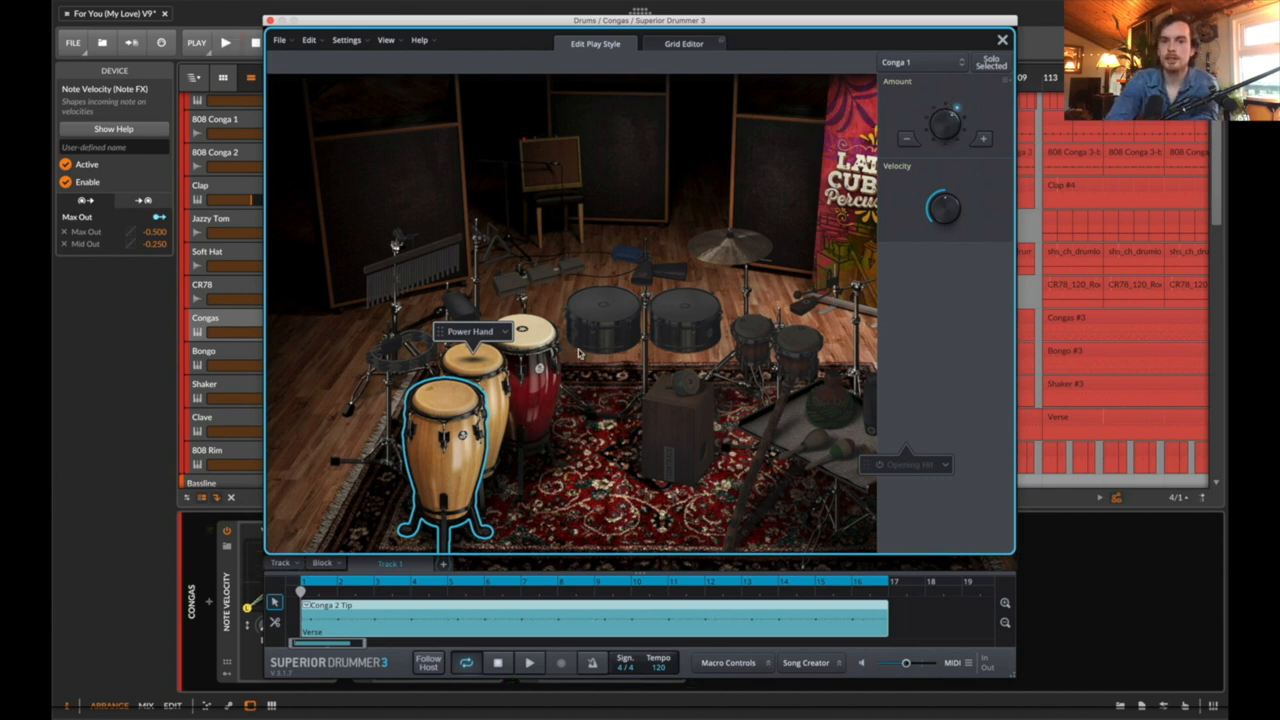
Show the full Latin Cuban Percussion kit on the Drums page, then close the plugin window
click(604, 320)
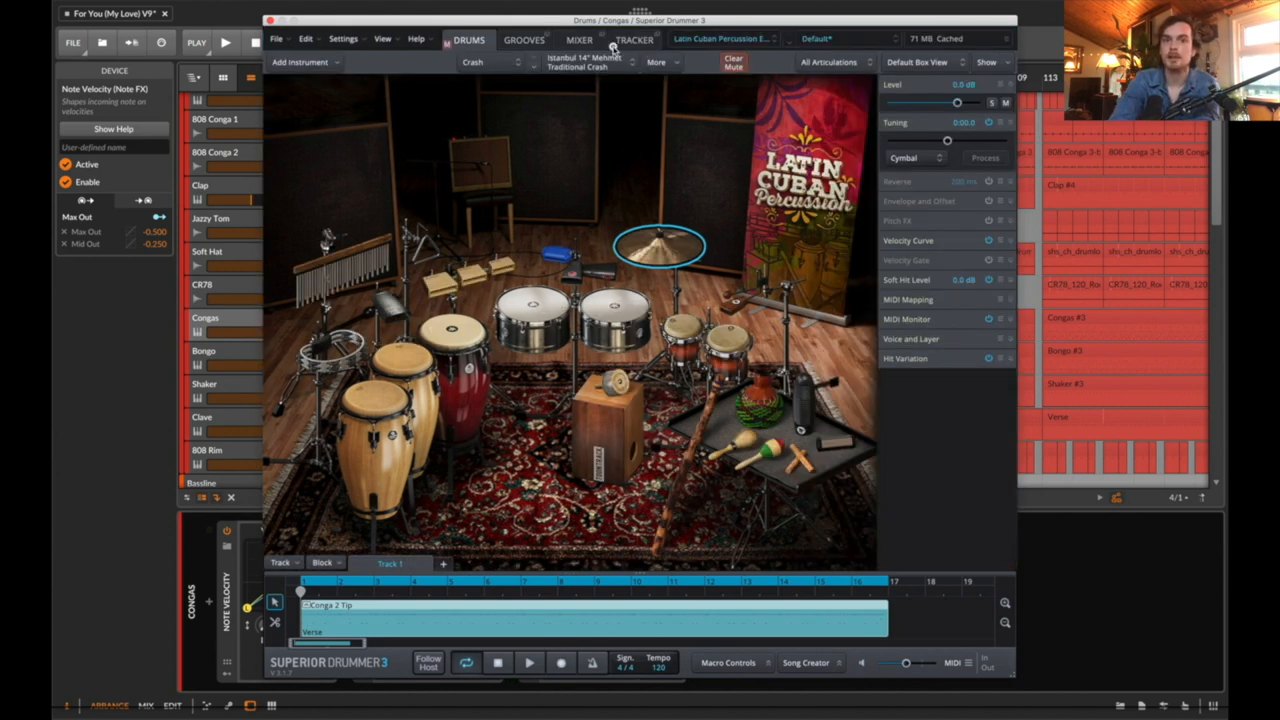
click(578, 40)
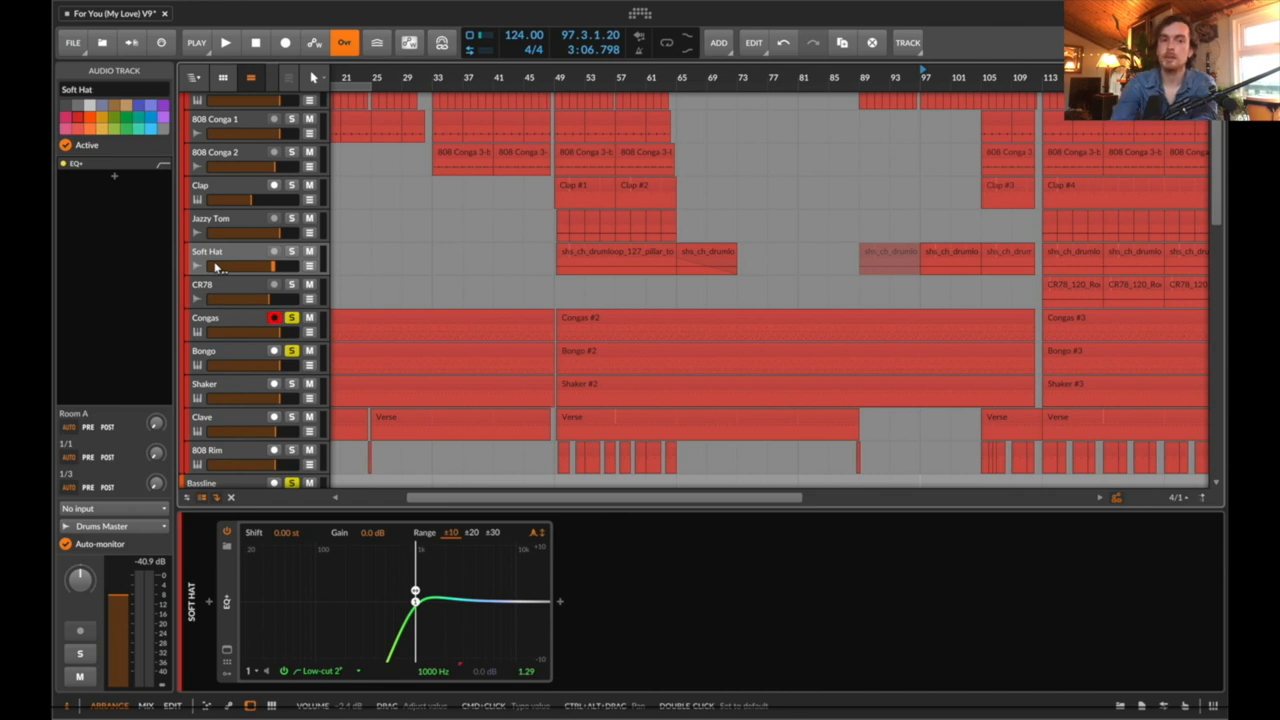
click(204, 384)
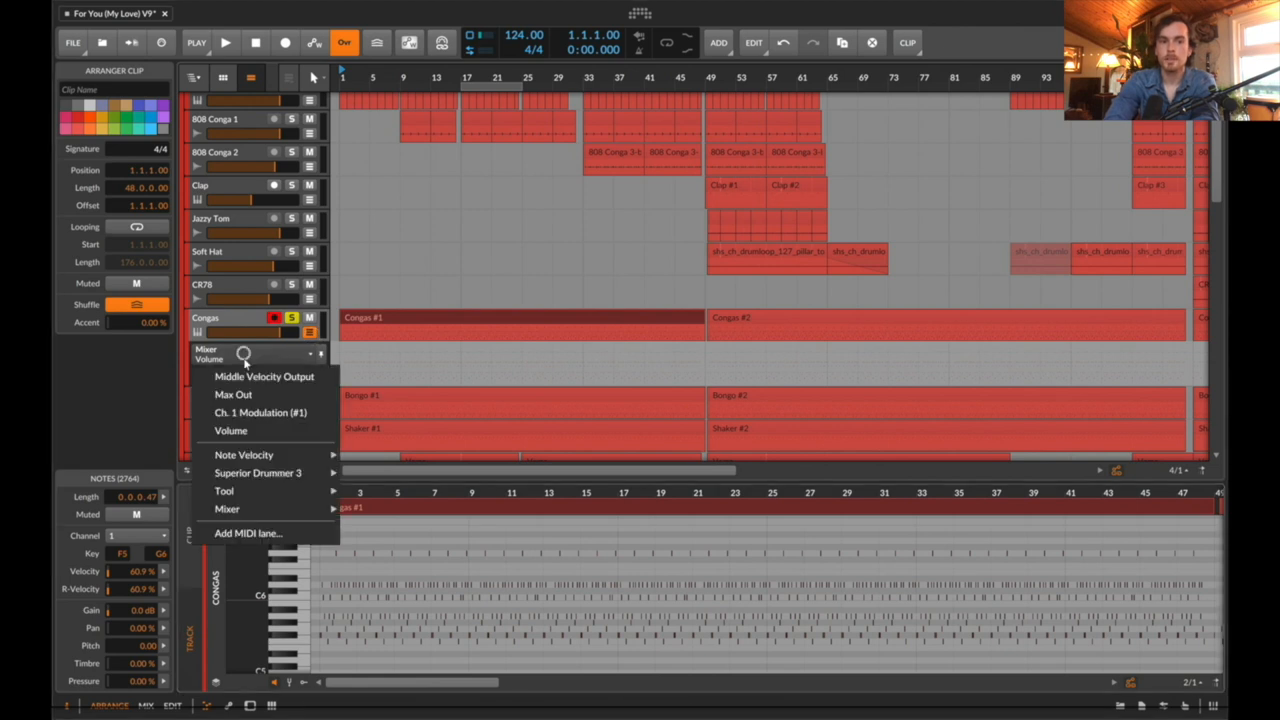
Switch the Congas automation lane to the Note Velocity Mid Out parameter
click(244, 456)
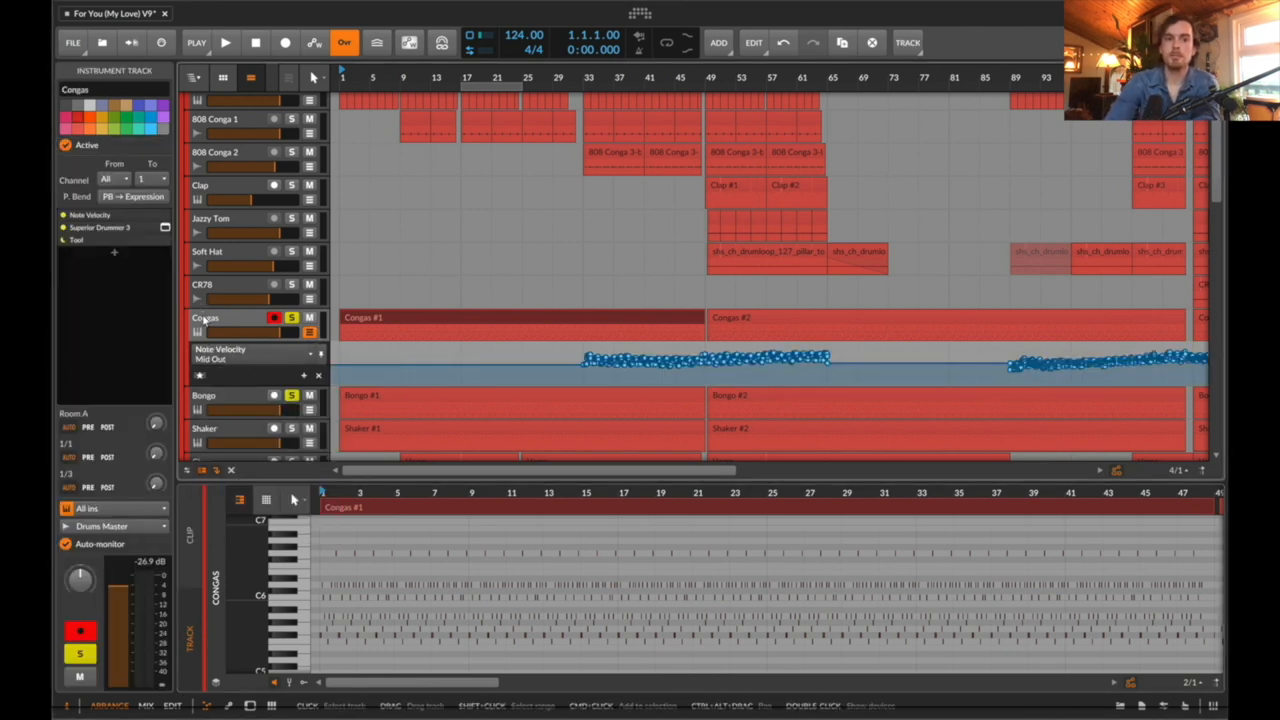
Play the congas with the Velocity Curve device shown and its Mid Out automation curve displayed
click(908, 42)
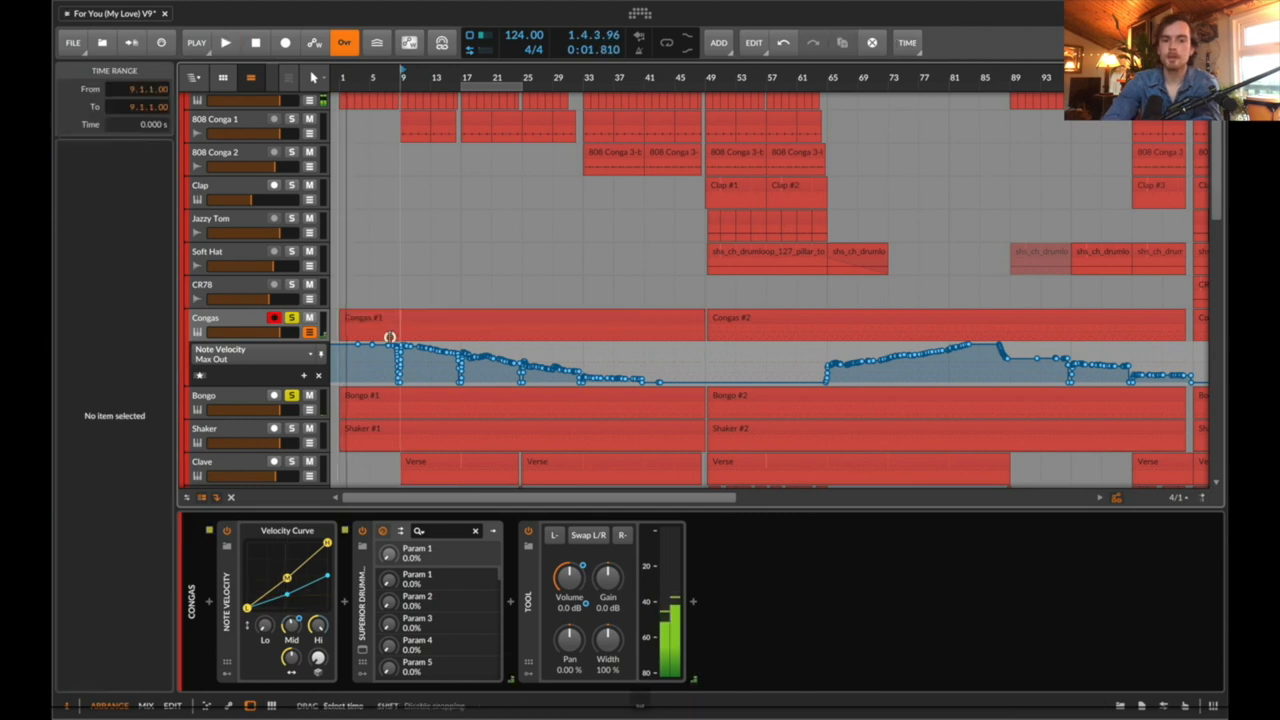
click(224, 42)
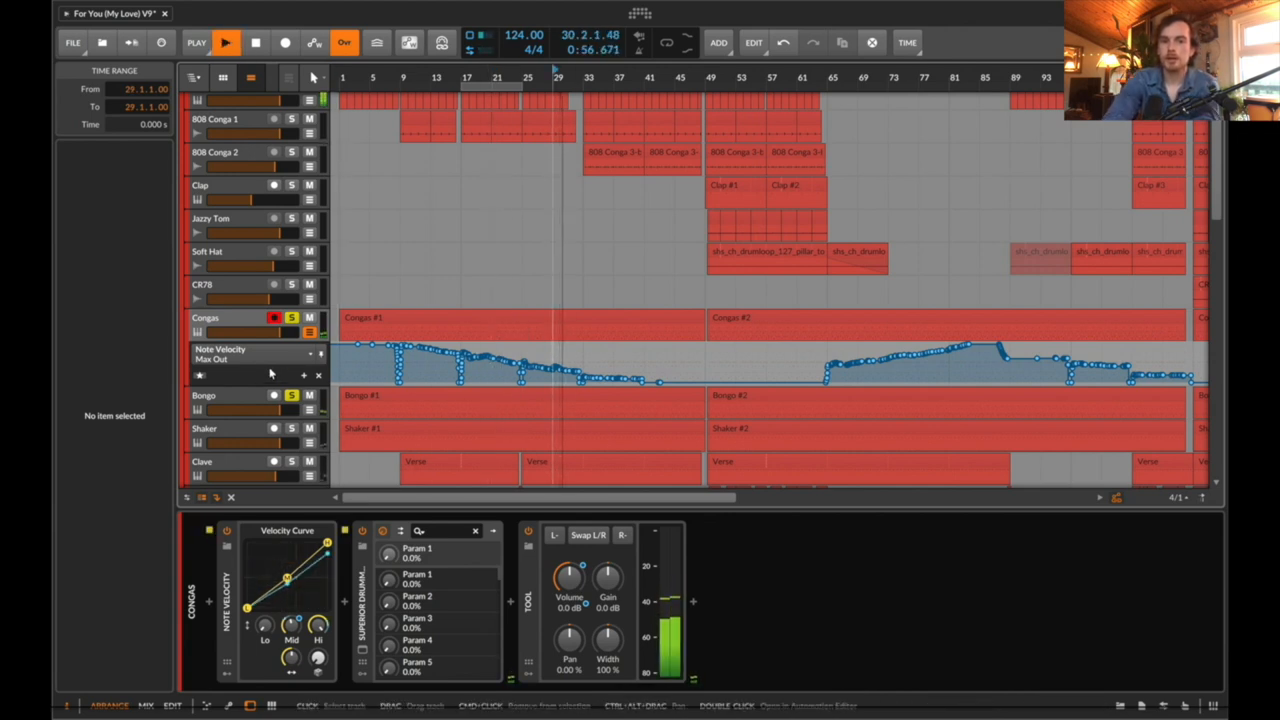
click(220, 354)
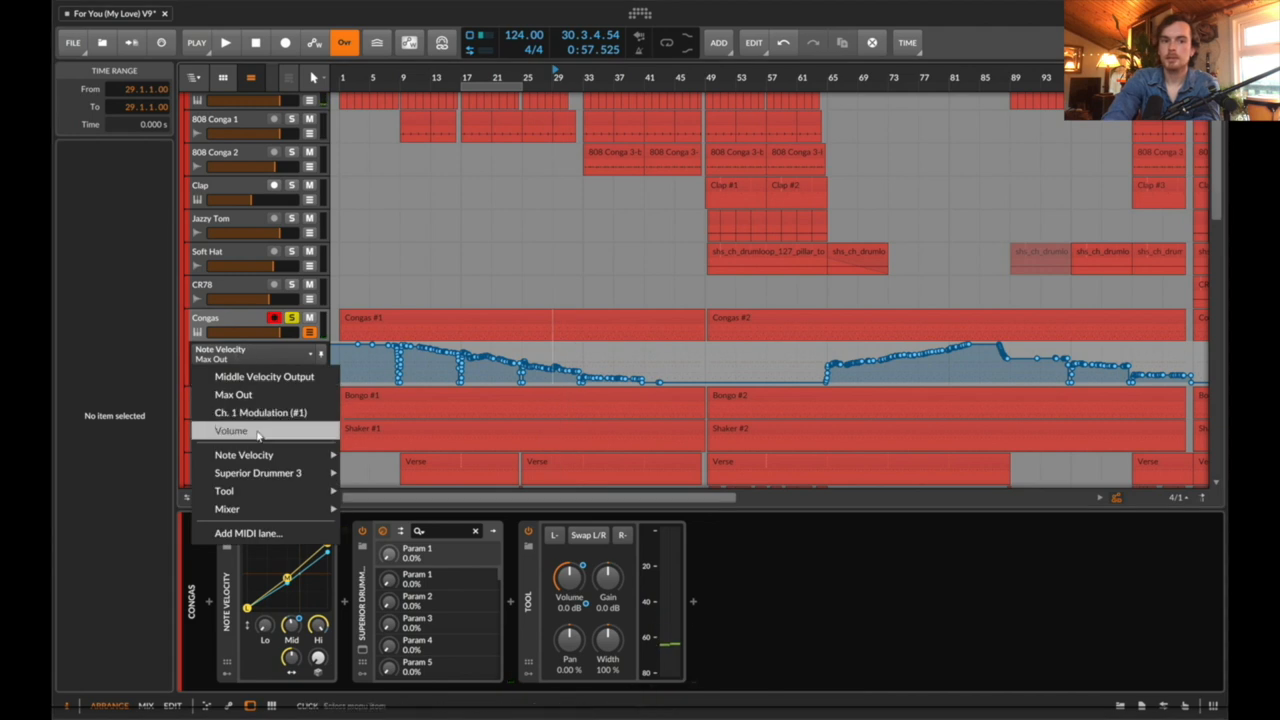
click(232, 430)
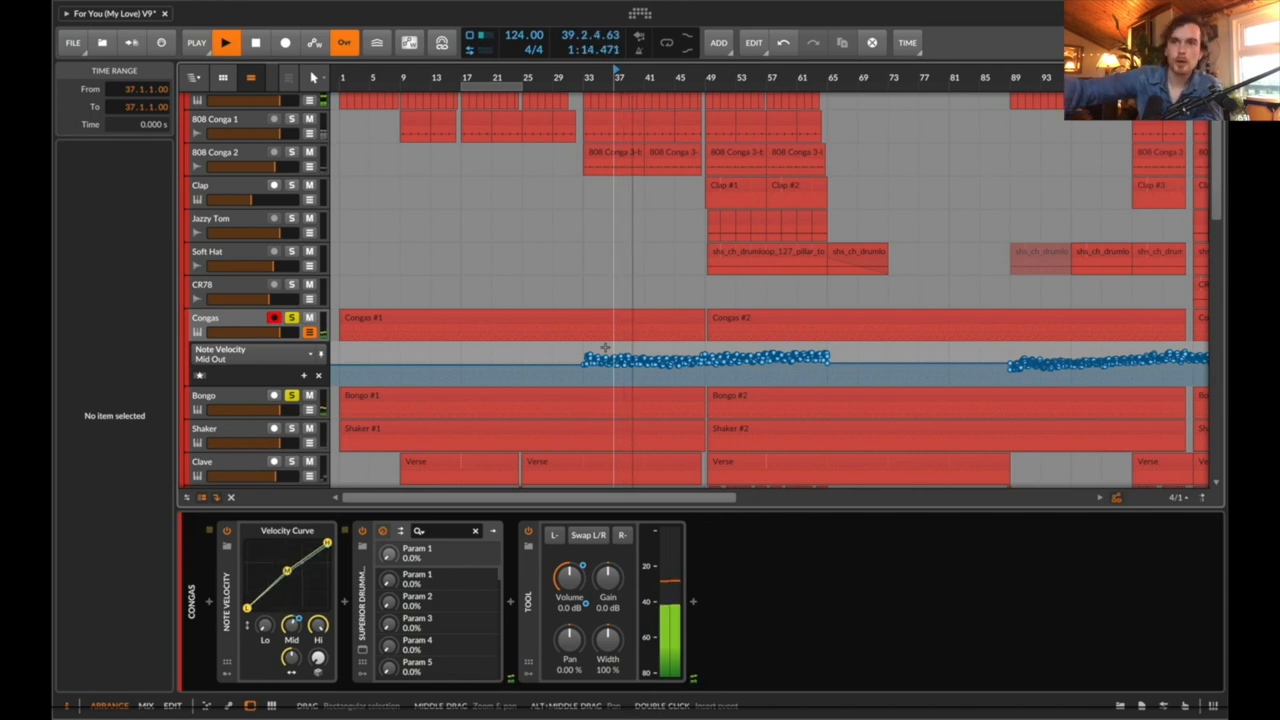
Stop playback around bar 40 and select the Congas track to inspect its device chain
click(226, 42)
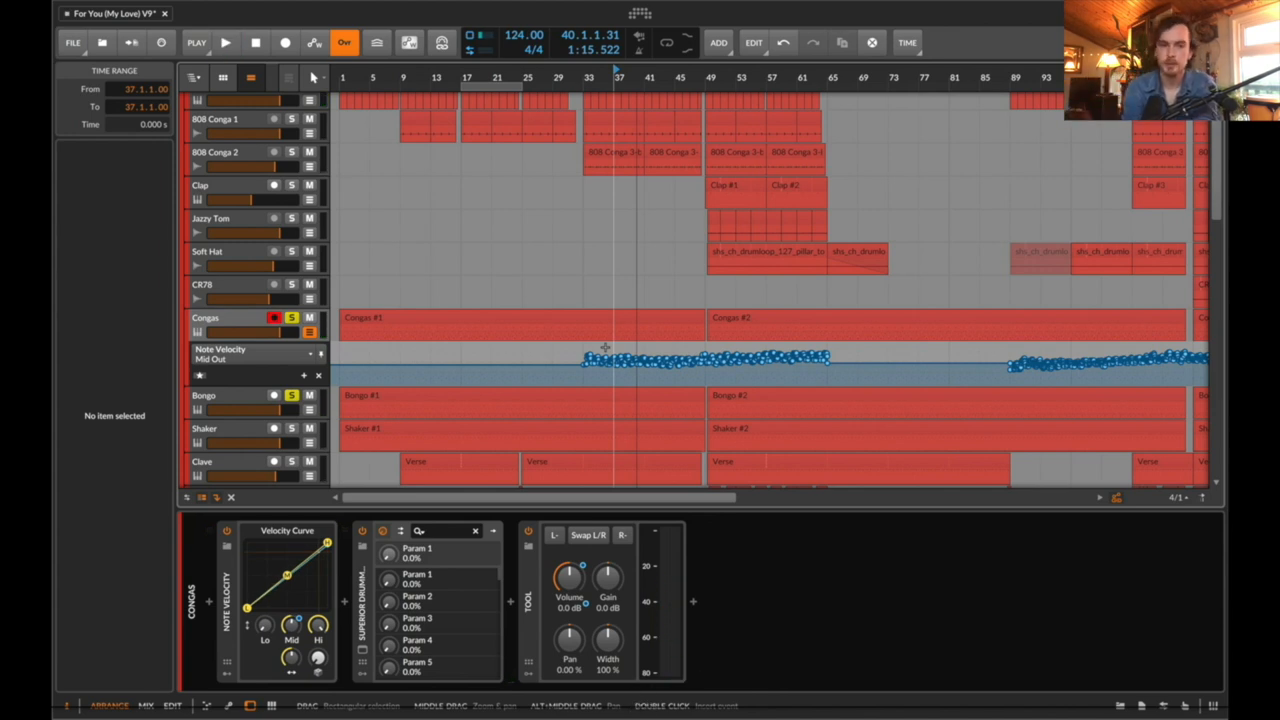
click(210, 318)
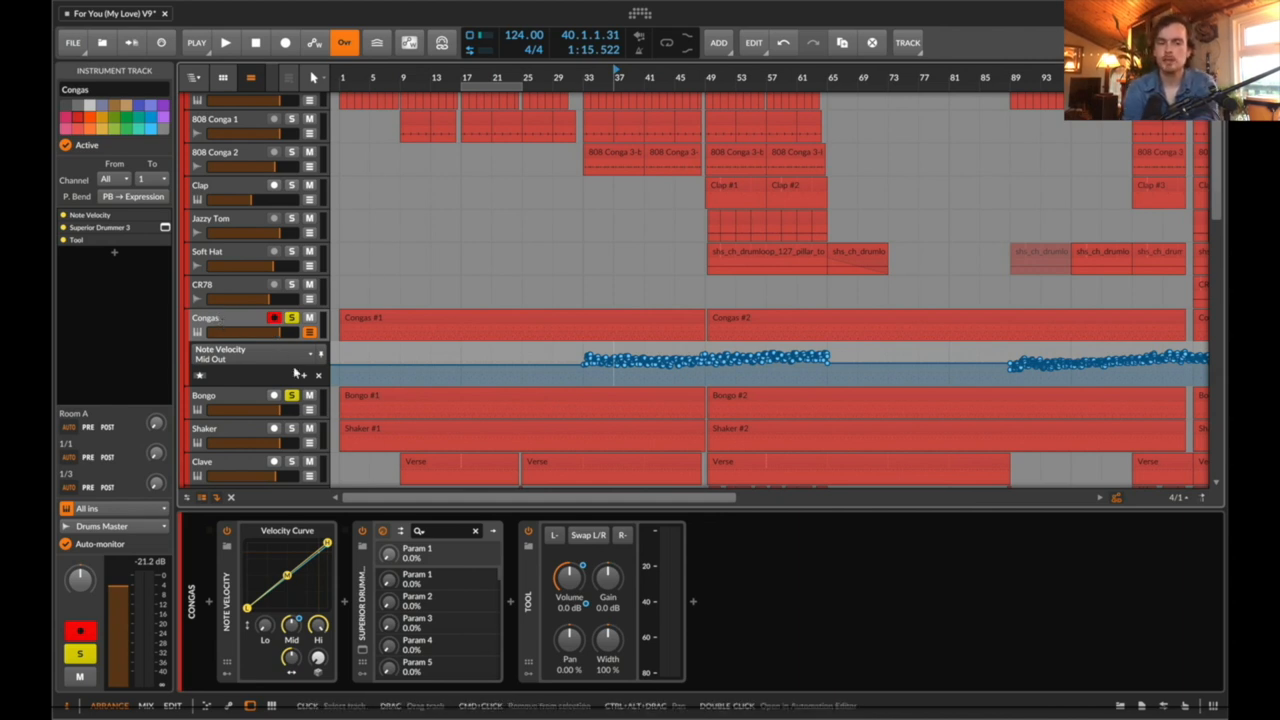
Switch the Congas automation lane to Tool Vol and zoom out to the 808 Conga 1 track
right_click(568, 570)
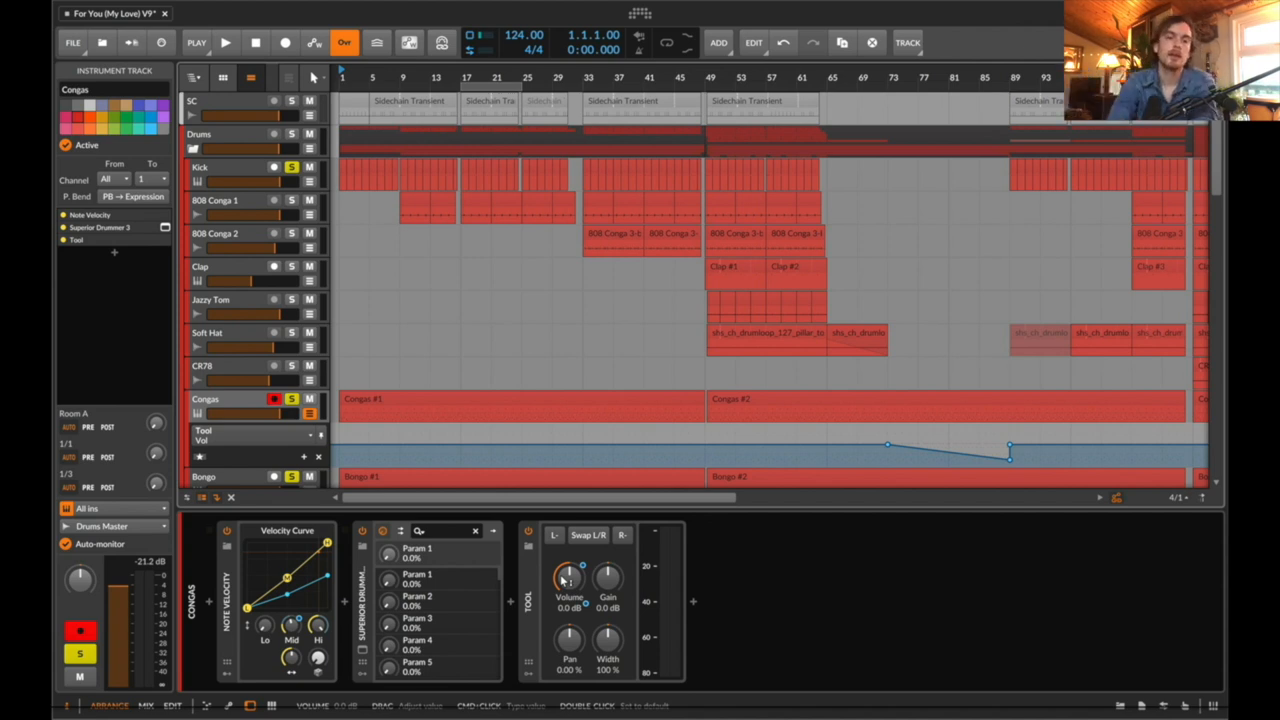
scroll(down, 3)
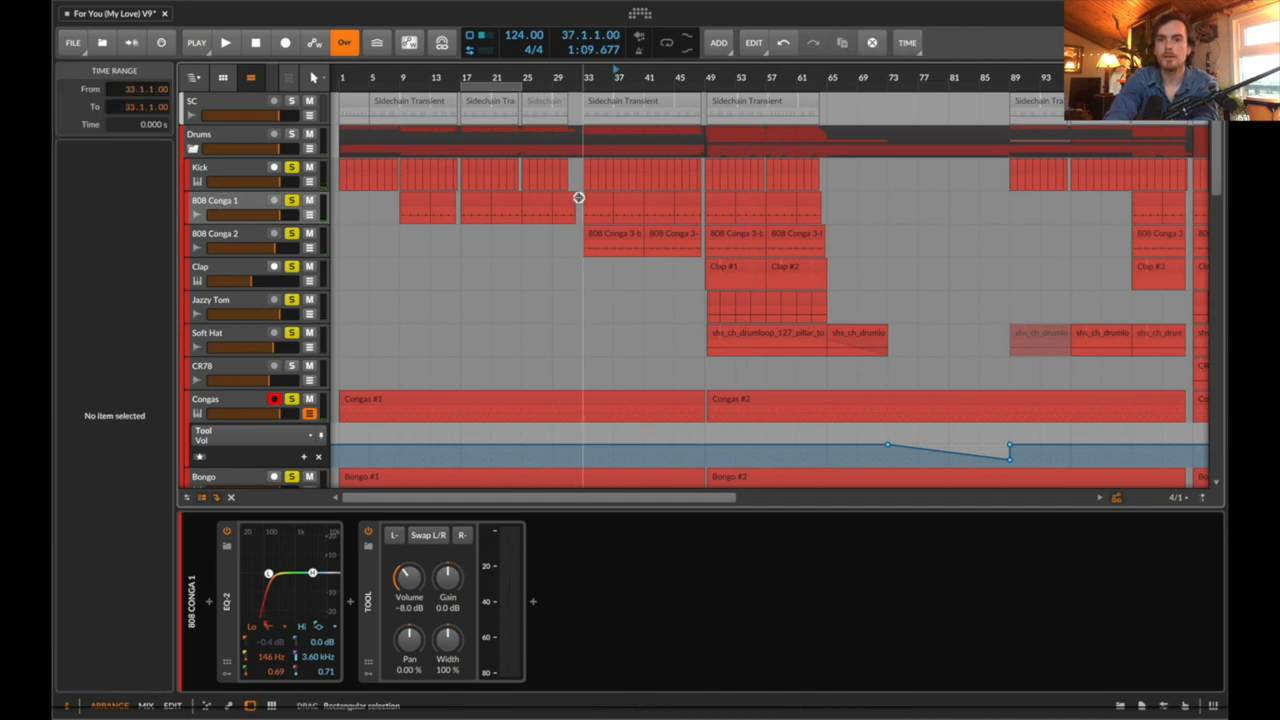
Inspect the 808 Conga bounce clips and their EQ-2, then move down to the guitar and synth tracks
click(596, 200)
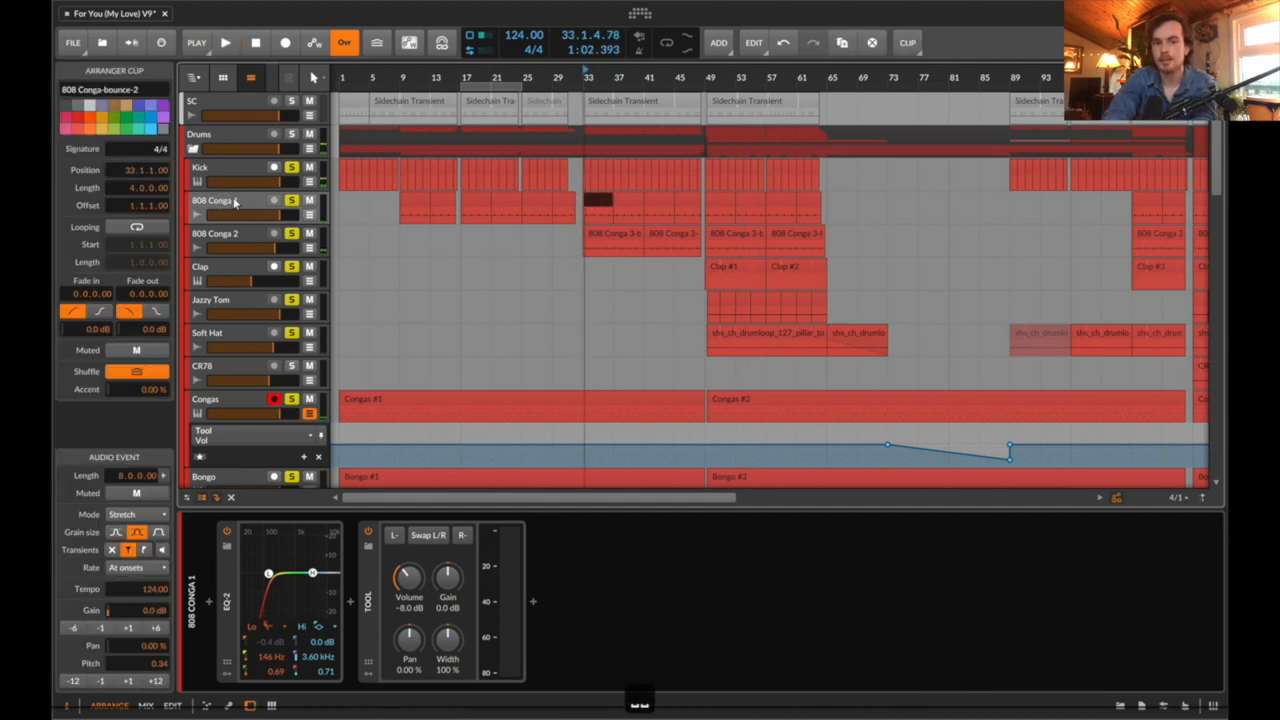
click(282, 544)
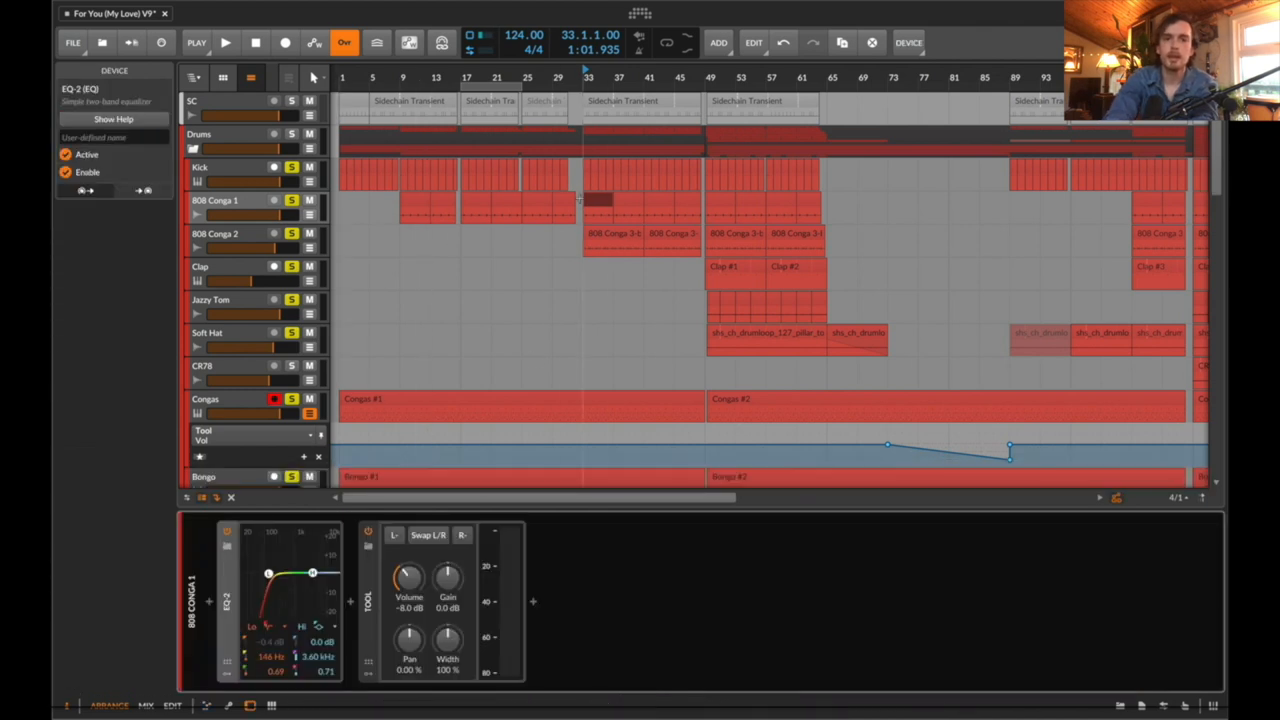
mouse_move(338, 264)
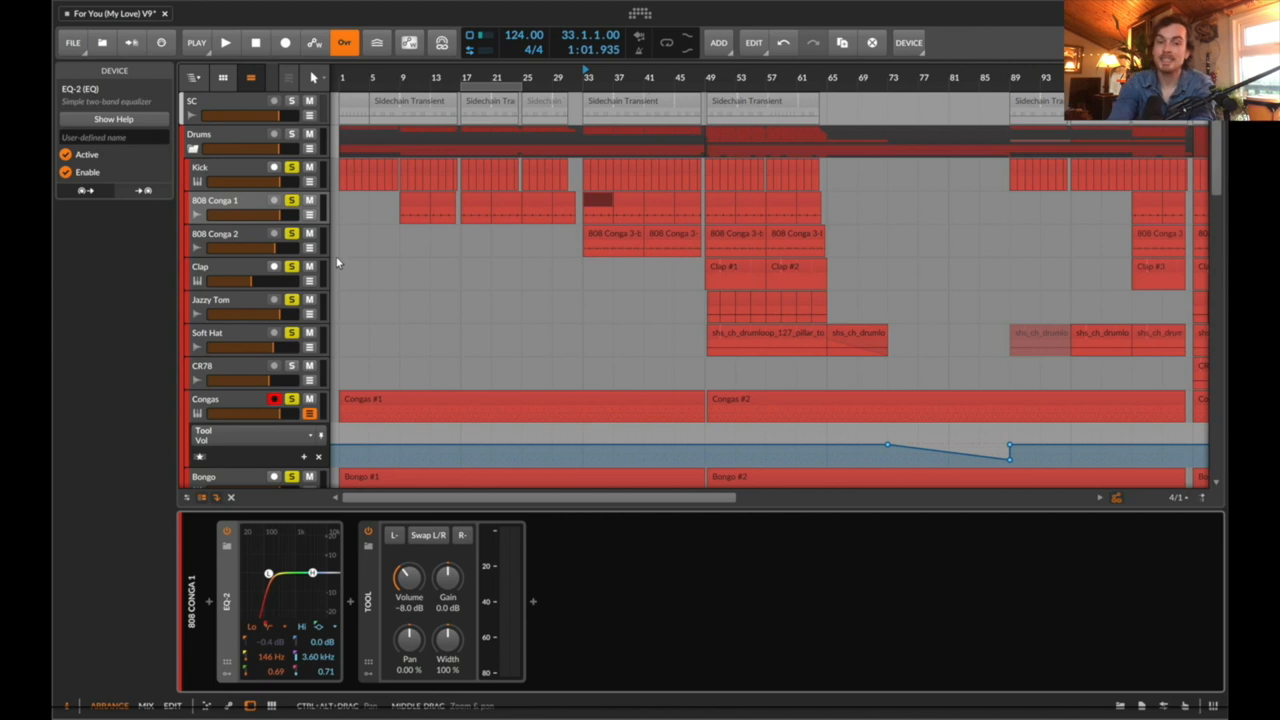
click(598, 200)
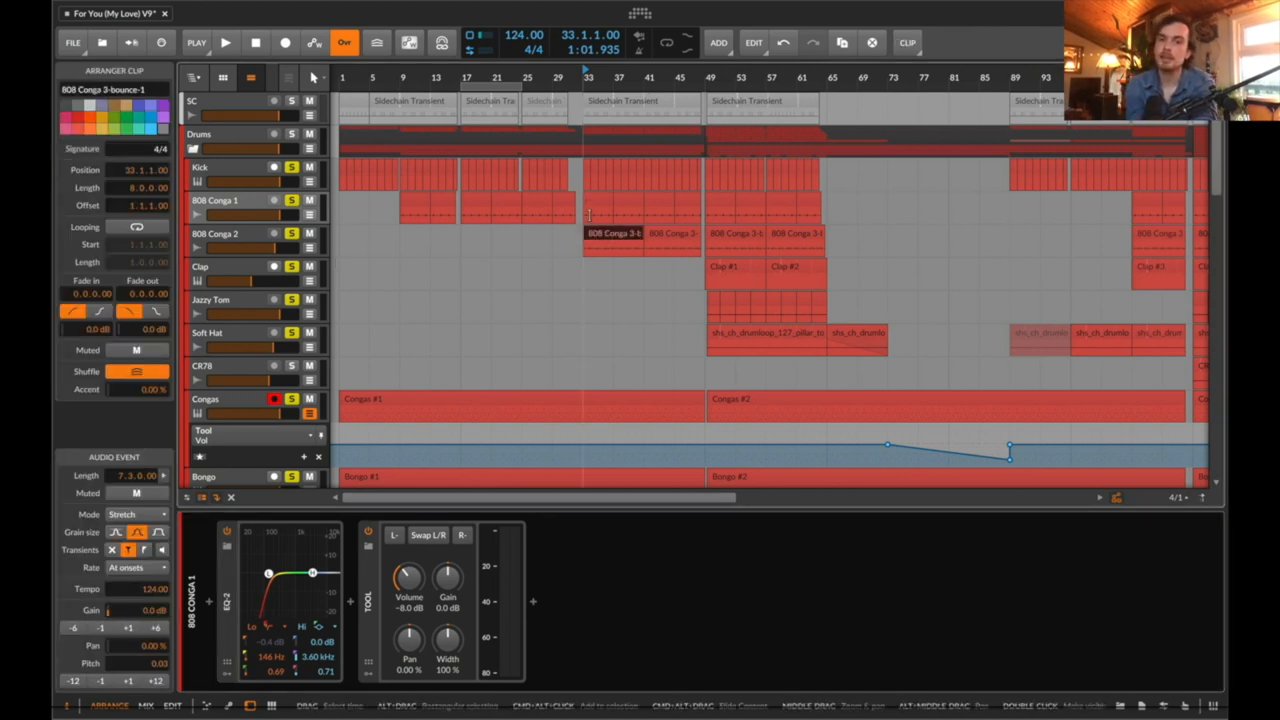
click(226, 42)
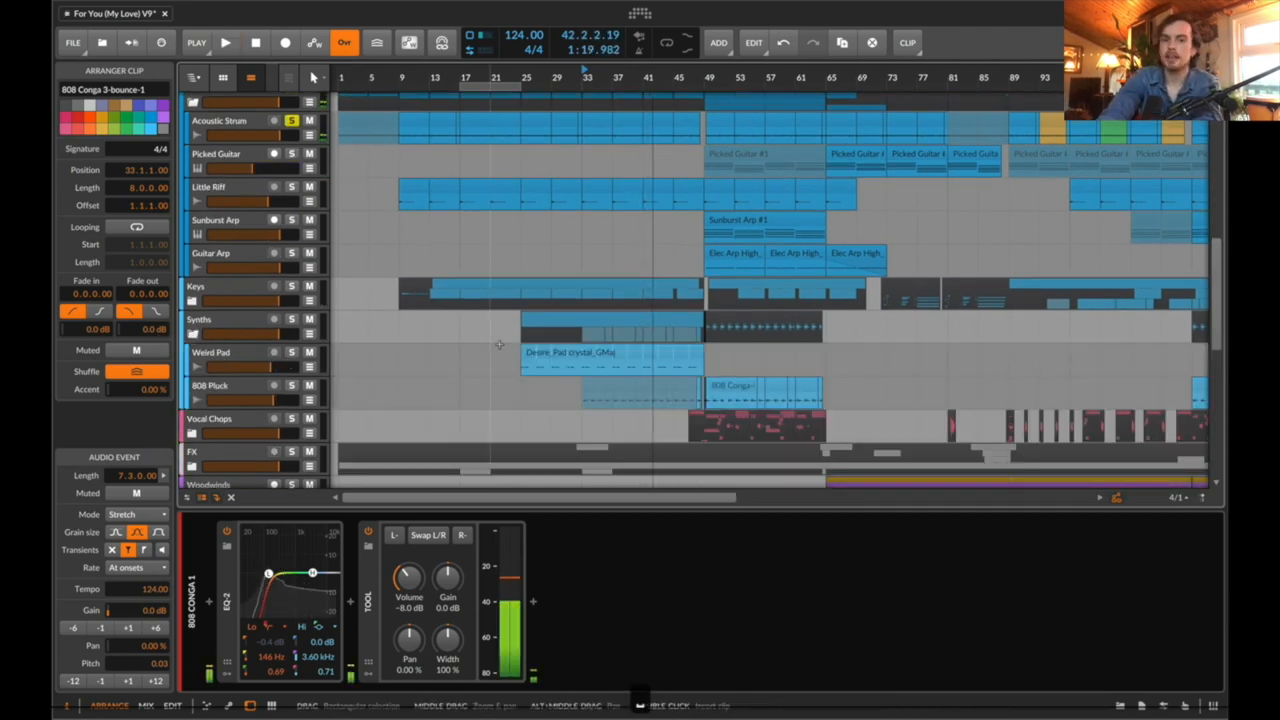
Solo the 808 Pluck track, show its devices and clips, and start playback
click(292, 384)
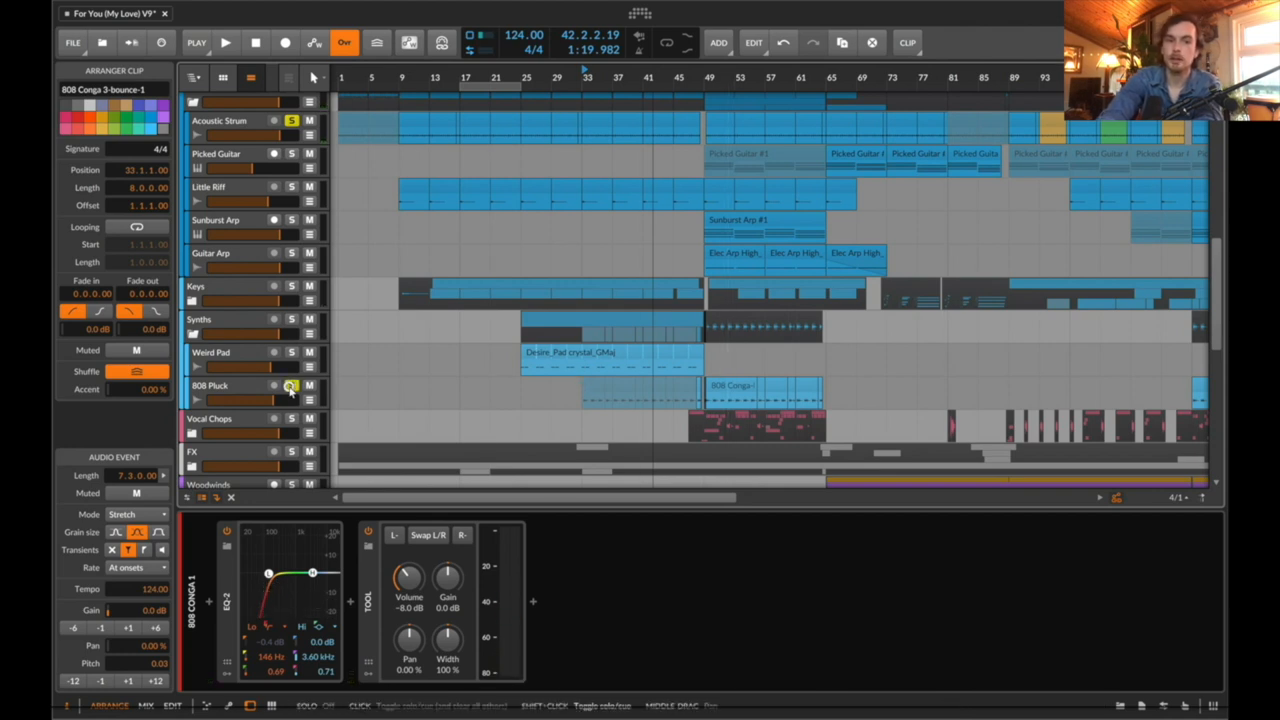
click(228, 384)
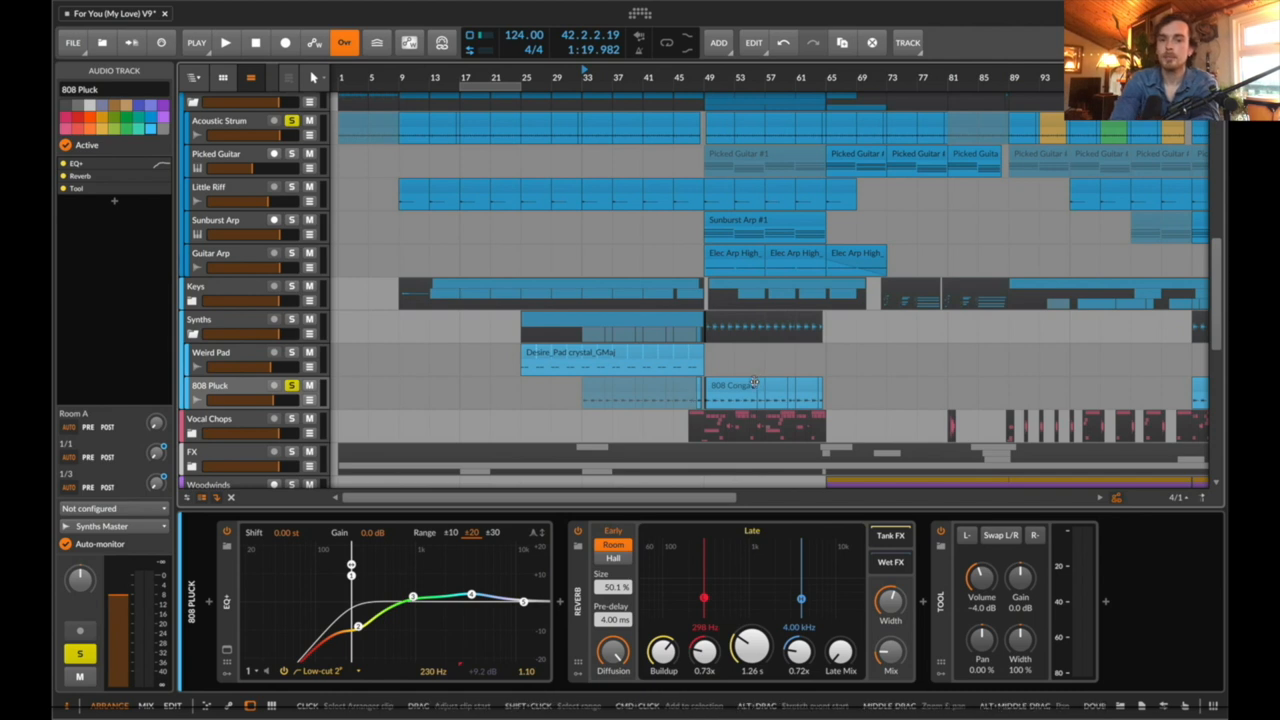
click(592, 384)
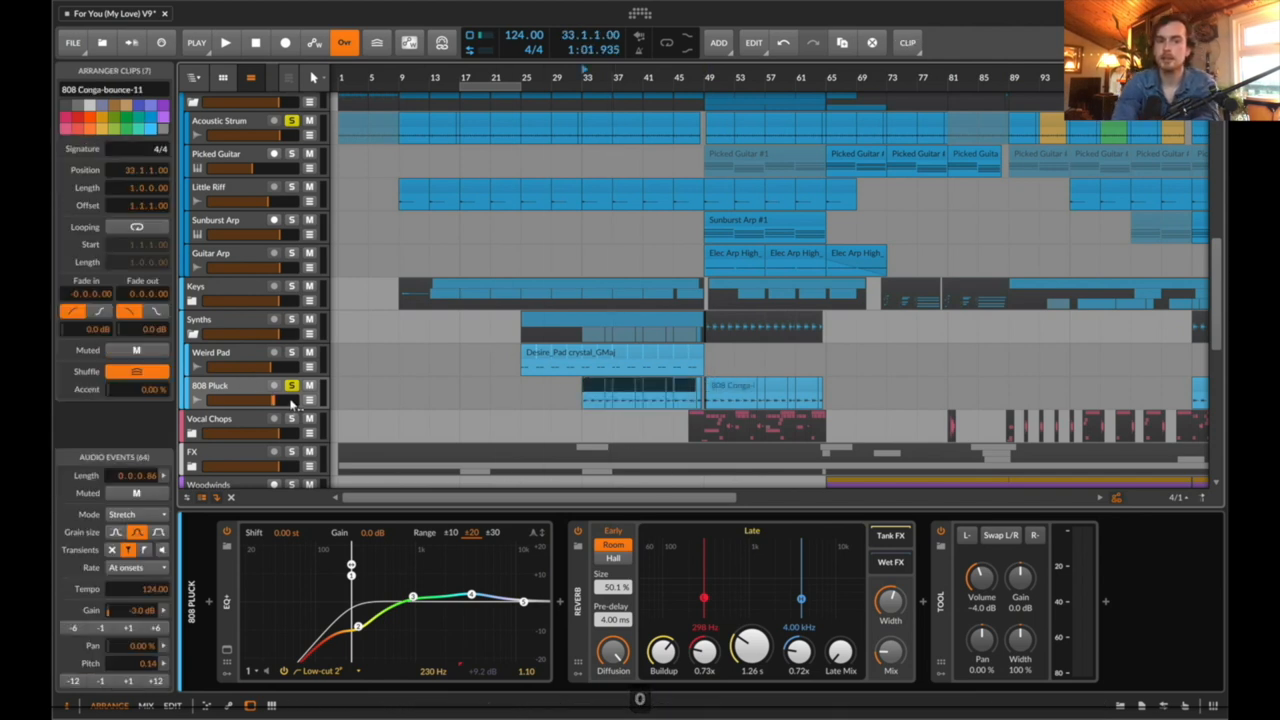
click(196, 42)
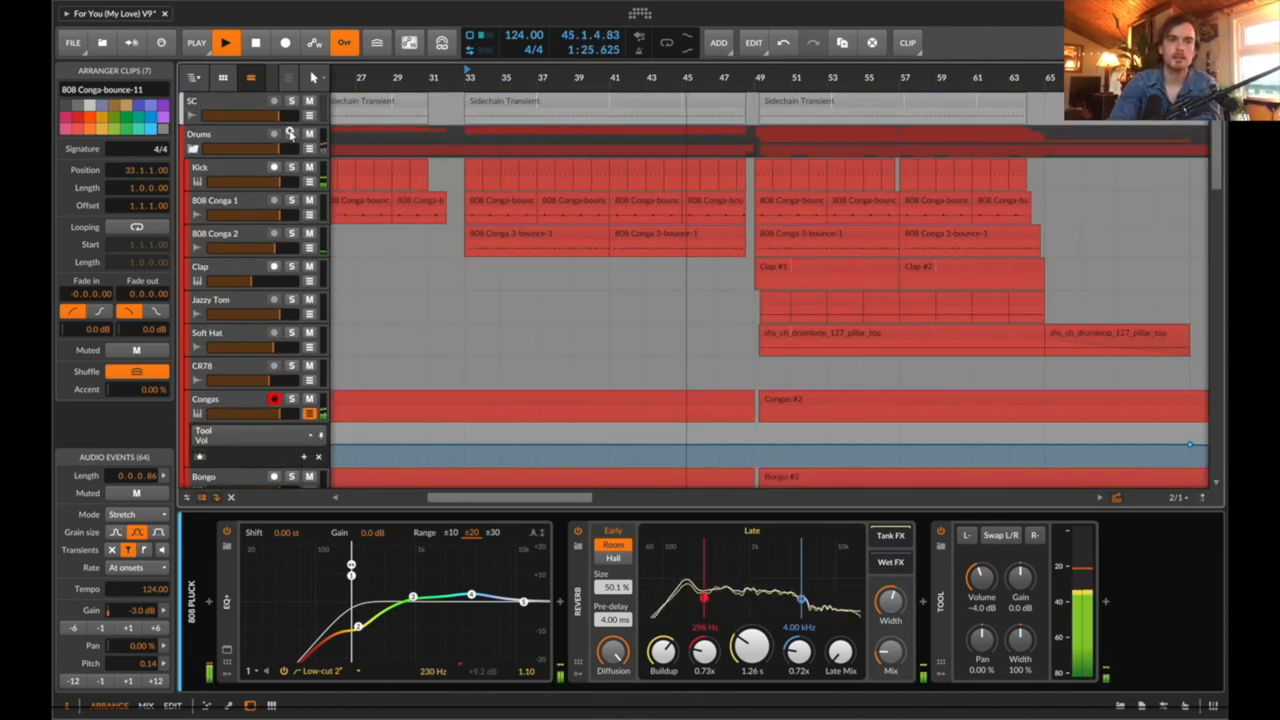
Scroll back to the top and bring up the Bassline track's device chain
scroll(down, 3)
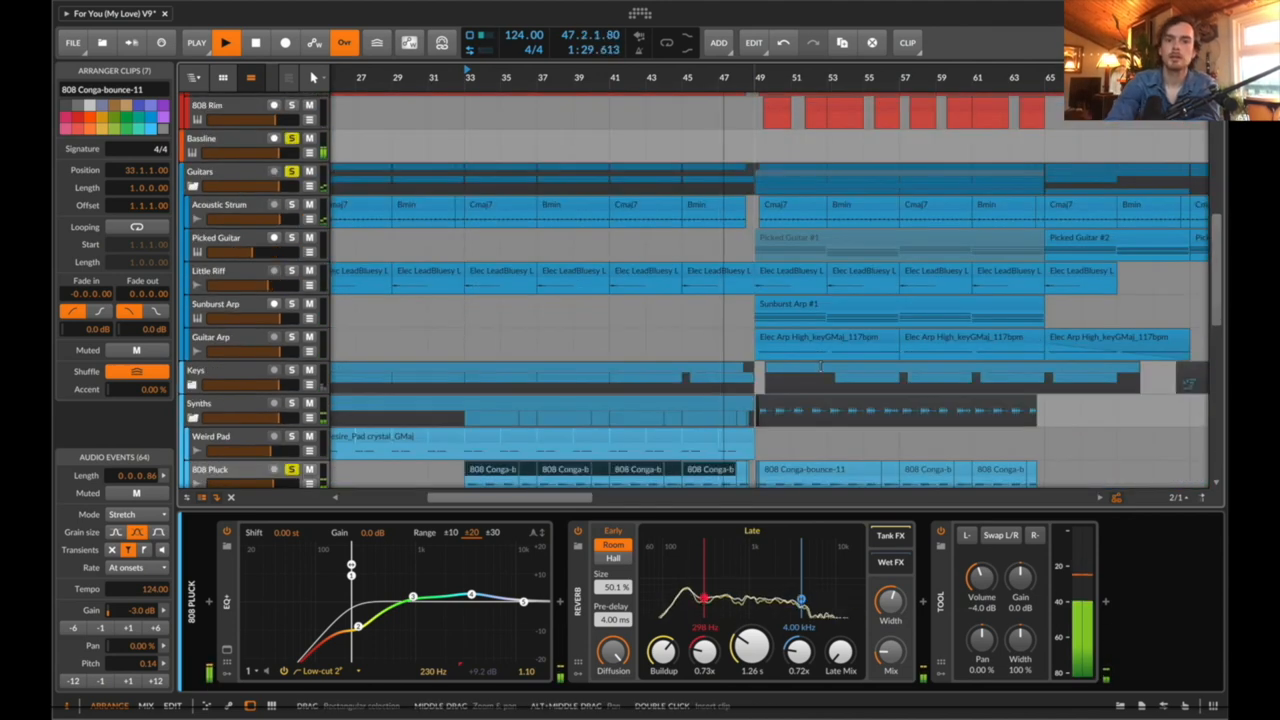
scroll(down, 3)
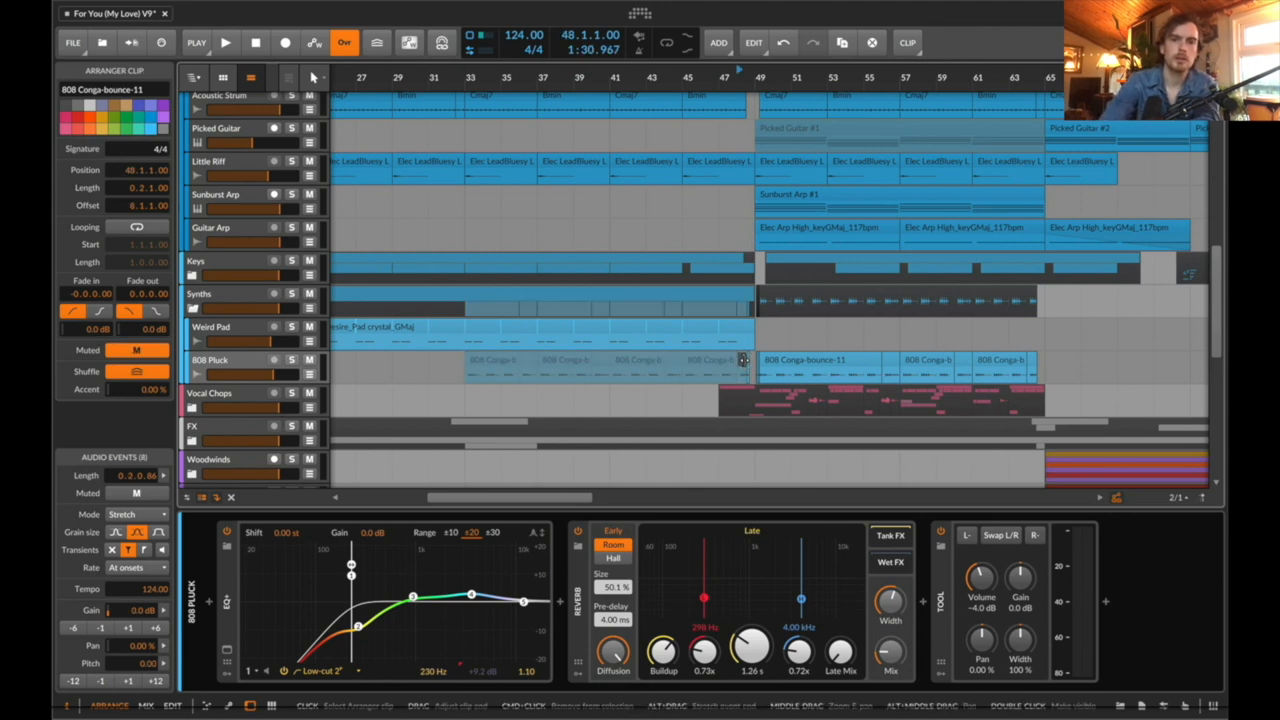
click(226, 42)
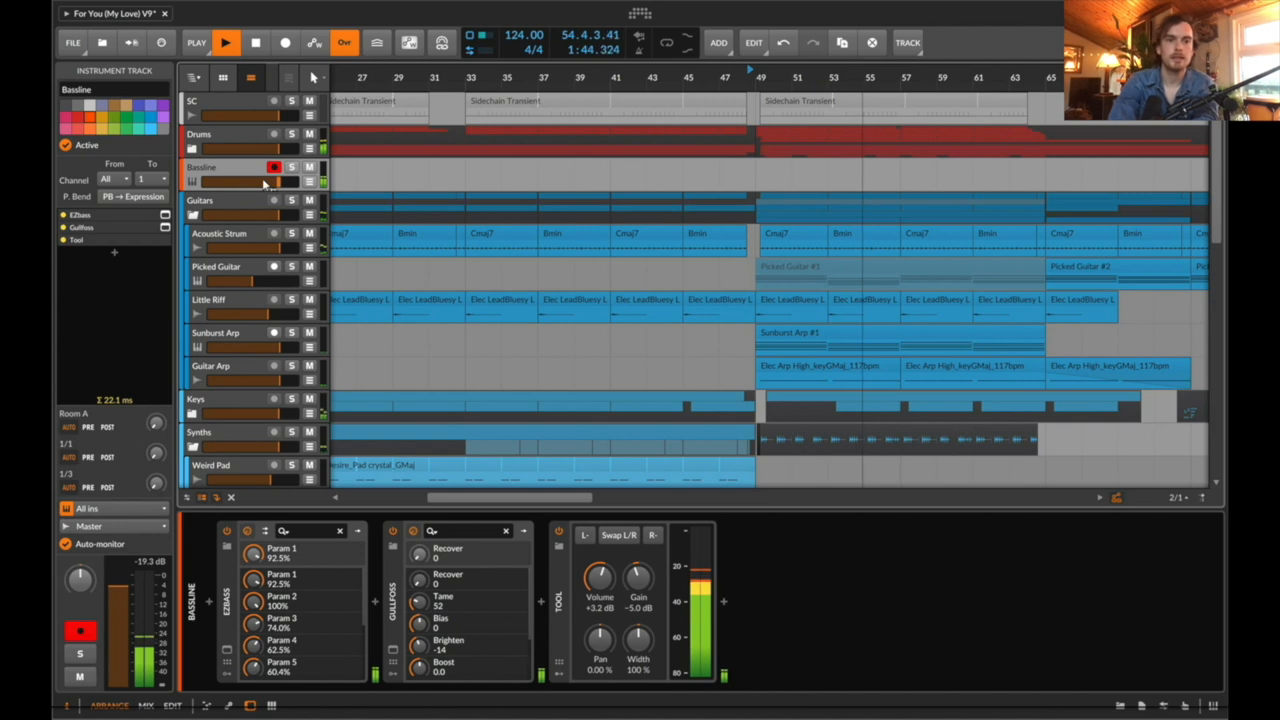
Bring up the Sunburst Arp's Kontakt window with Electric Sunburst Deluxe's Sweet Love patterns
click(256, 42)
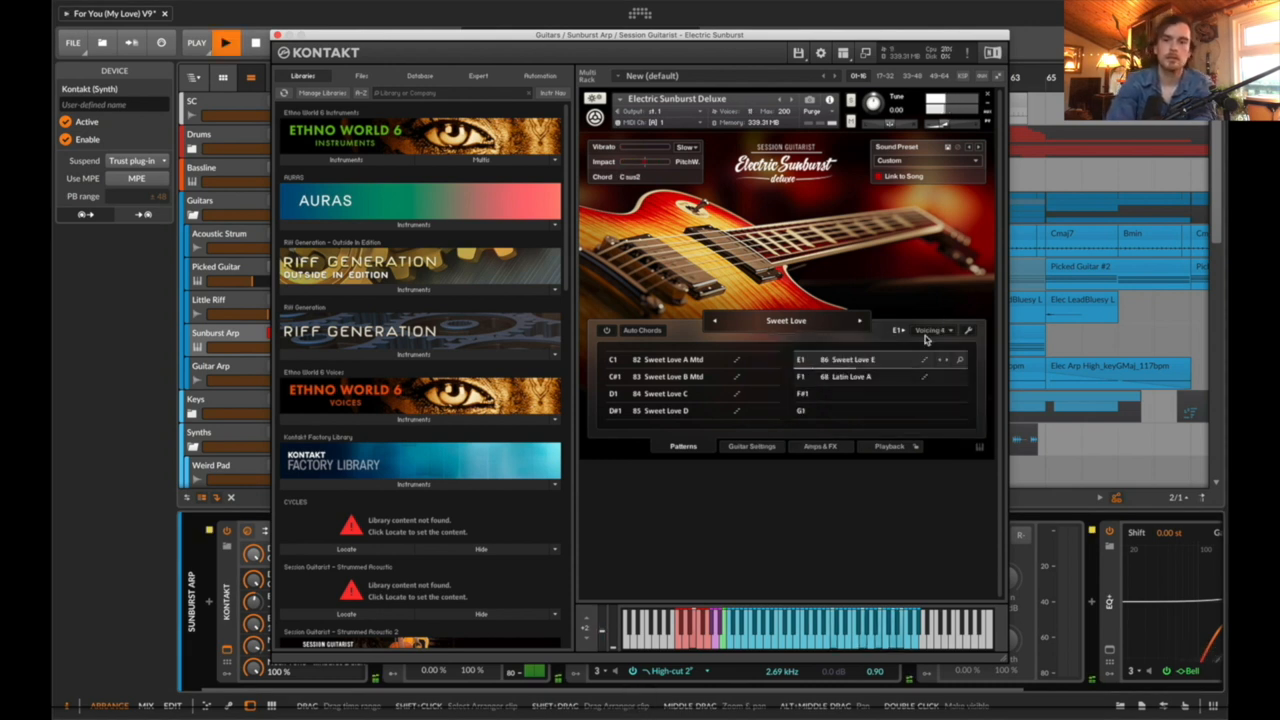
Choose two different chord voicings from the Voicing dropdown in Electric Sunburst Deluxe
click(930, 330)
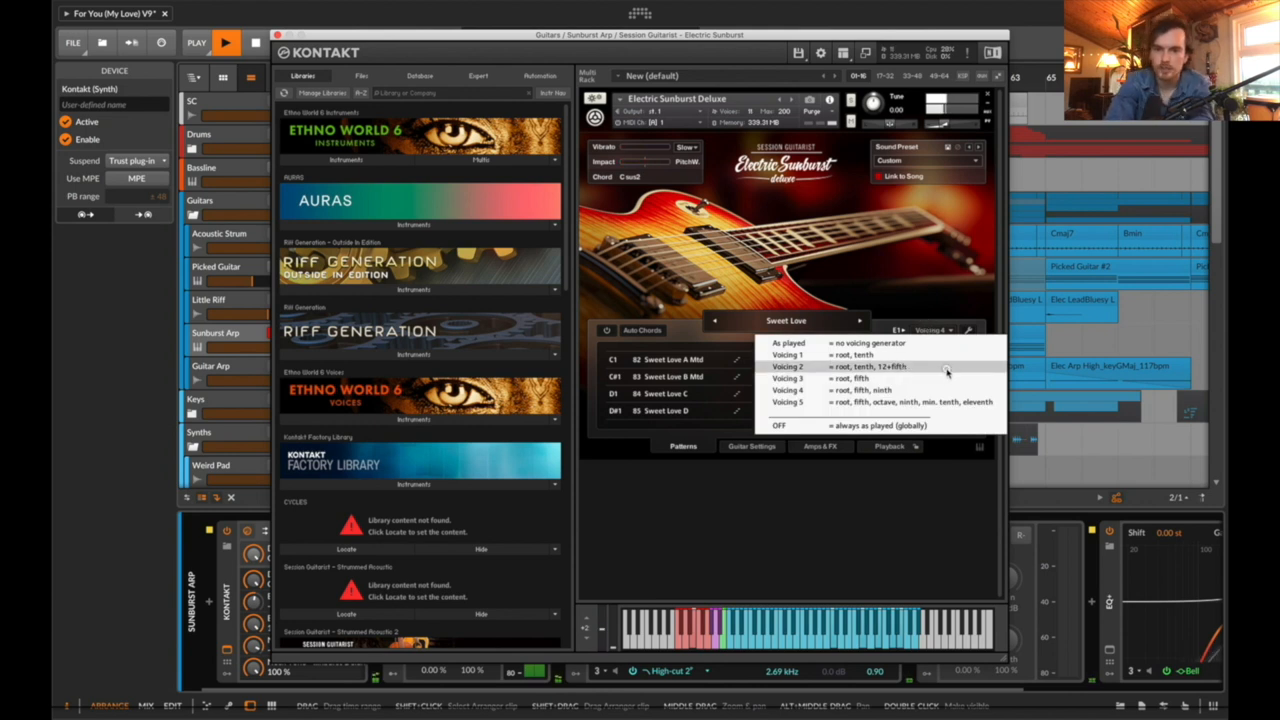
click(790, 364)
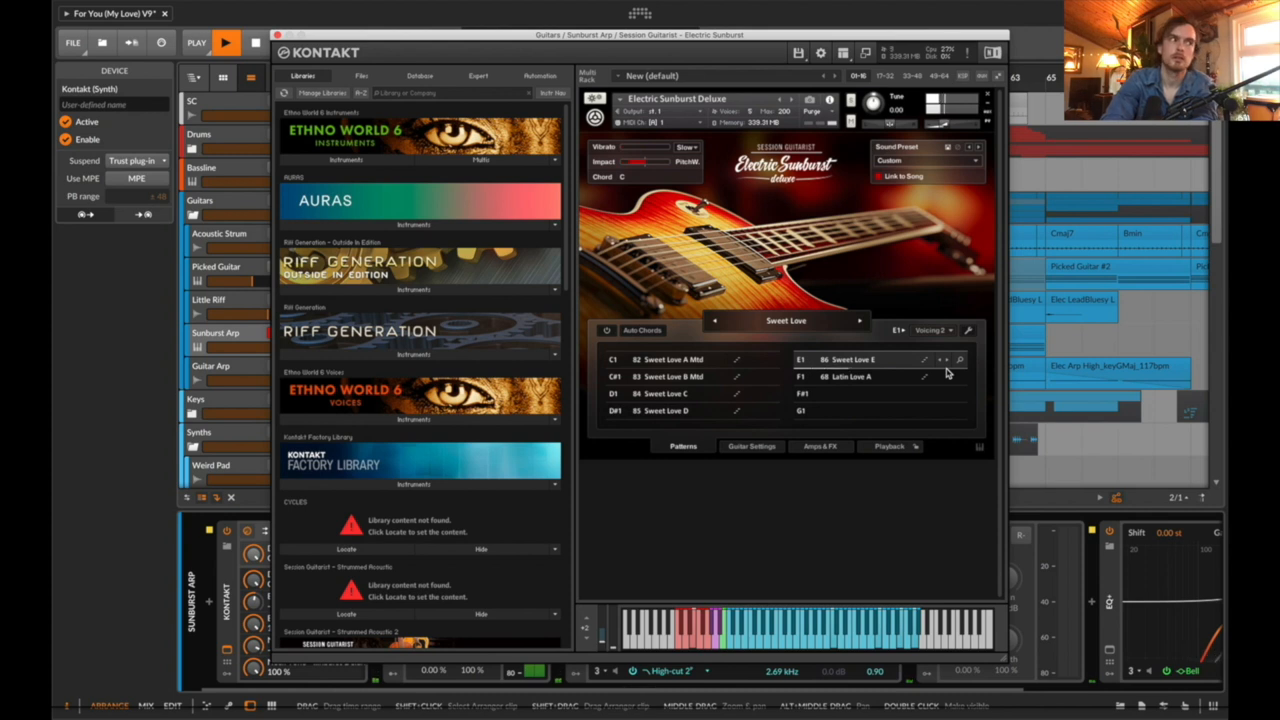
click(930, 330)
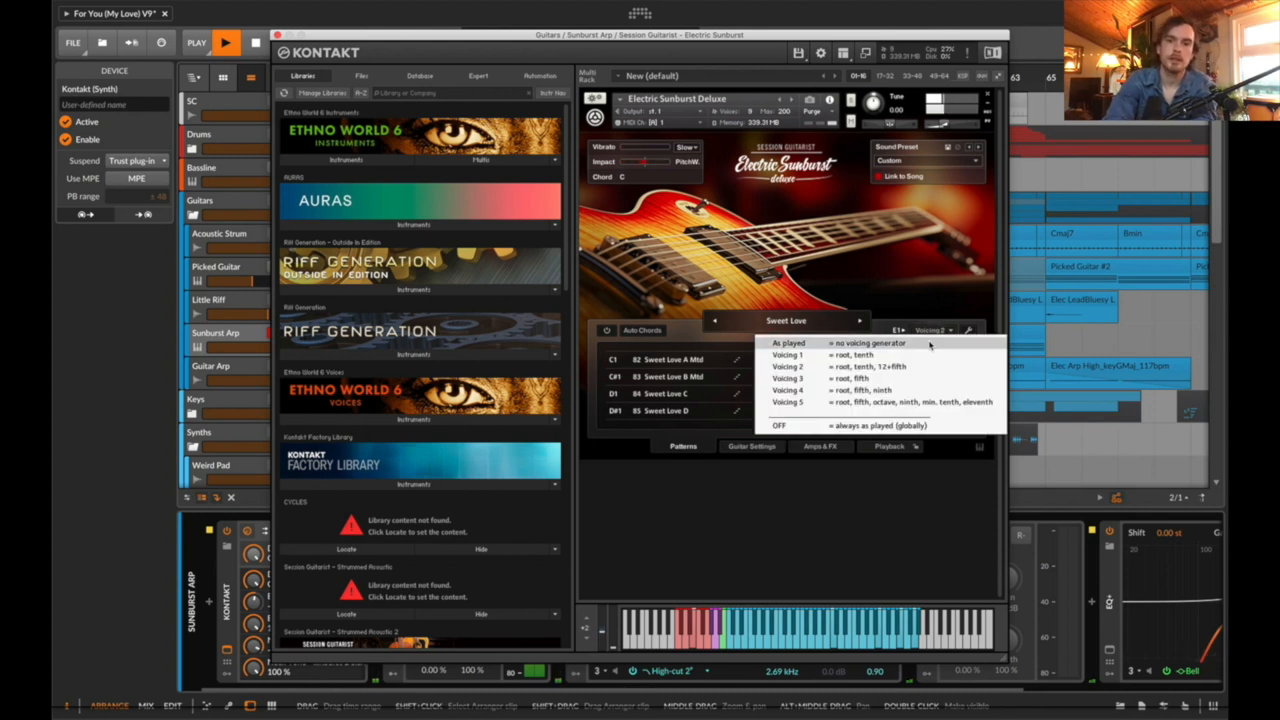
click(790, 356)
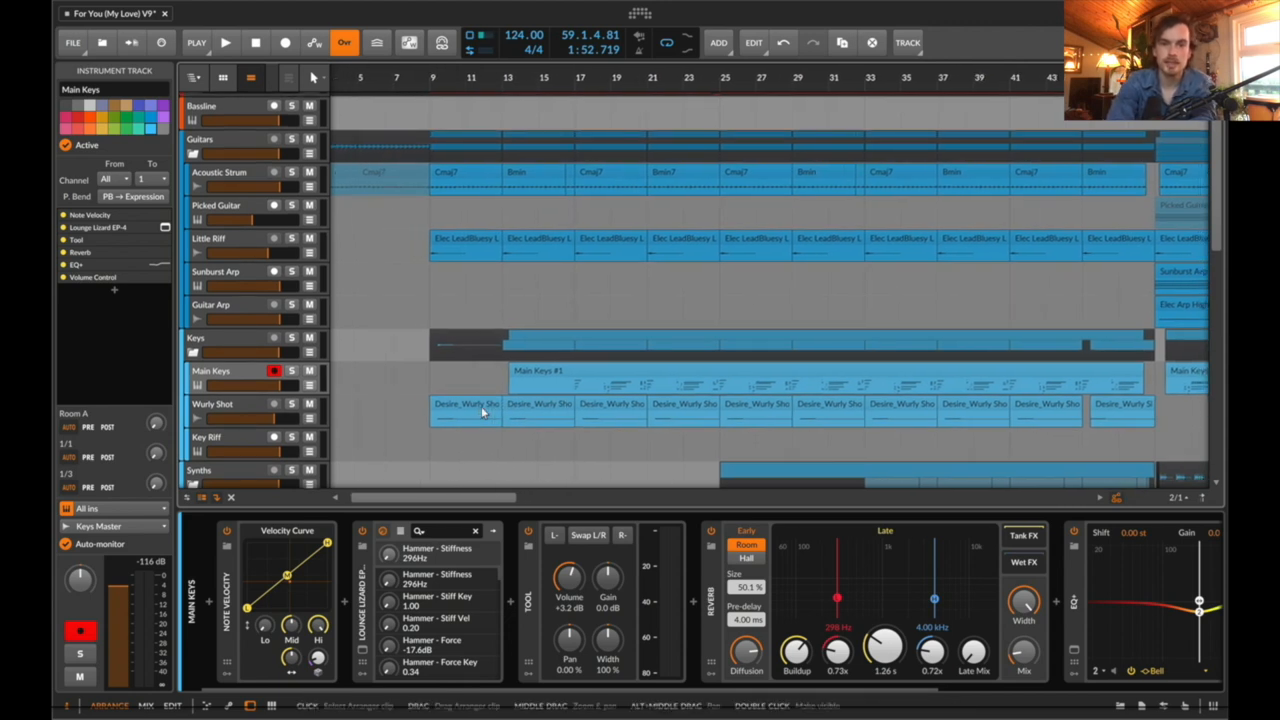
Show the Main Keys clip's notes in the piano-roll editor
click(624, 370)
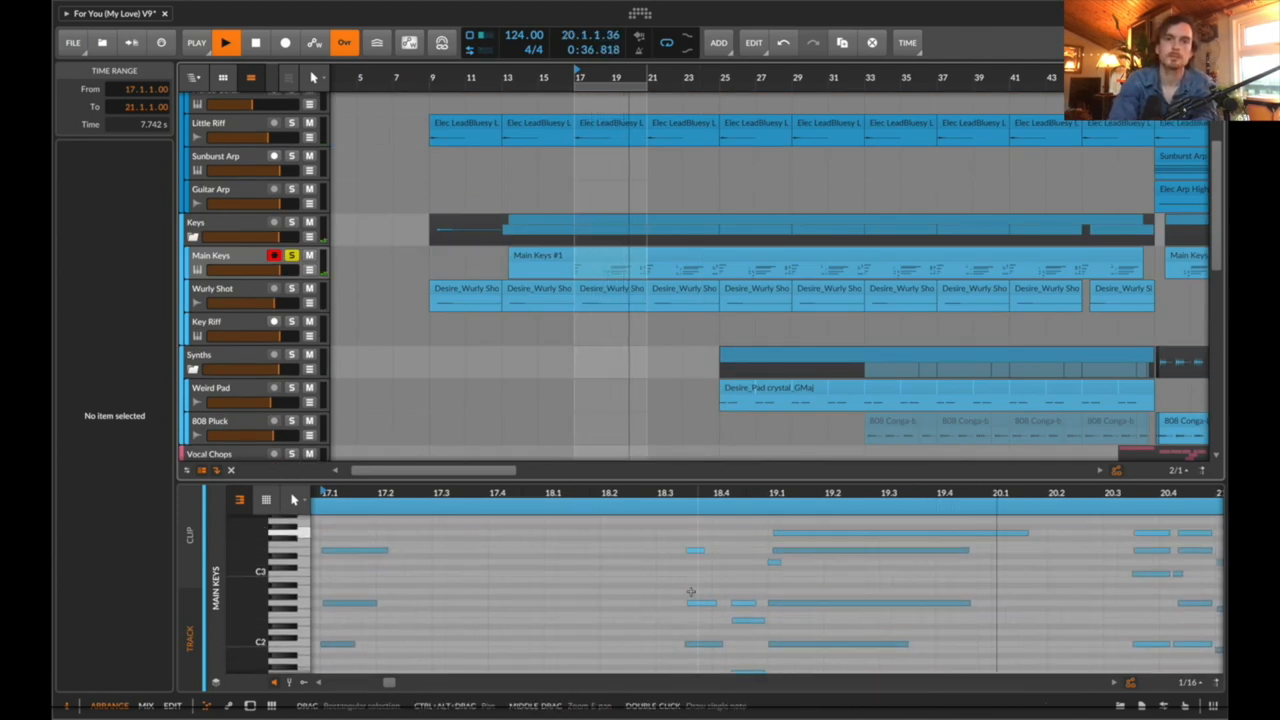
Play from around bar 17–21 with Main Keys soloed, then bring up the Little Riff guitar lick clip
click(580, 76)
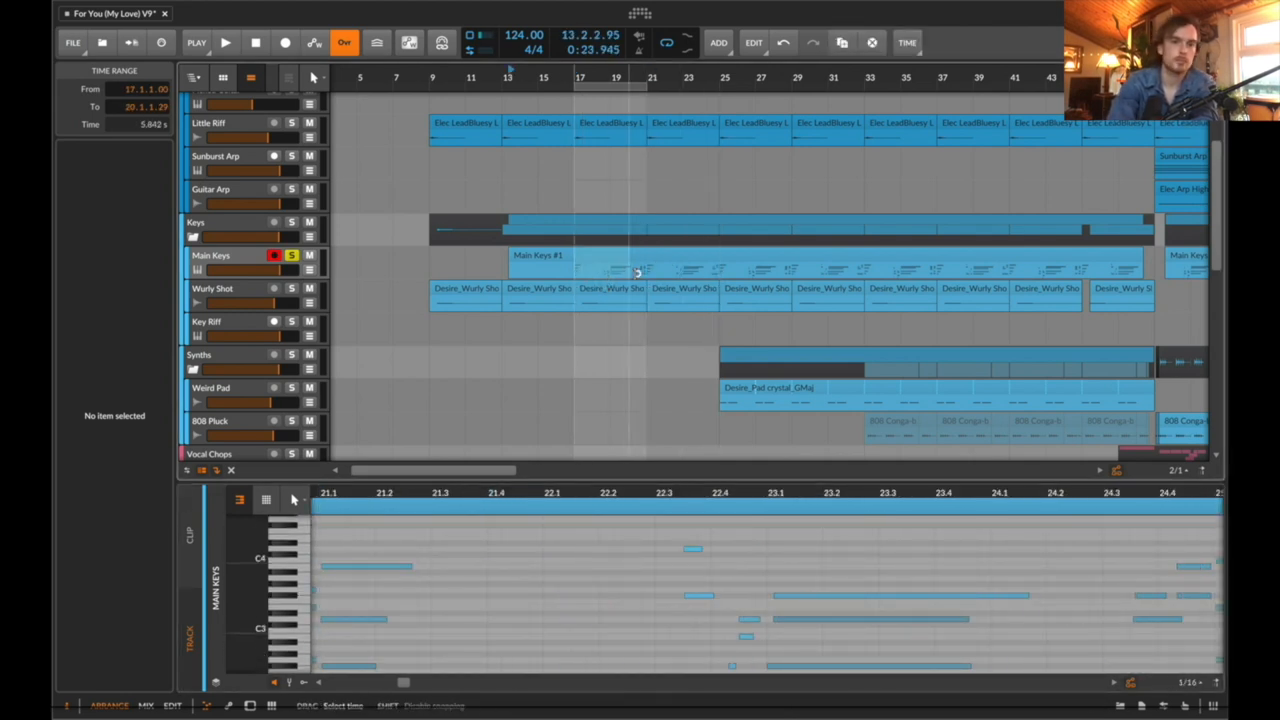
click(224, 42)
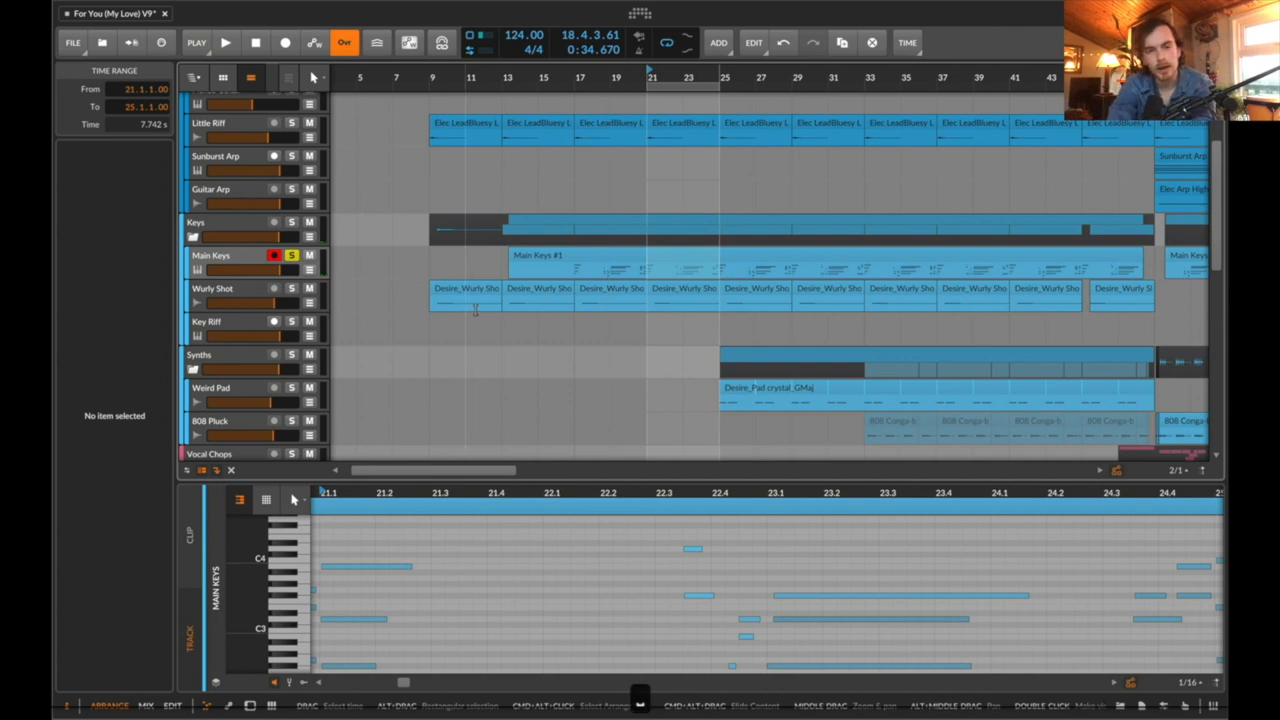
click(224, 42)
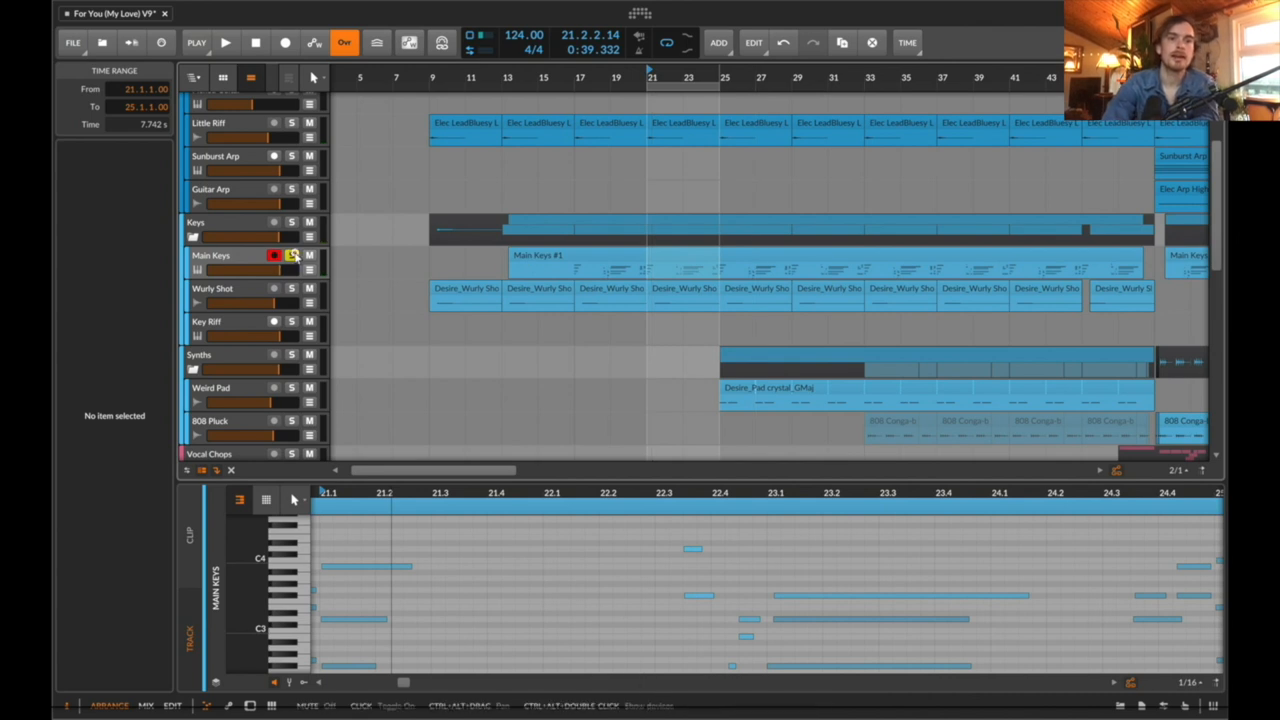
click(226, 42)
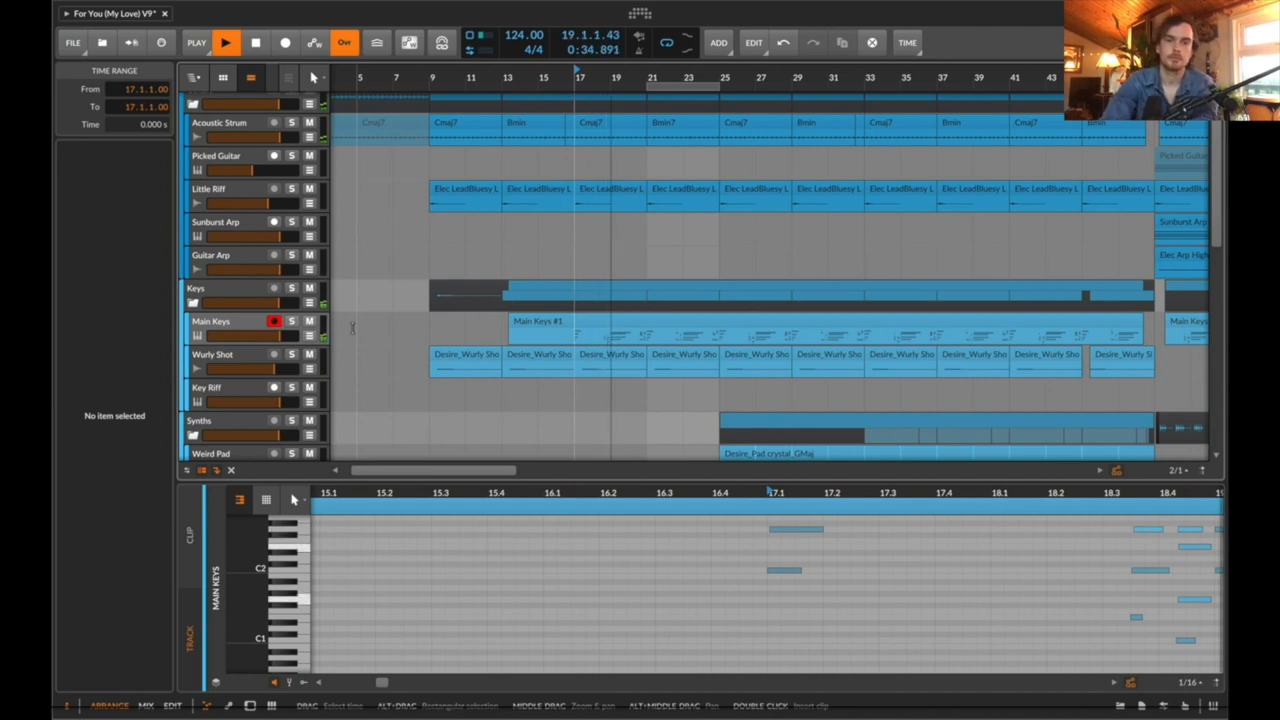
click(212, 354)
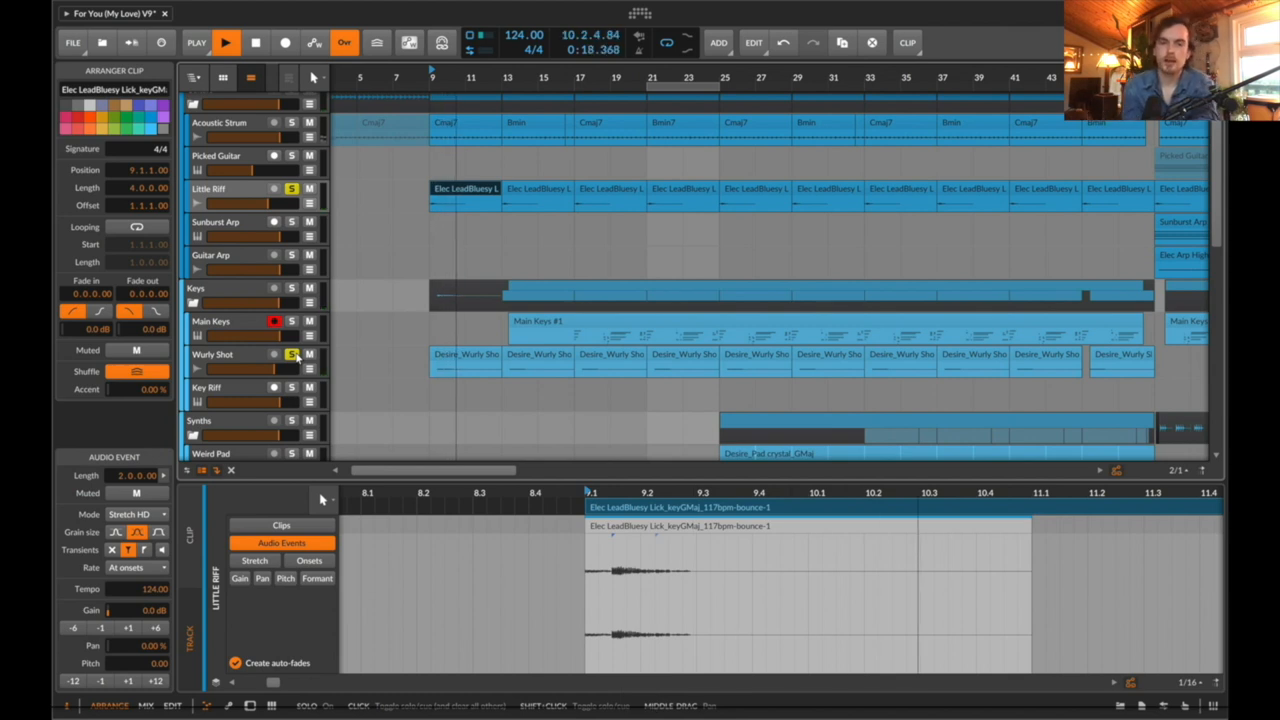
Deselect the Little Riff clip and let playback run on toward bar 73
click(226, 42)
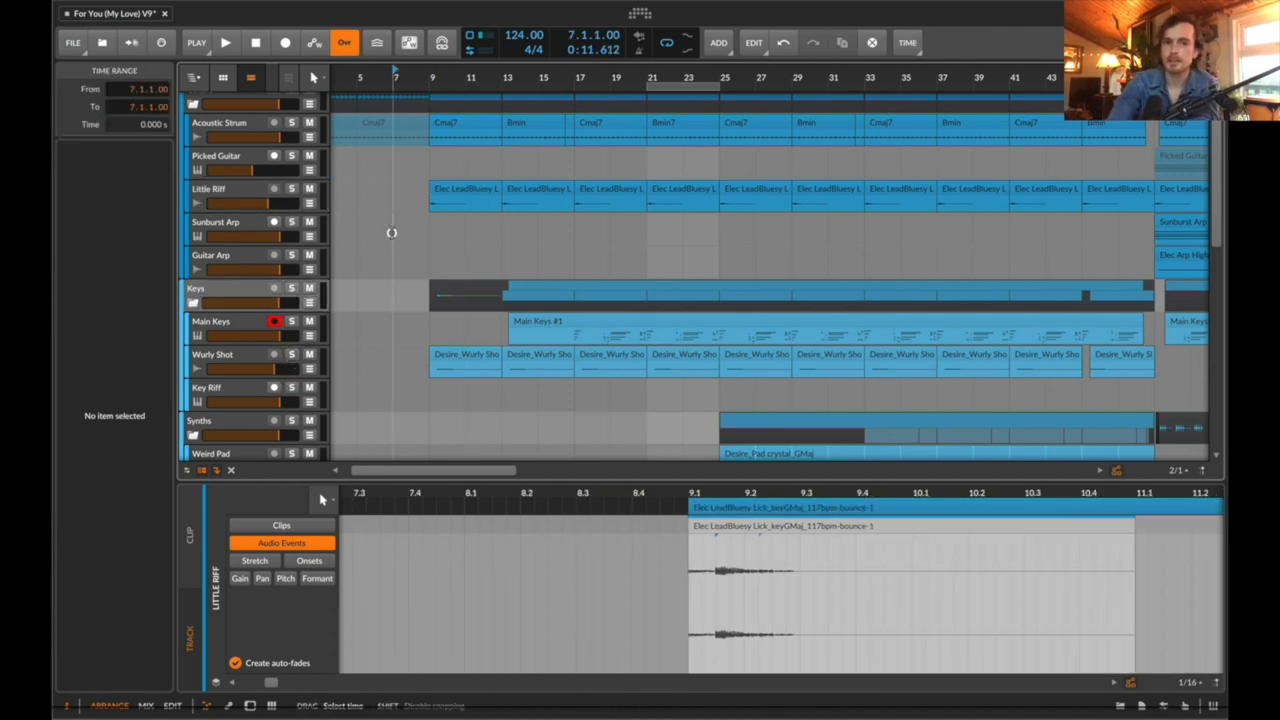
click(224, 42)
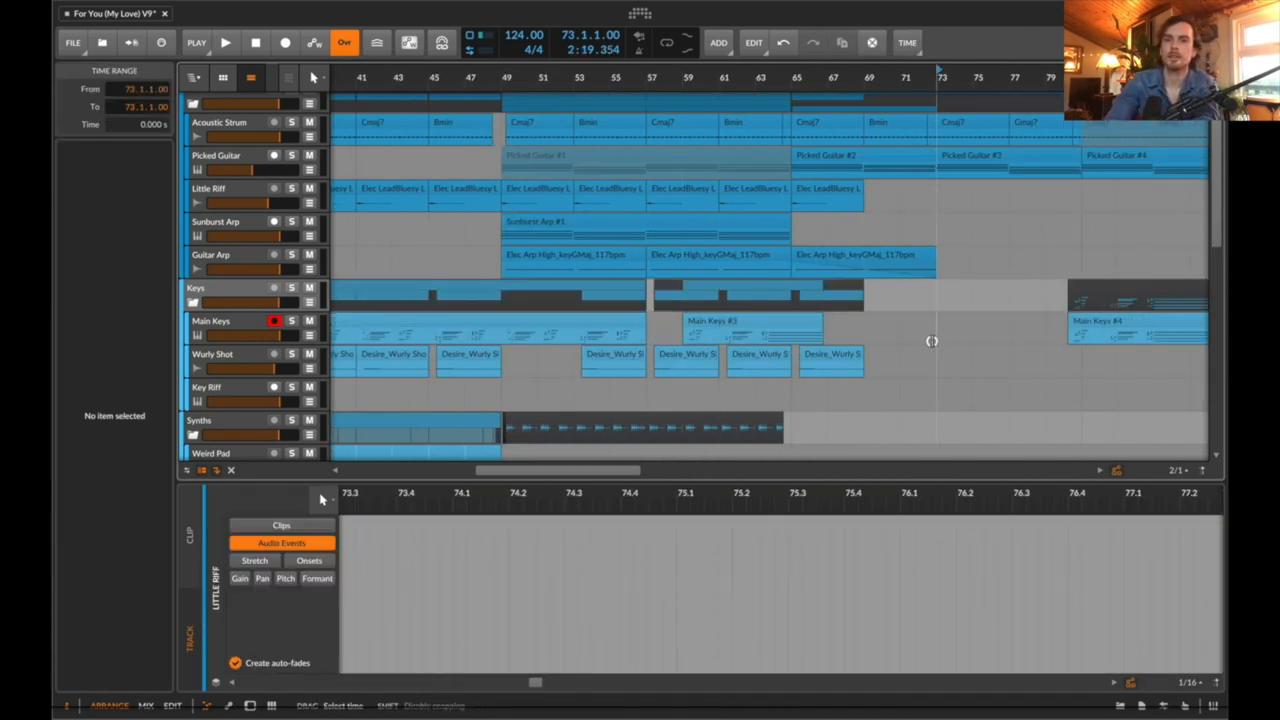
Select the Main Keys clip, reactivate the audio engine and resume playback past bar 75
click(960, 320)
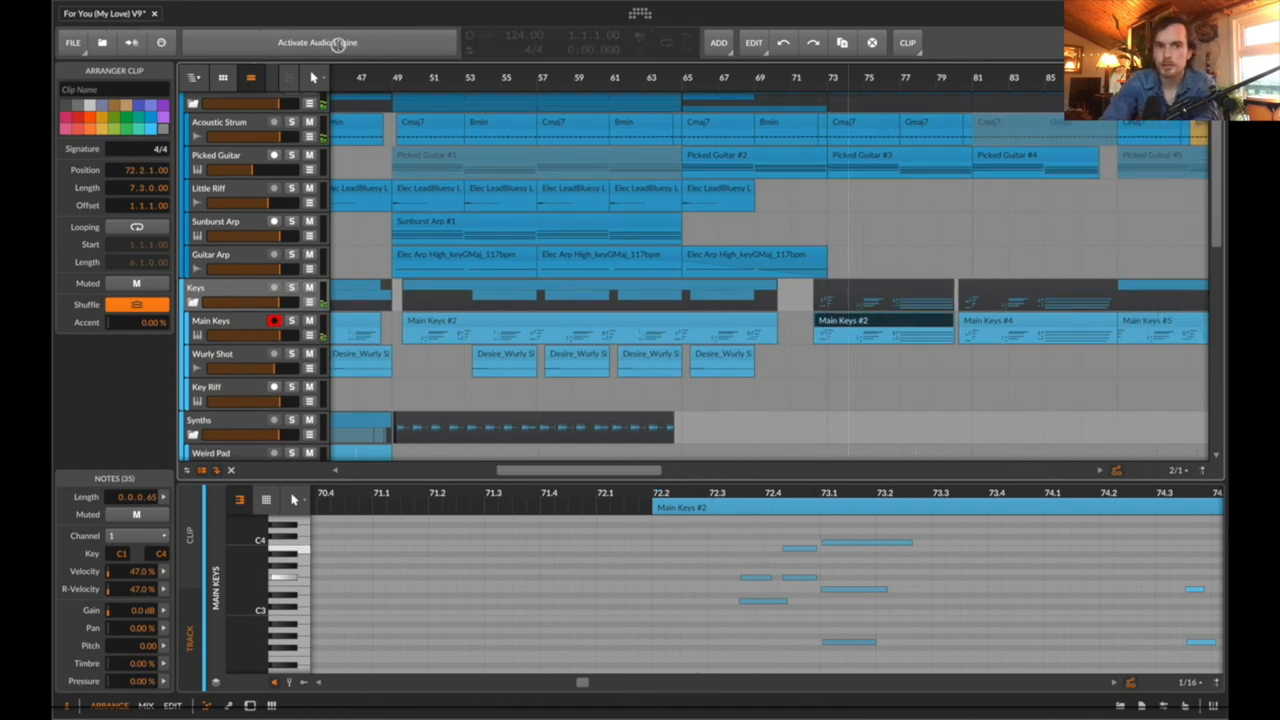
click(316, 42)
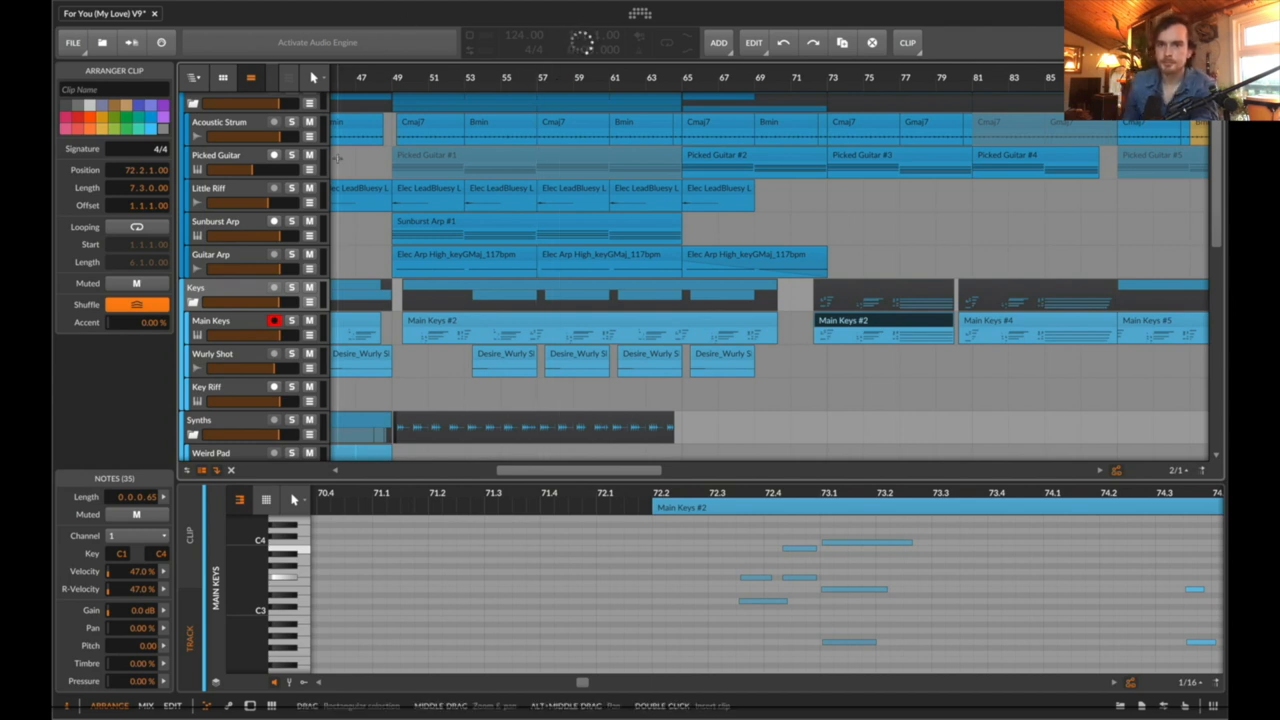
click(316, 42)
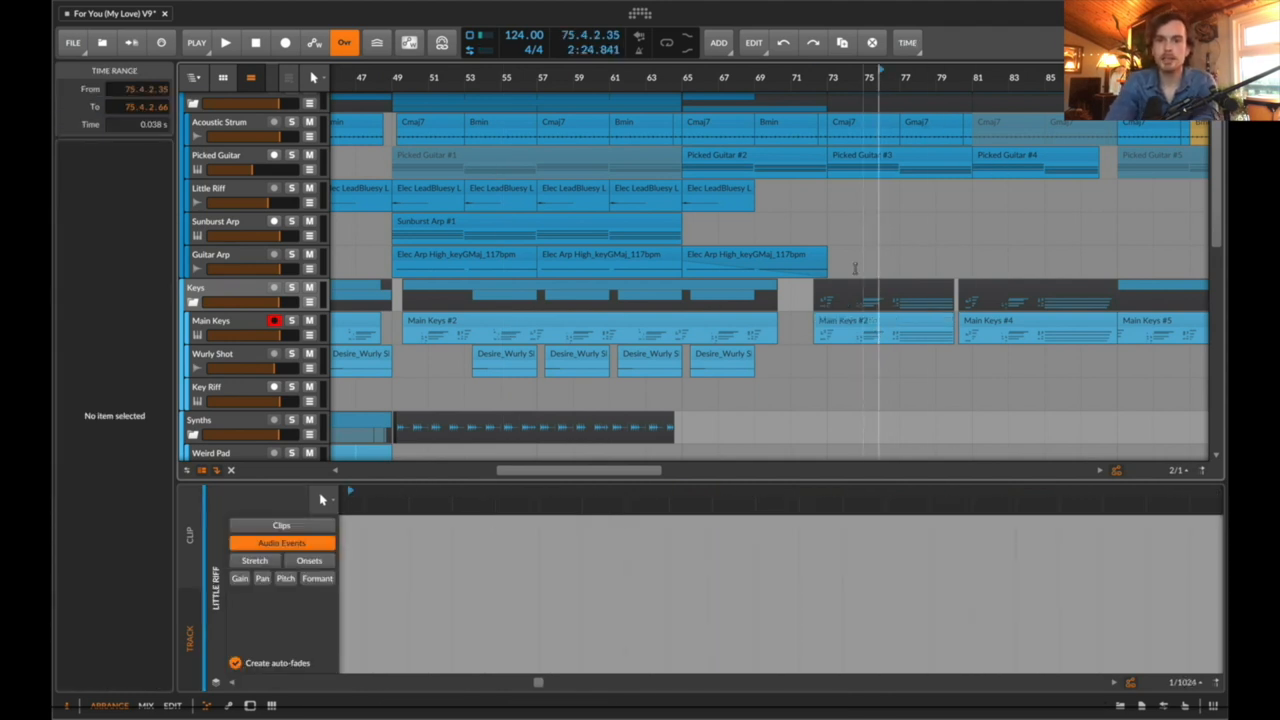
Return to the Guitars group and show the Sunburst Arp track's settings, routed to Guitars Master
double_click(884, 320)
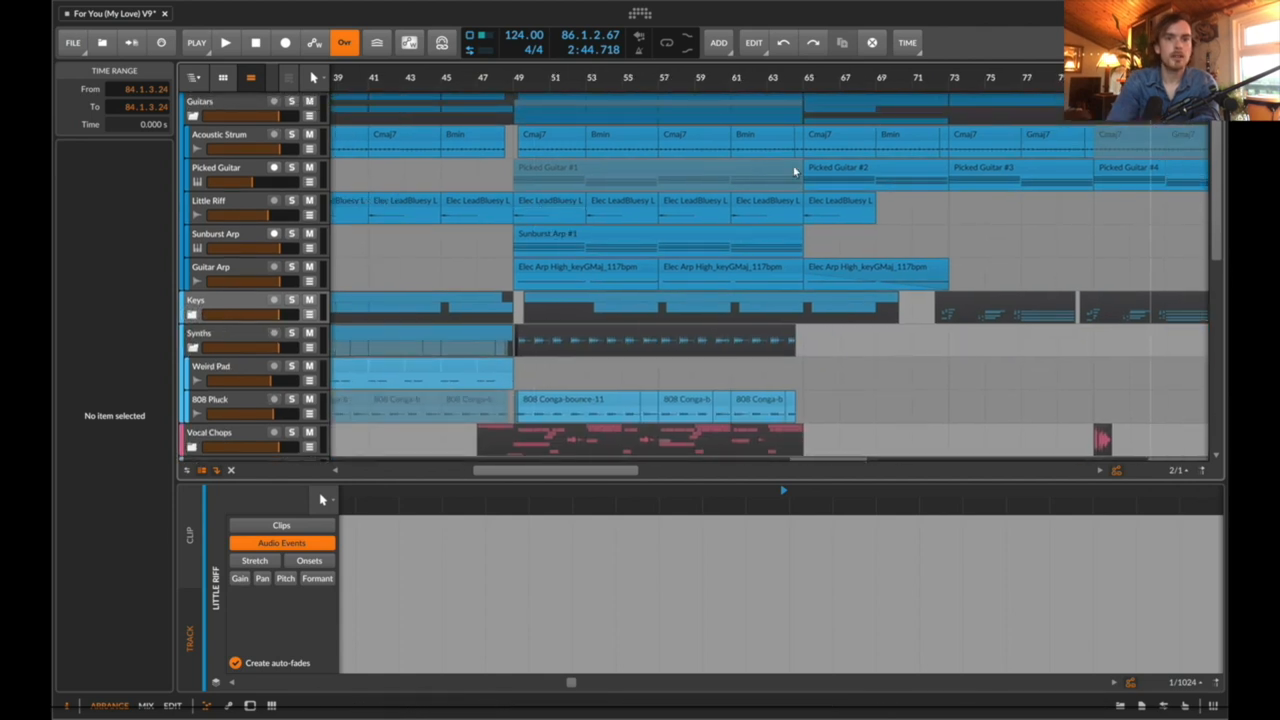
click(216, 232)
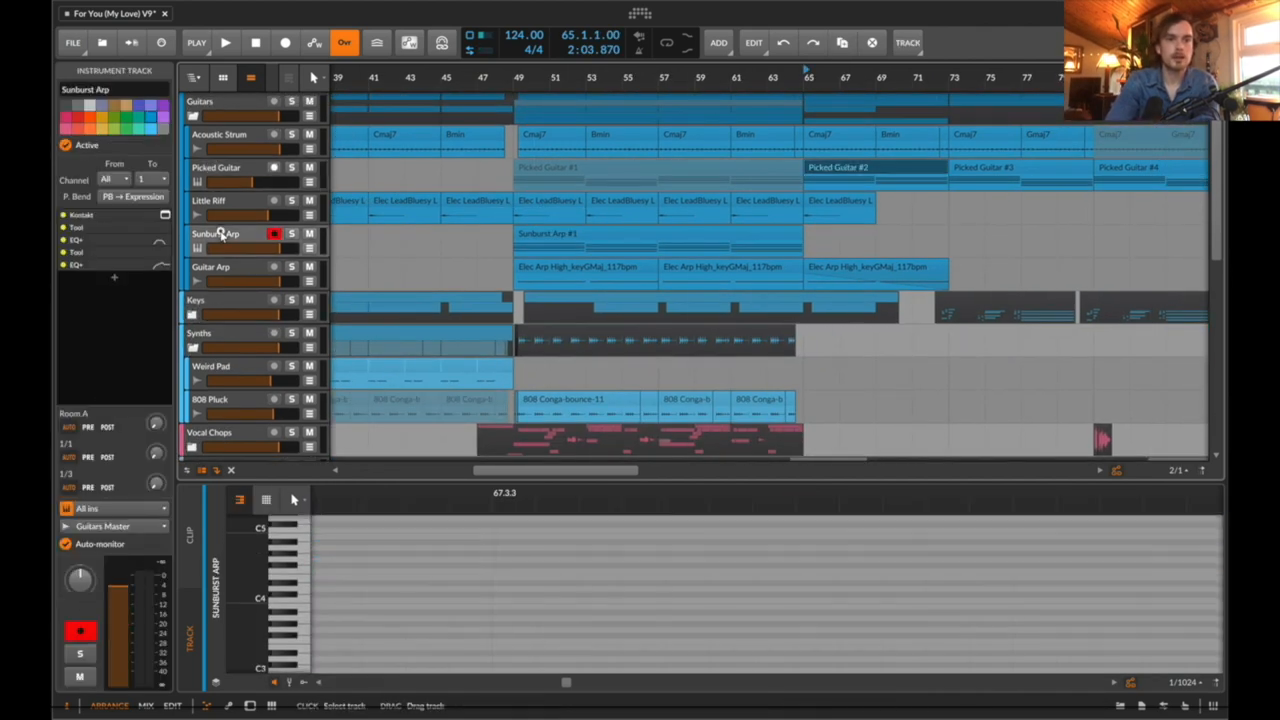
Show the Picked Guitar's Kontakt Picked Acoustic instrument and its Busker chord voicing options
click(224, 168)
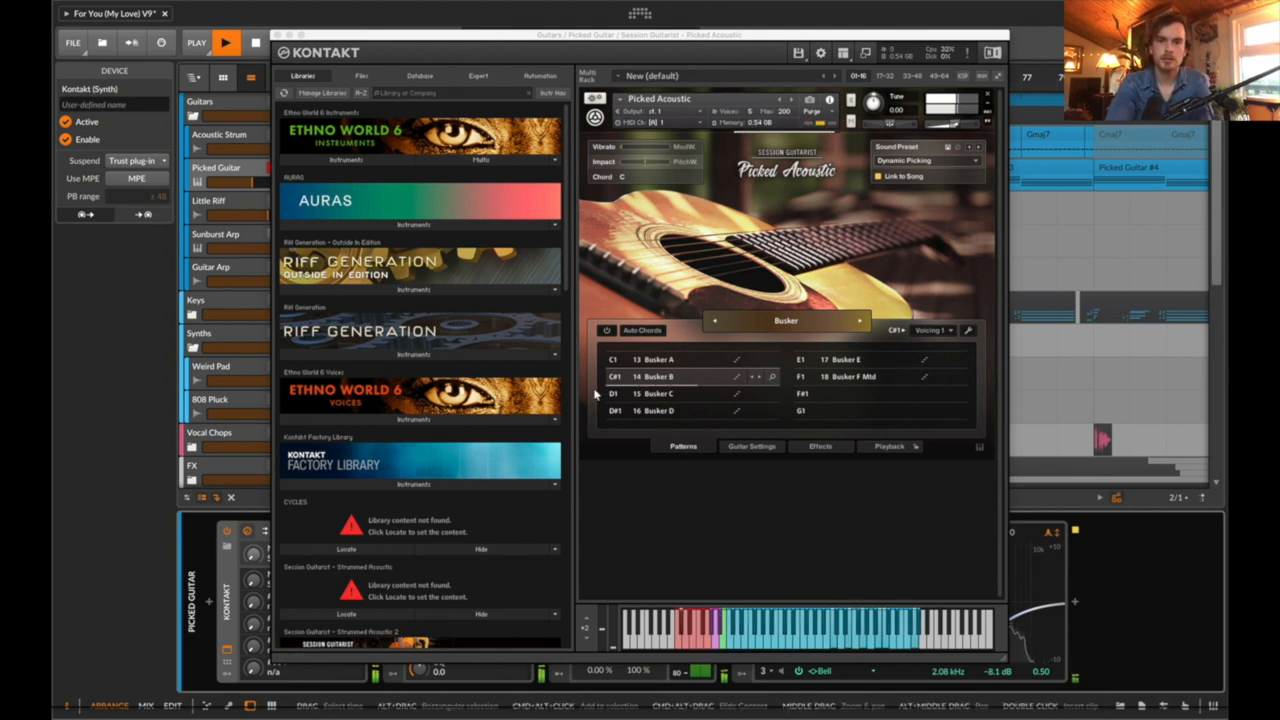
click(930, 330)
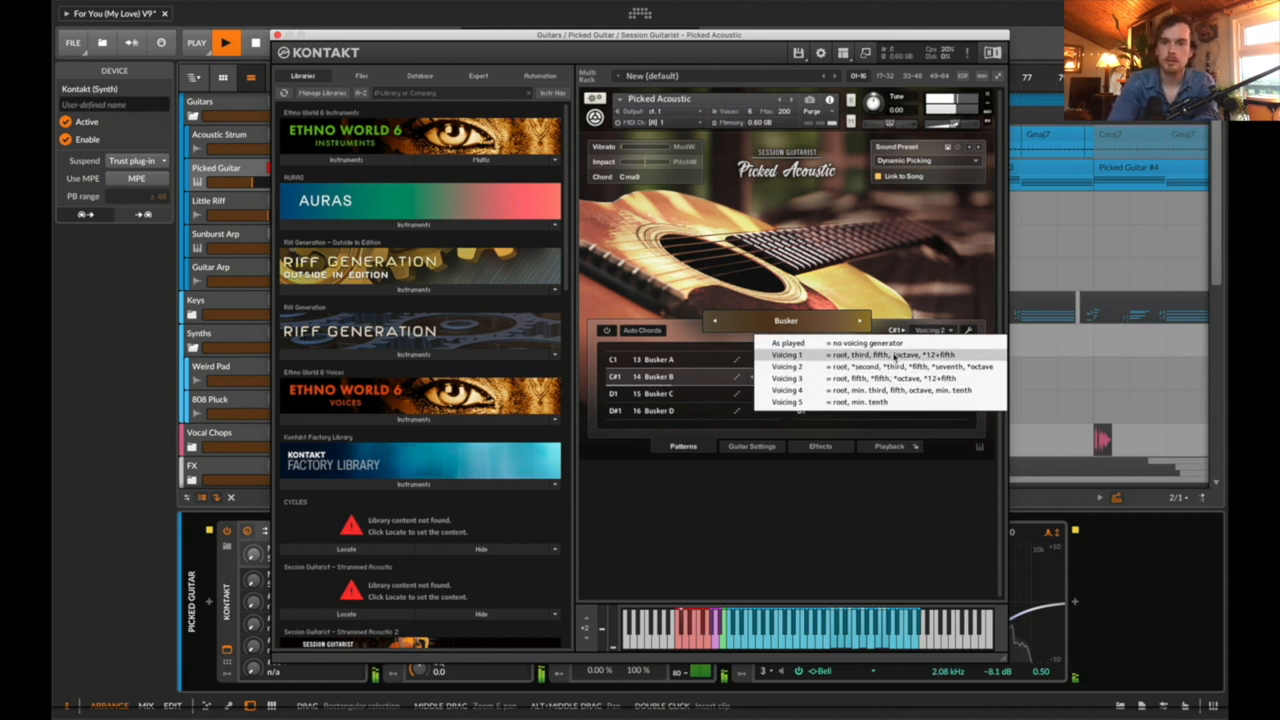
click(788, 356)
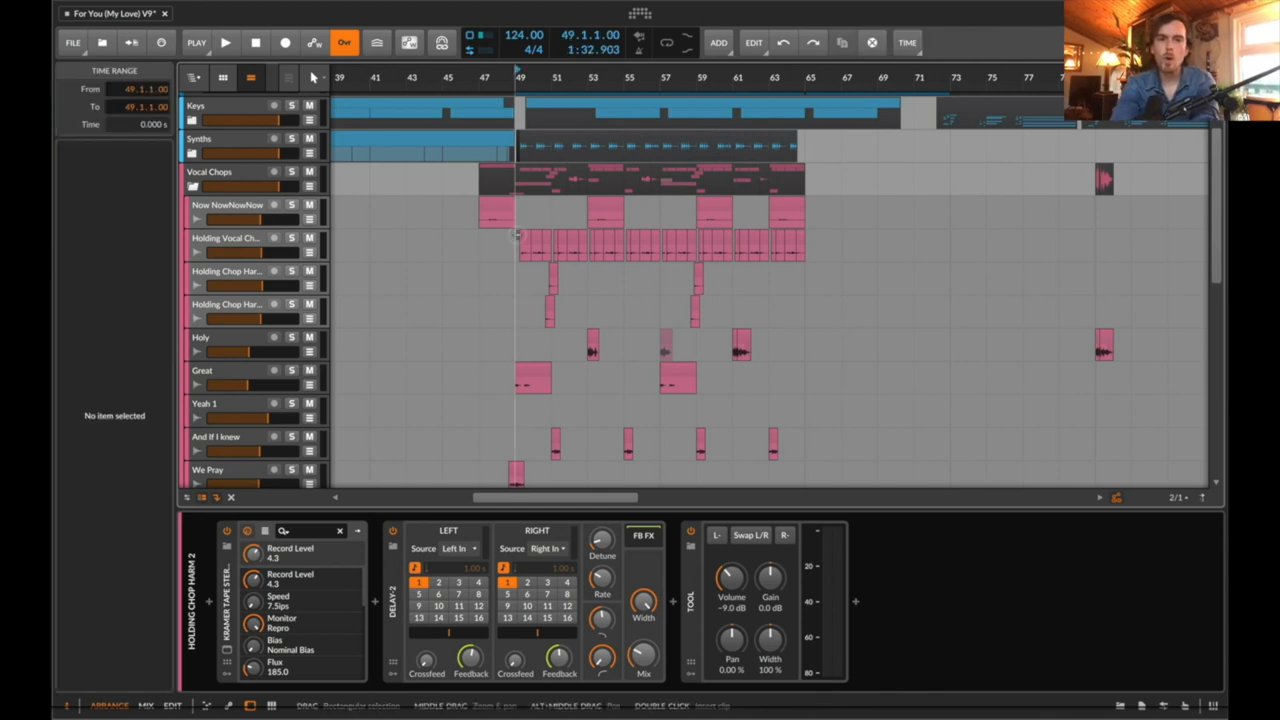
Play from bar 49, solo the vocal chop tracks and show the Holy track's delay and Tool devices
click(224, 42)
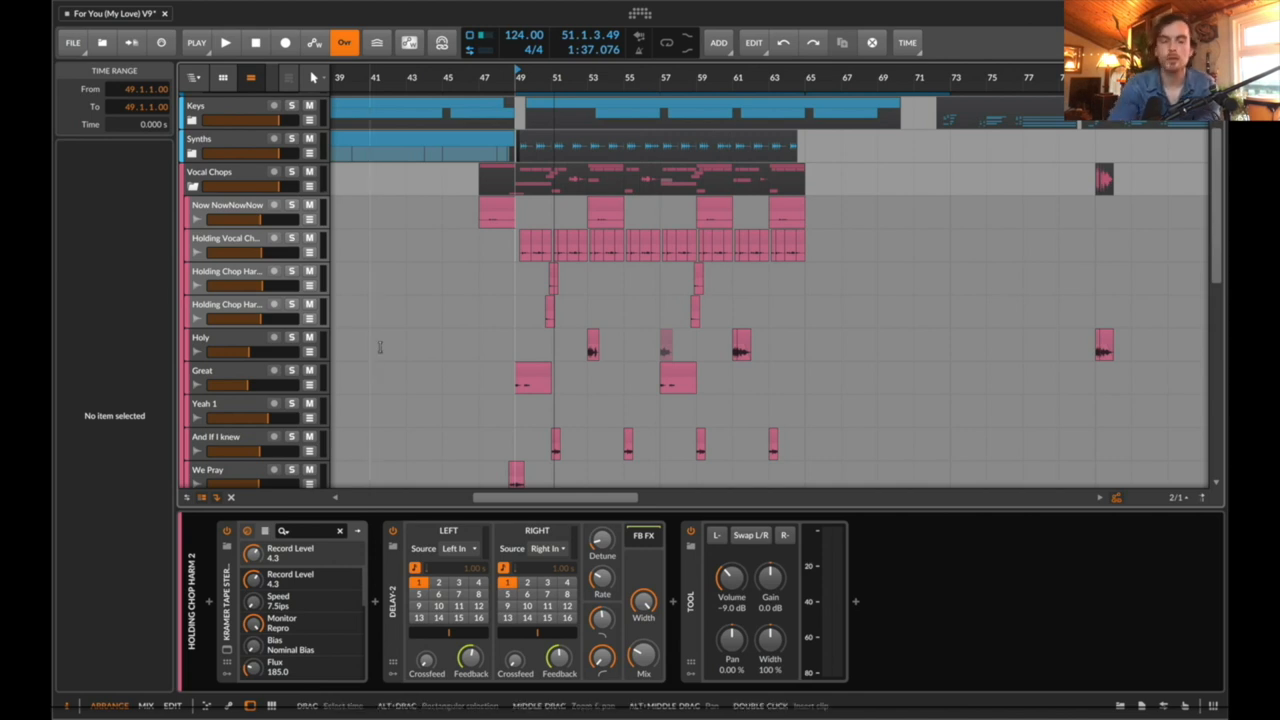
click(224, 42)
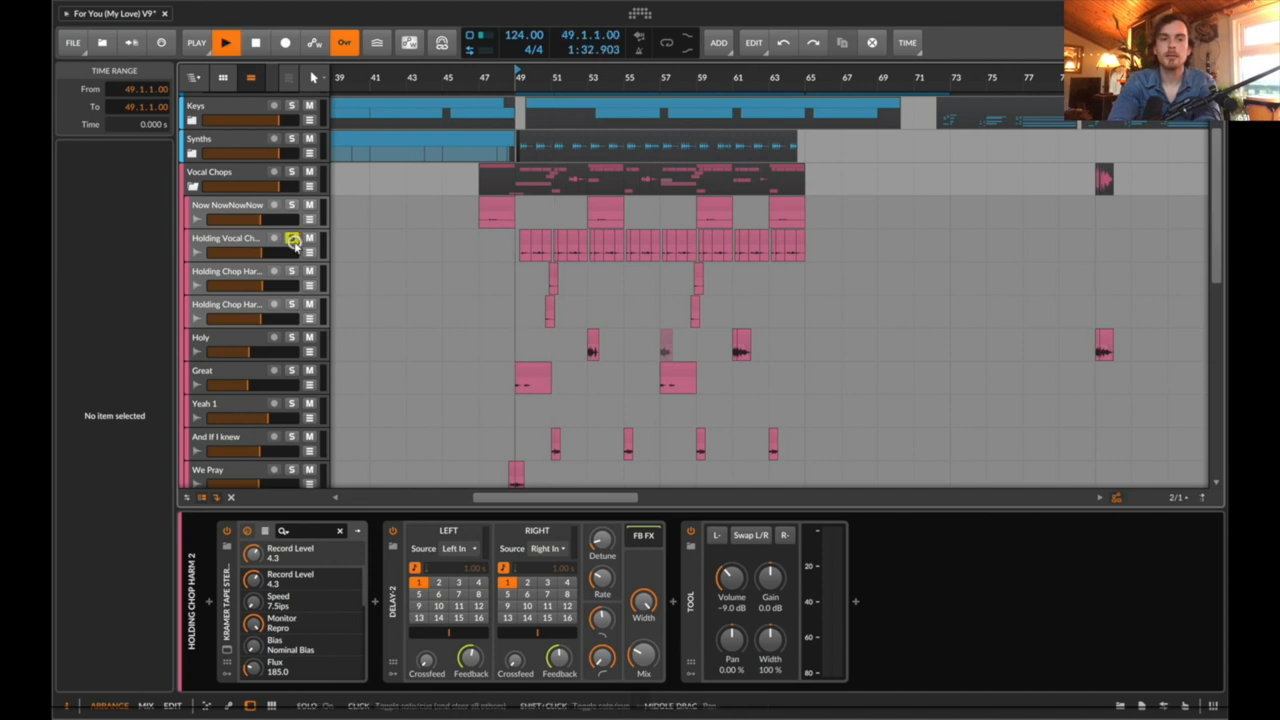
click(292, 236)
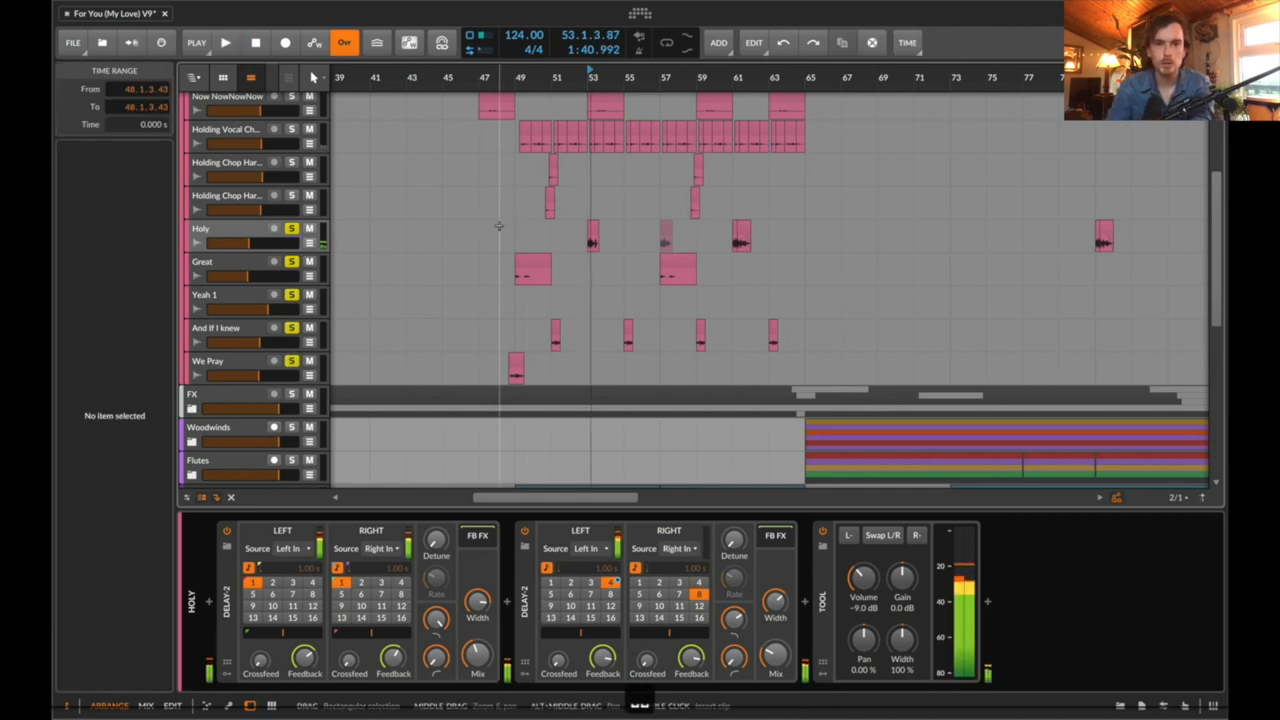
click(226, 42)
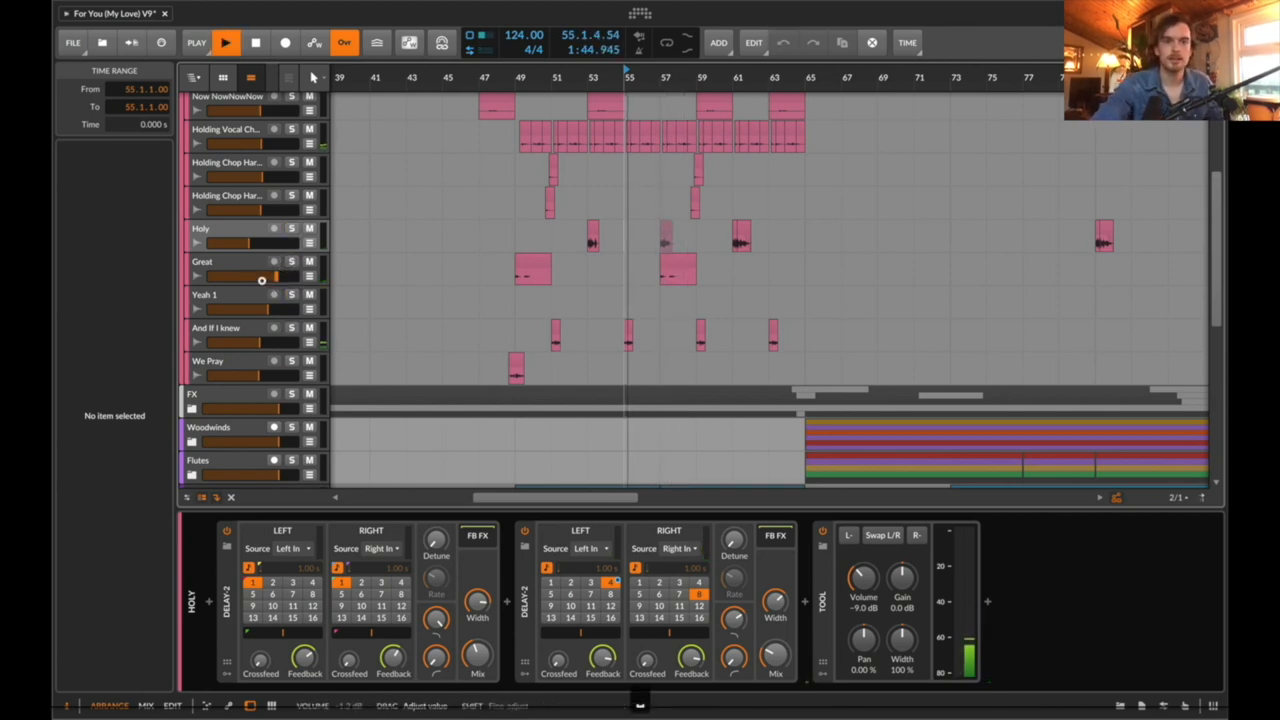
Move to the orchestral groups, view the Brass track, then expand Flutes into Bass Flute, Flute, Alto Flute and Flute Solo
scroll(down, 3)
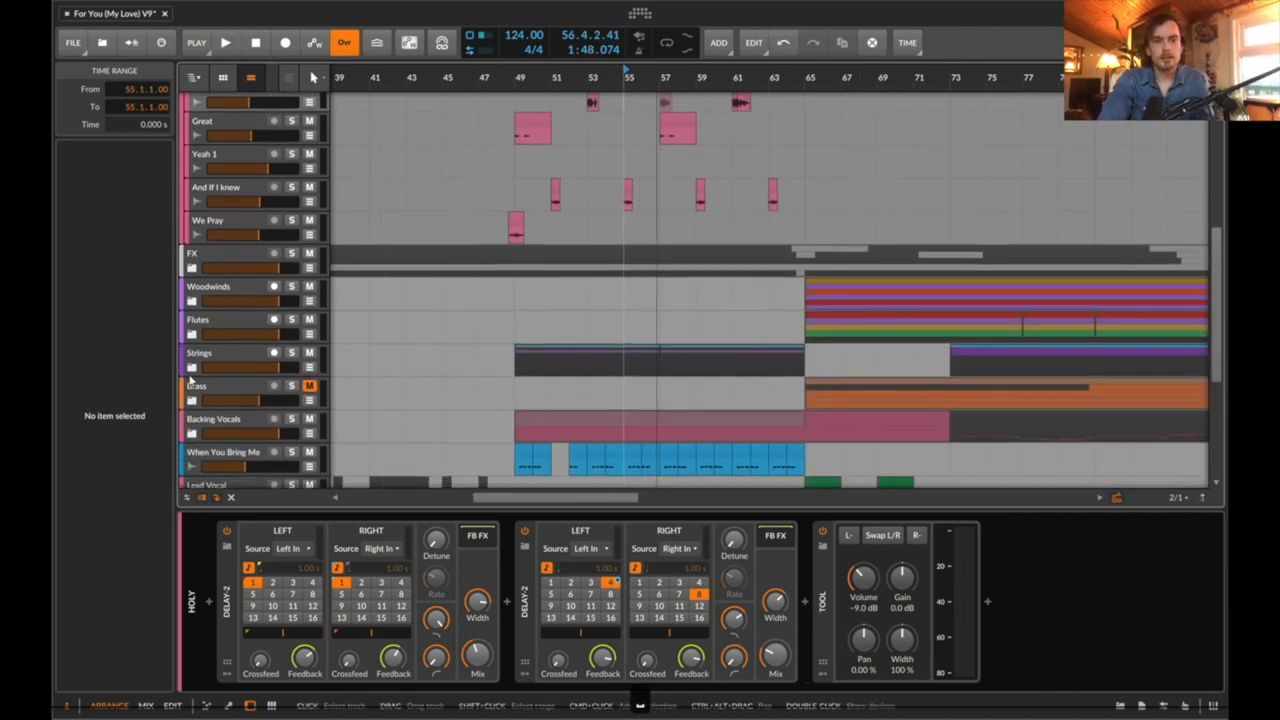
scroll(down, 3)
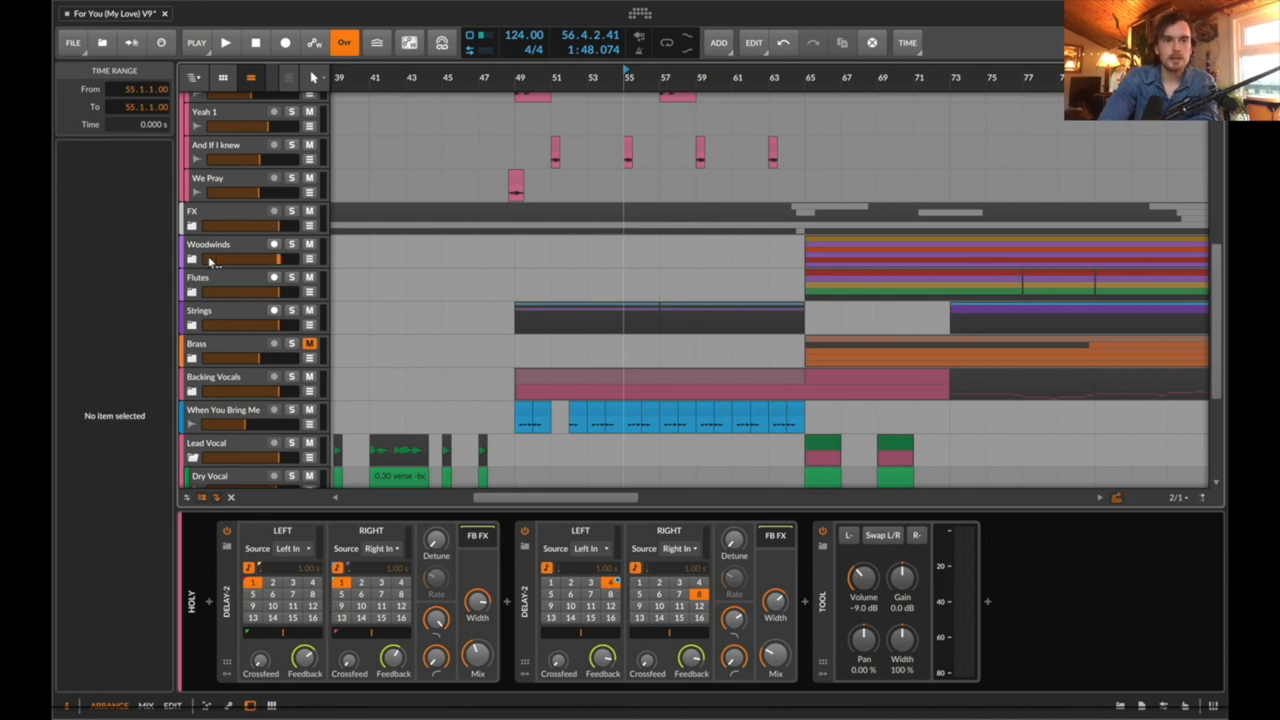
click(230, 344)
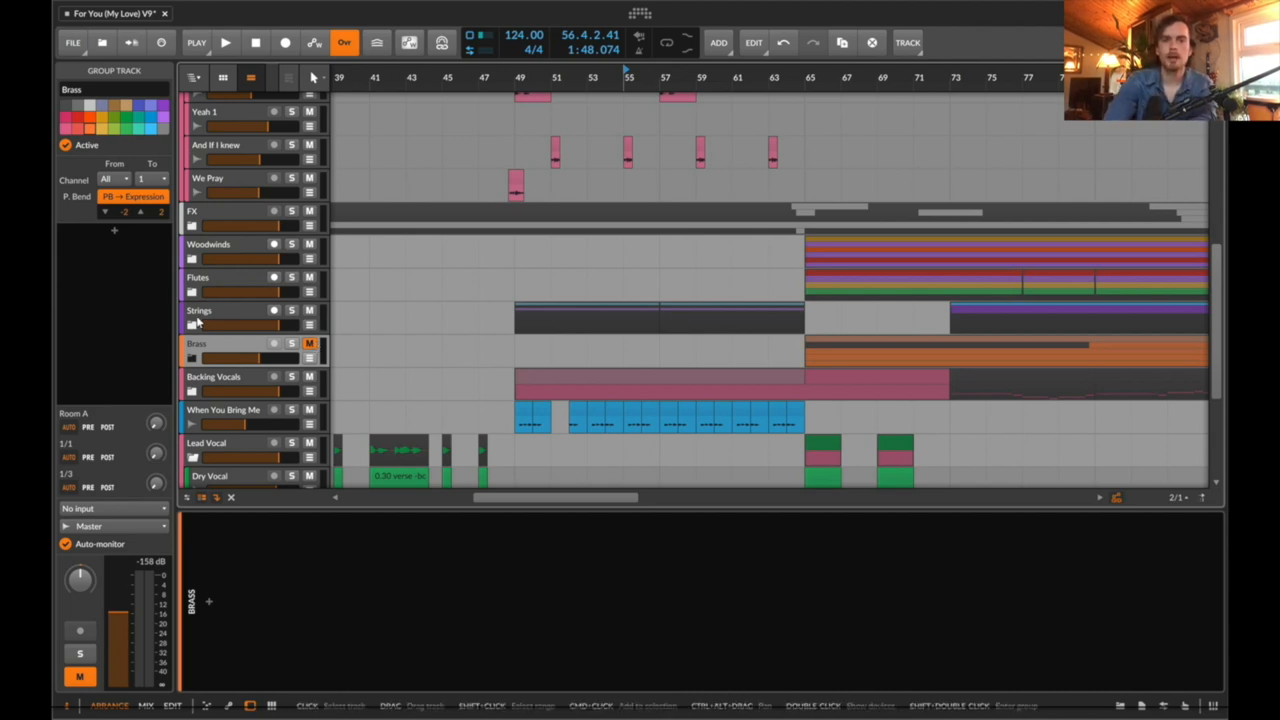
click(224, 42)
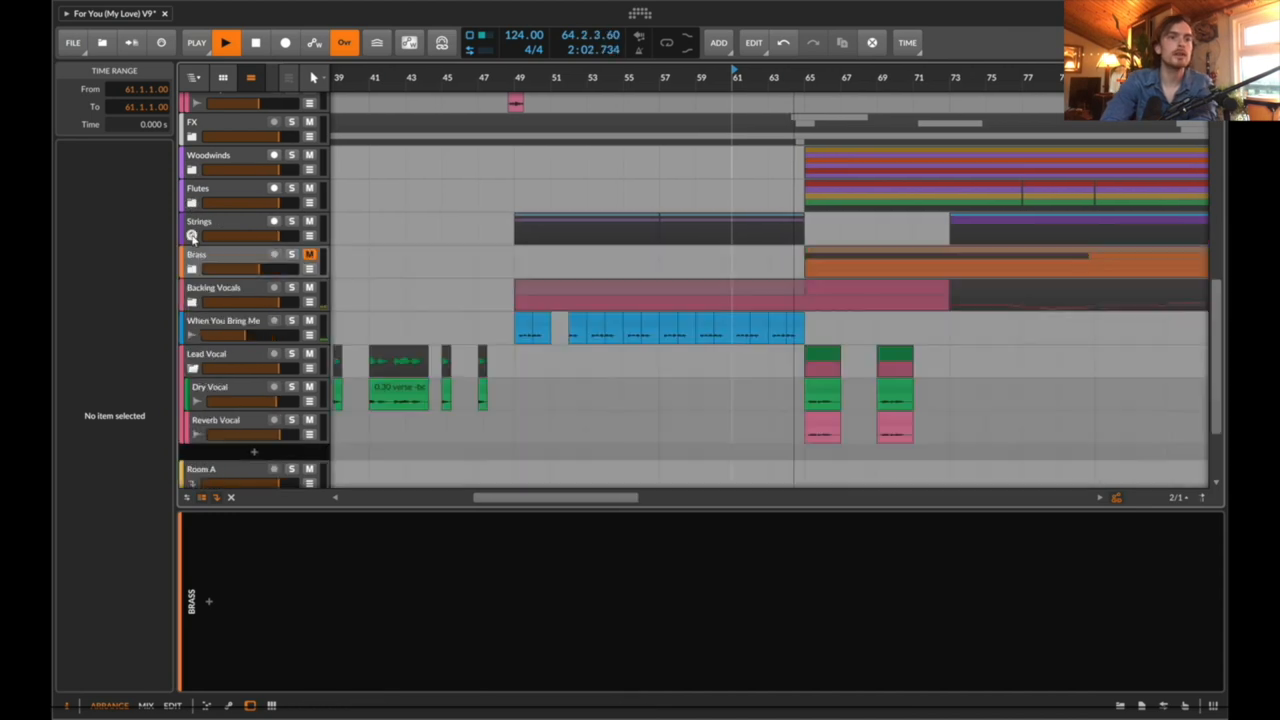
click(292, 220)
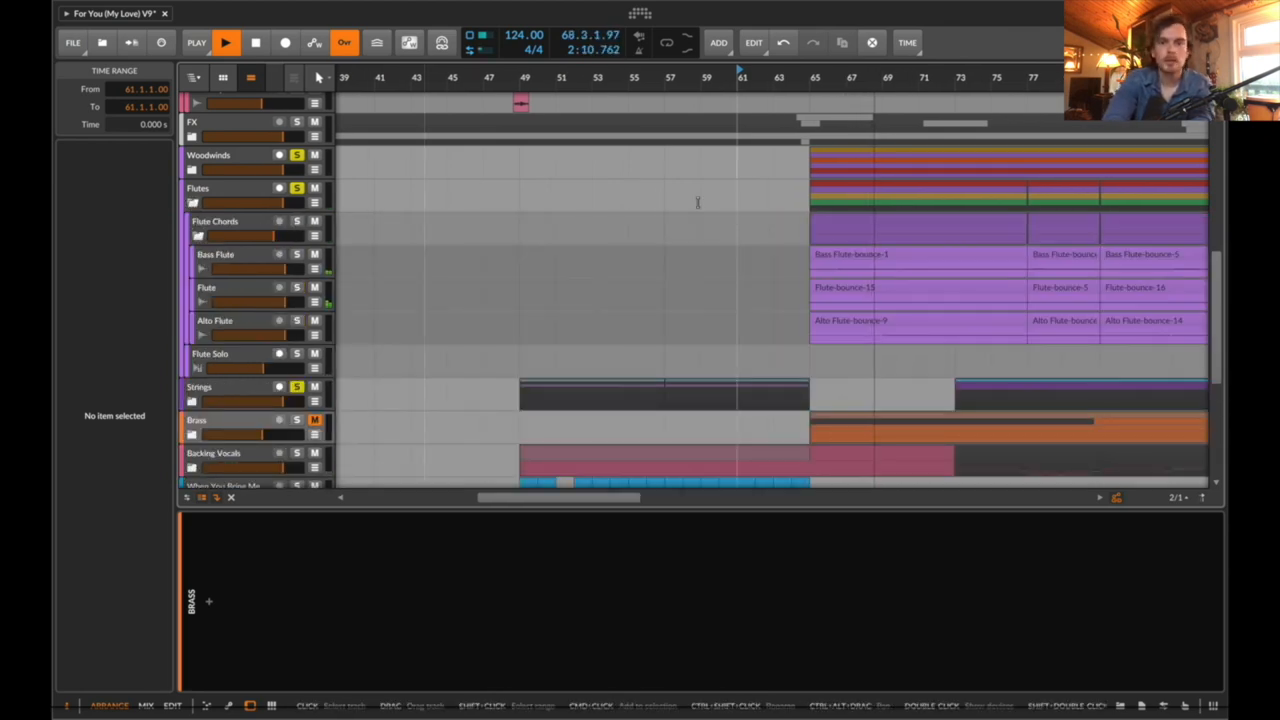
View the Flutes and Woodwinds group devices, then expand Woodwinds into Oboe, Clarinet and Bassoon with Oboe selected
click(256, 42)
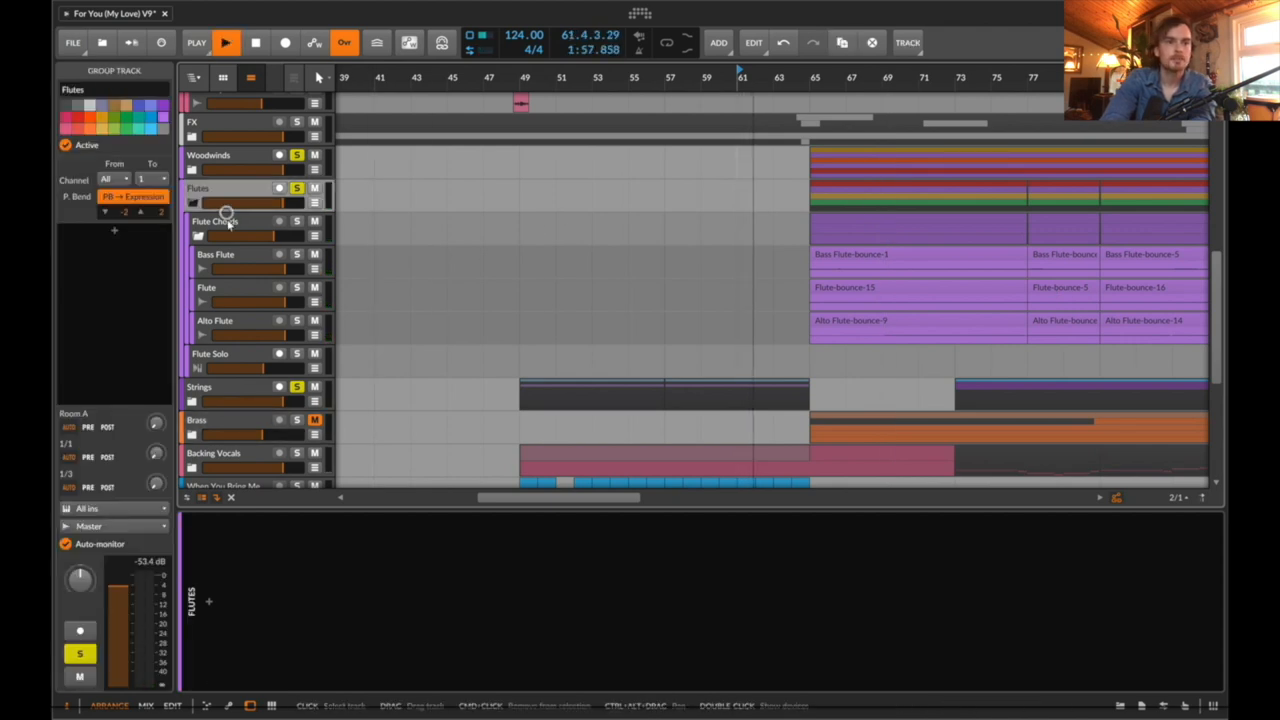
click(216, 220)
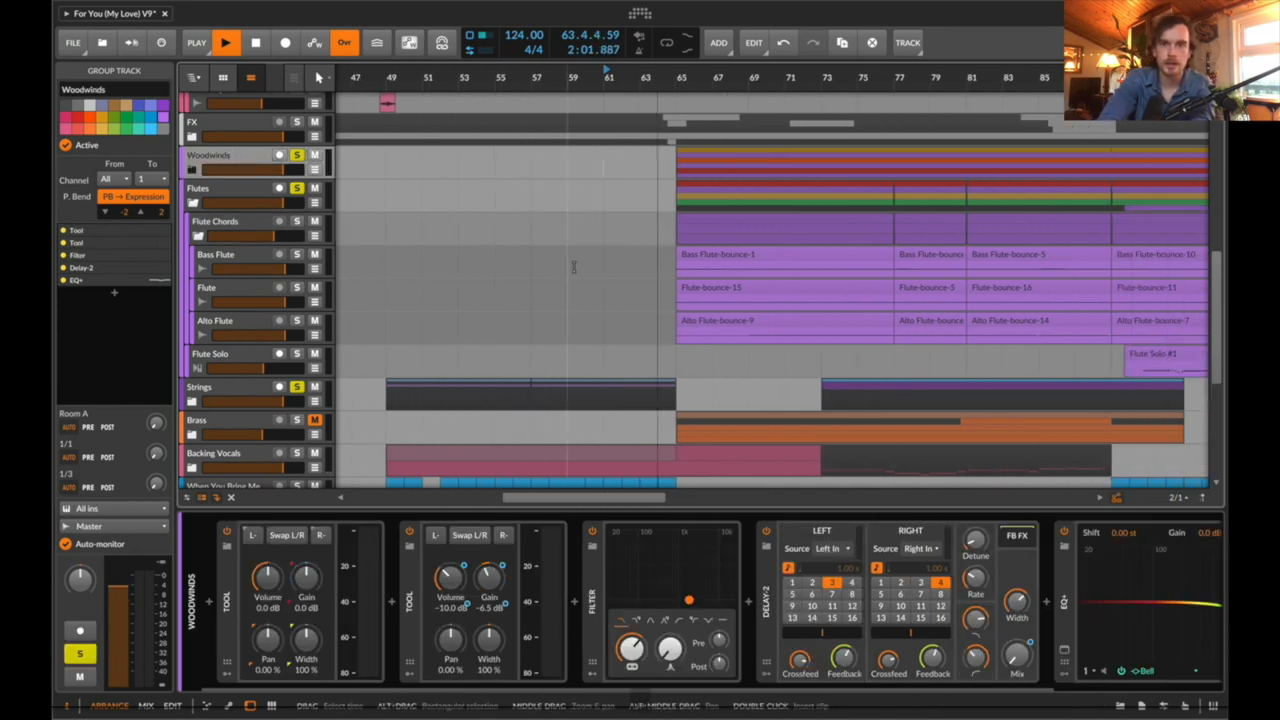
click(930, 252)
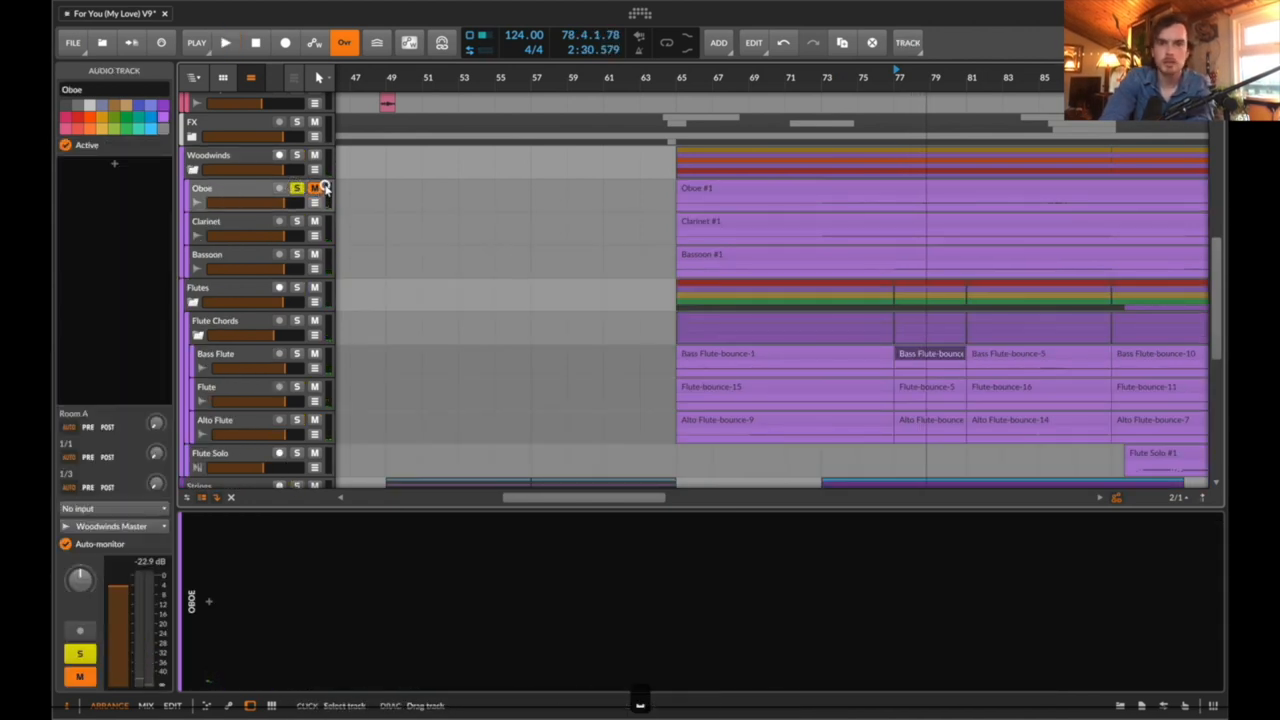
click(224, 42)
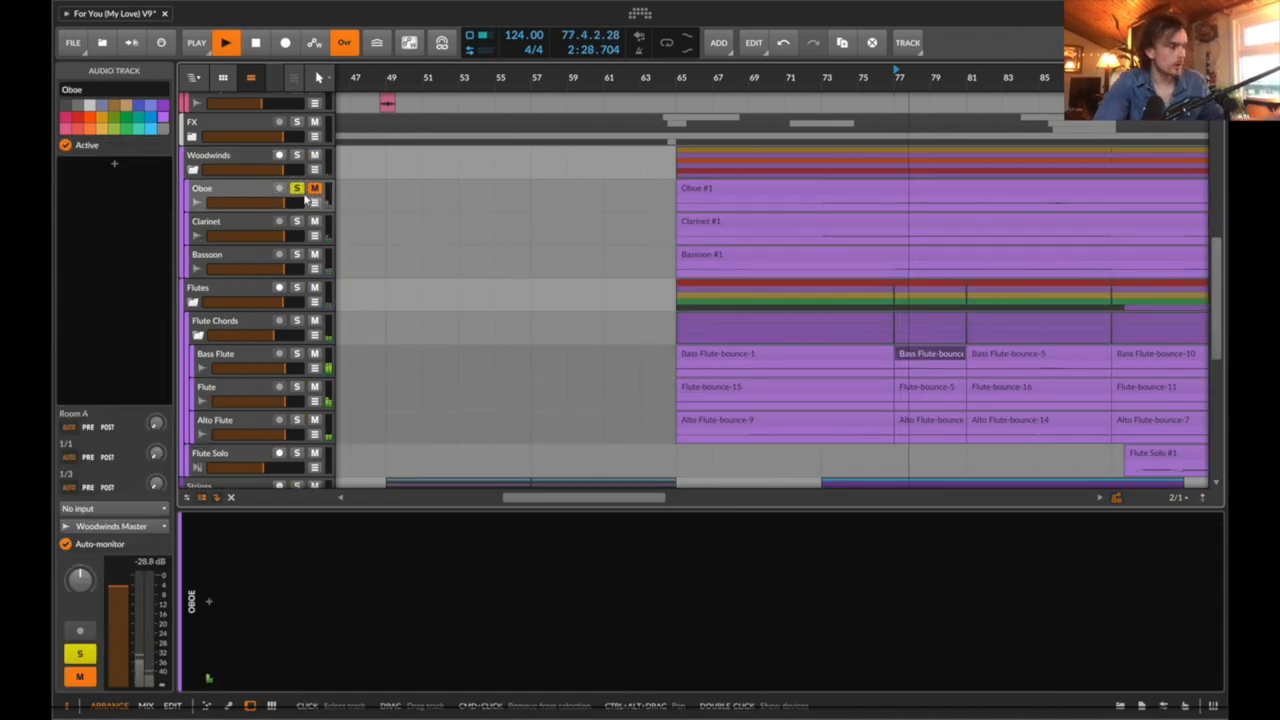
click(296, 220)
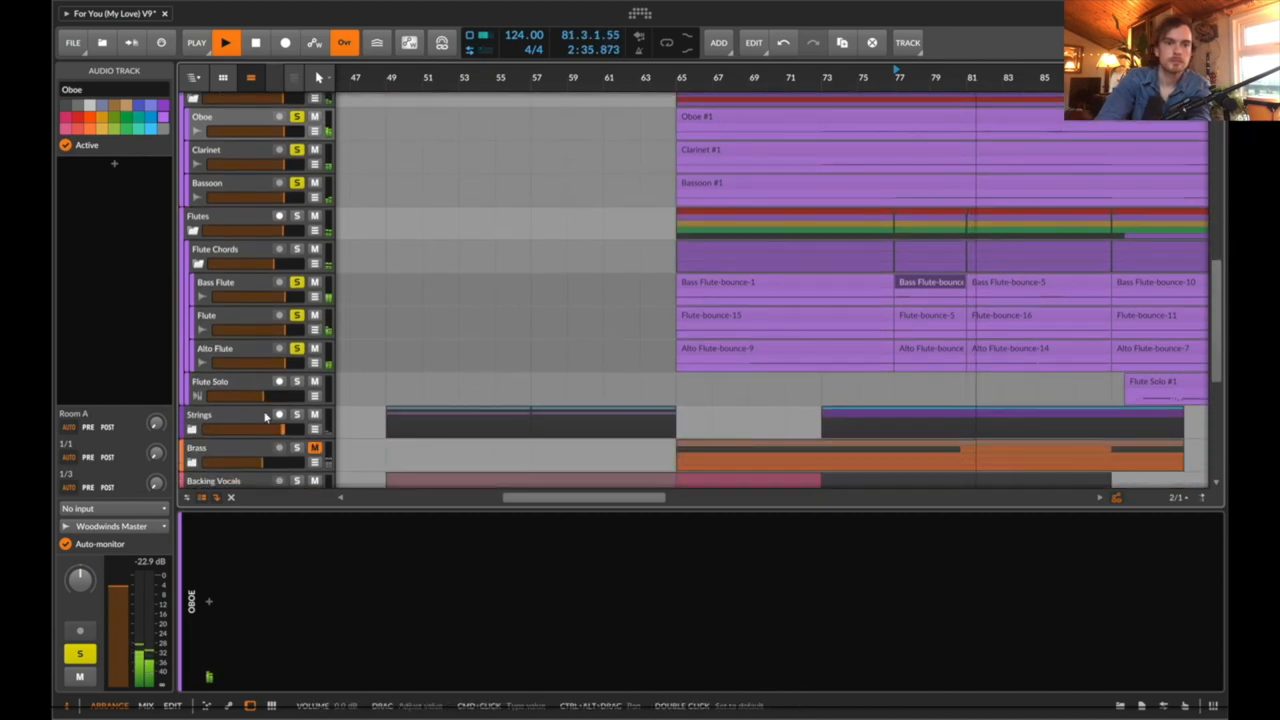
scroll(down, 3)
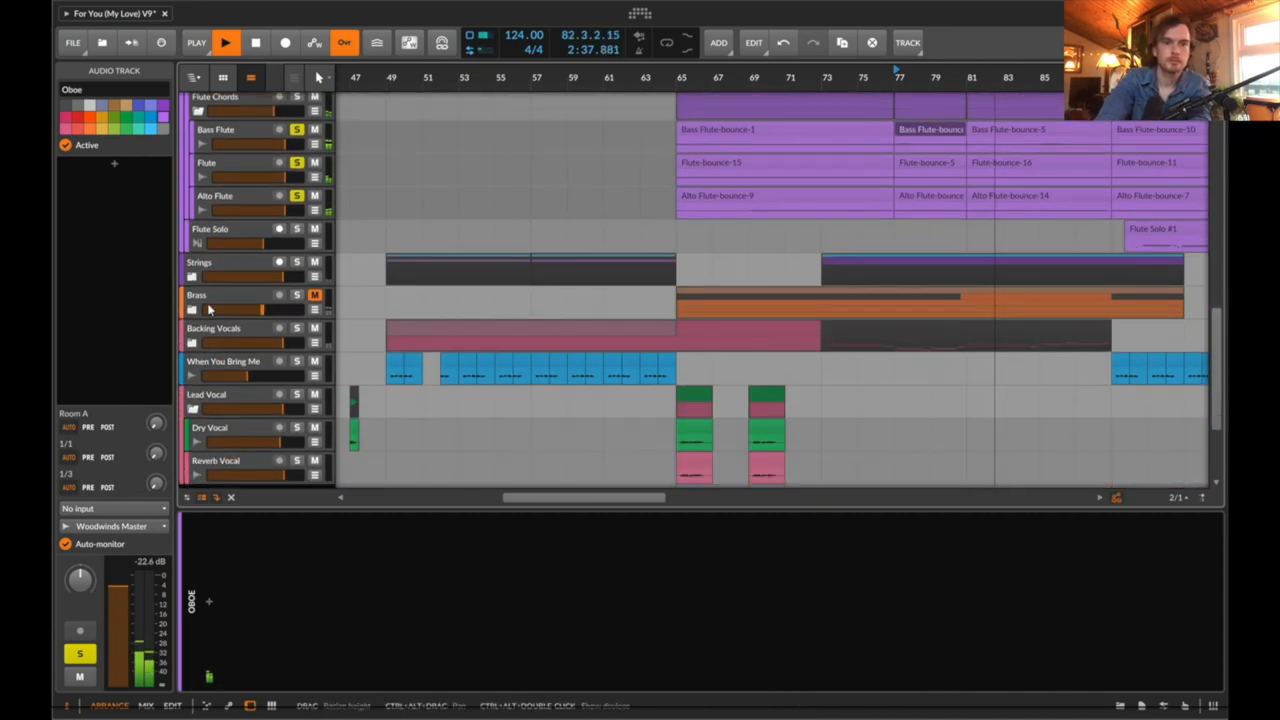